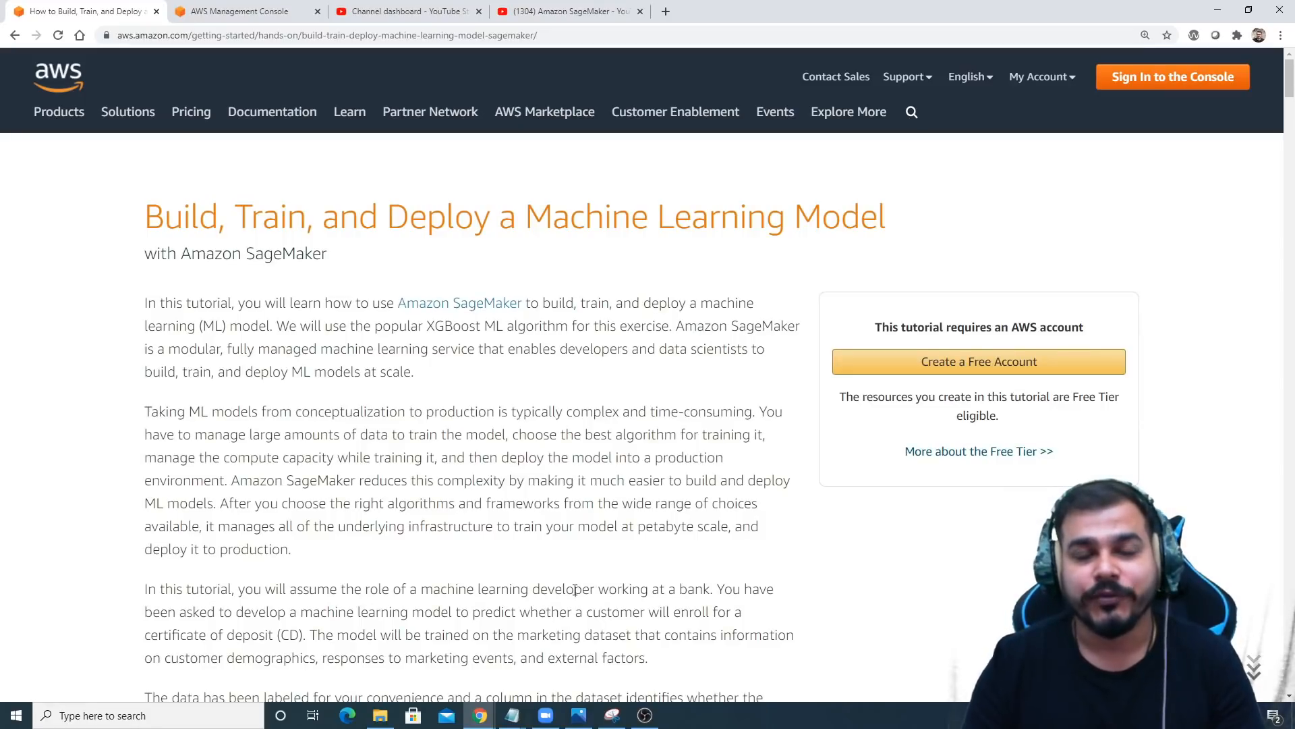
Switch to the YouTube Amazon SageMaker playlist holding its single tutorial video.
{"action": "left_click", "coordinate": [568, 10]}
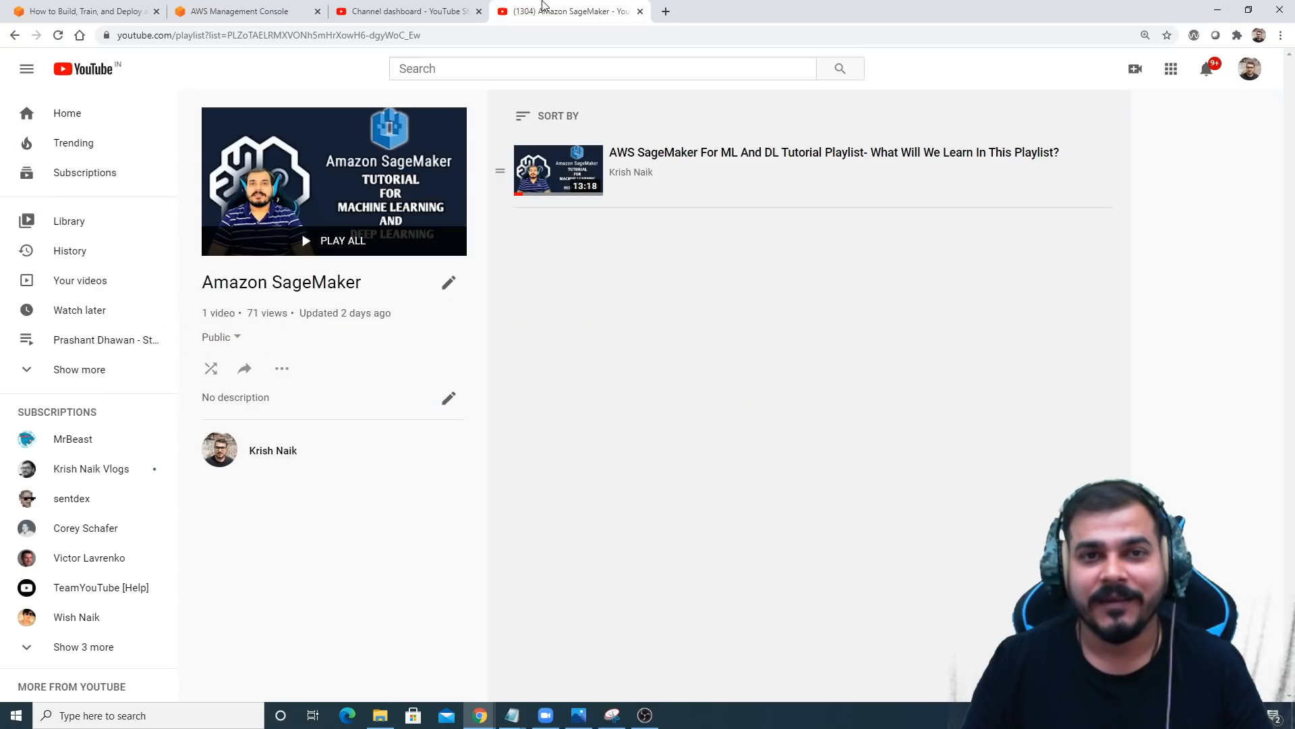
{"action": "mouse_move", "coordinate": [672, 183]}
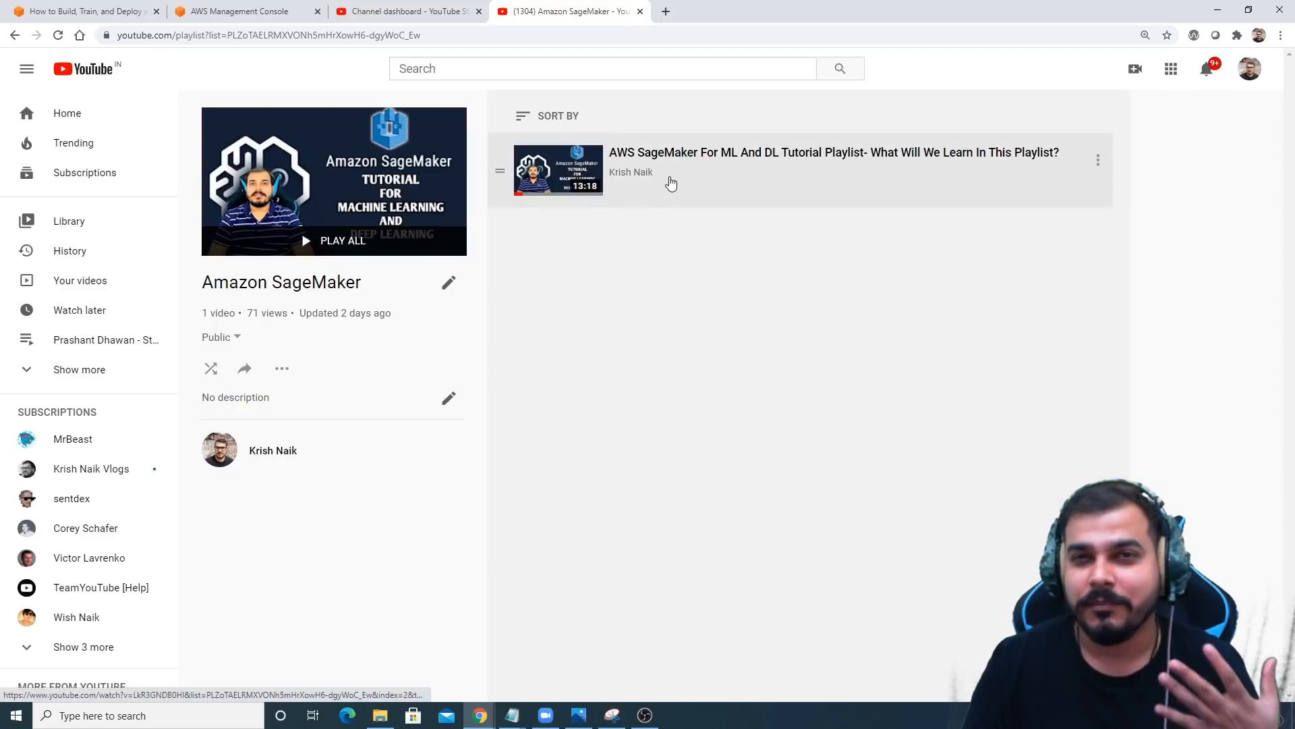
{"action": "mouse_move", "coordinate": [689, 174]}
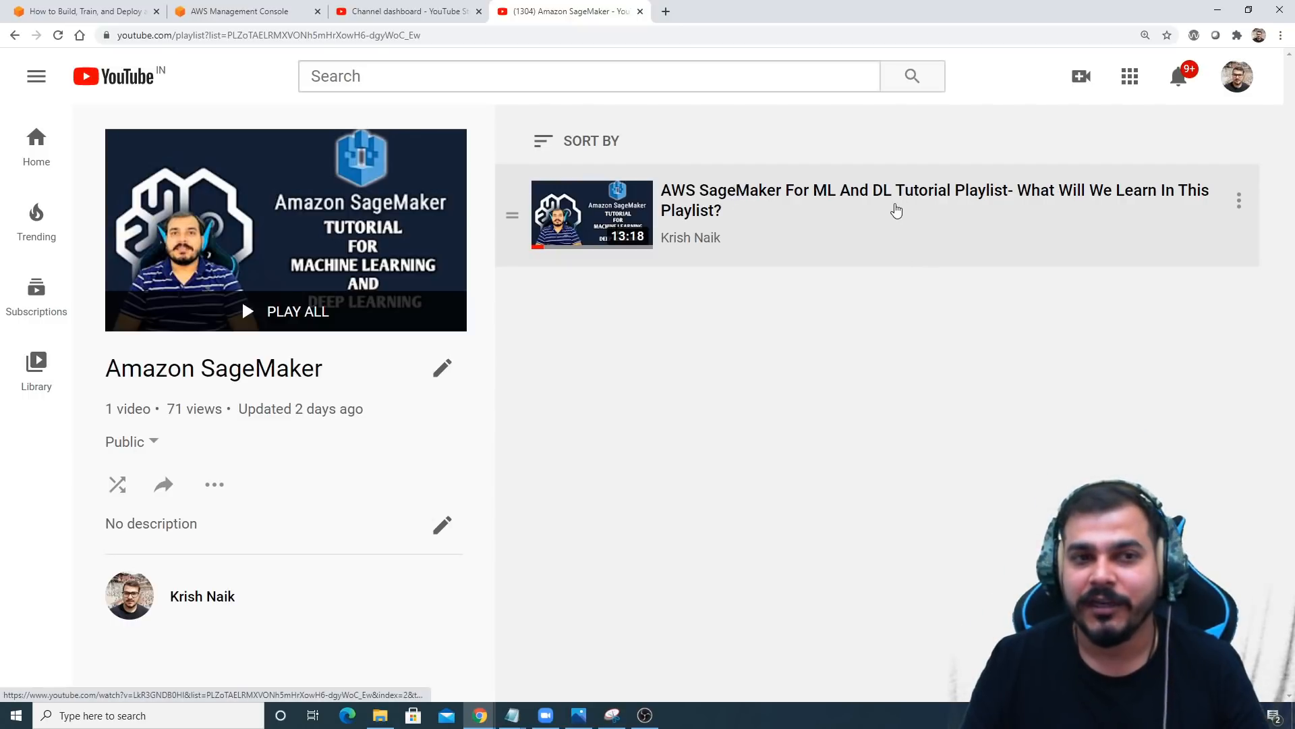
{"action": "mouse_move", "coordinate": [782, 239]}
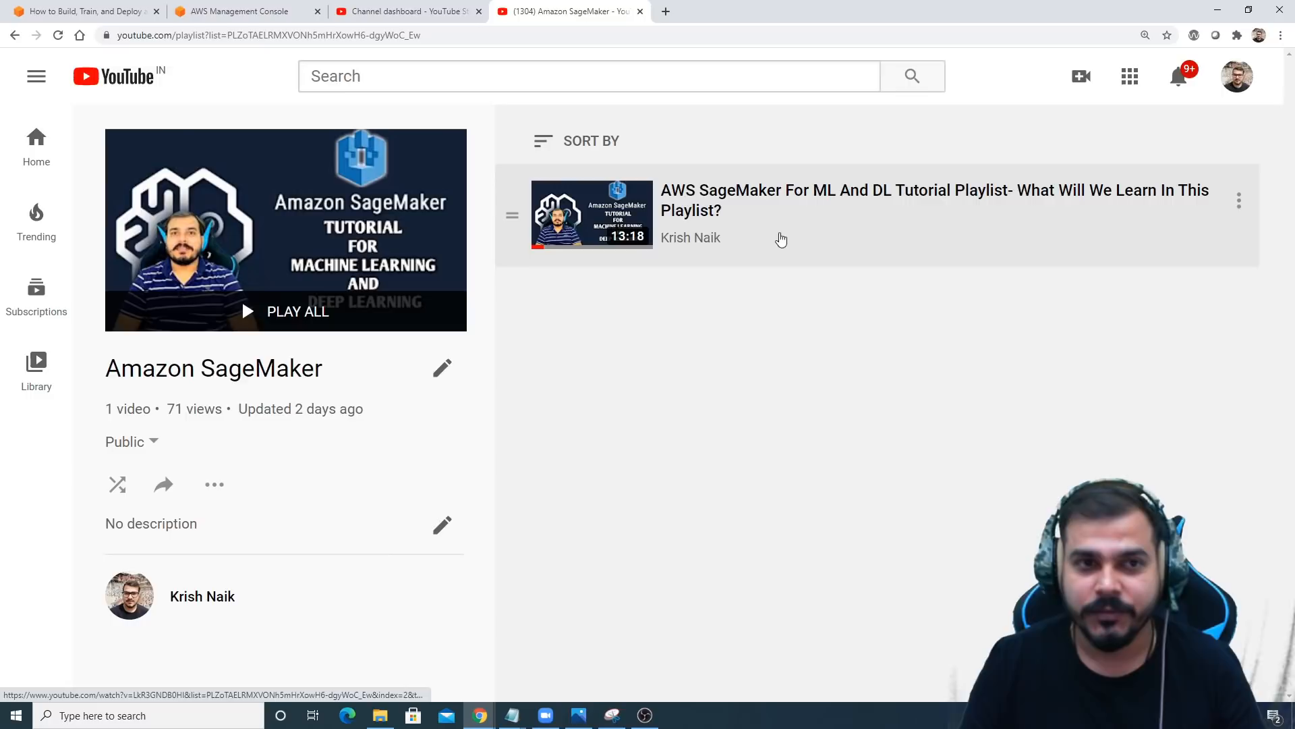
{"action": "mouse_move", "coordinate": [243, 11]}
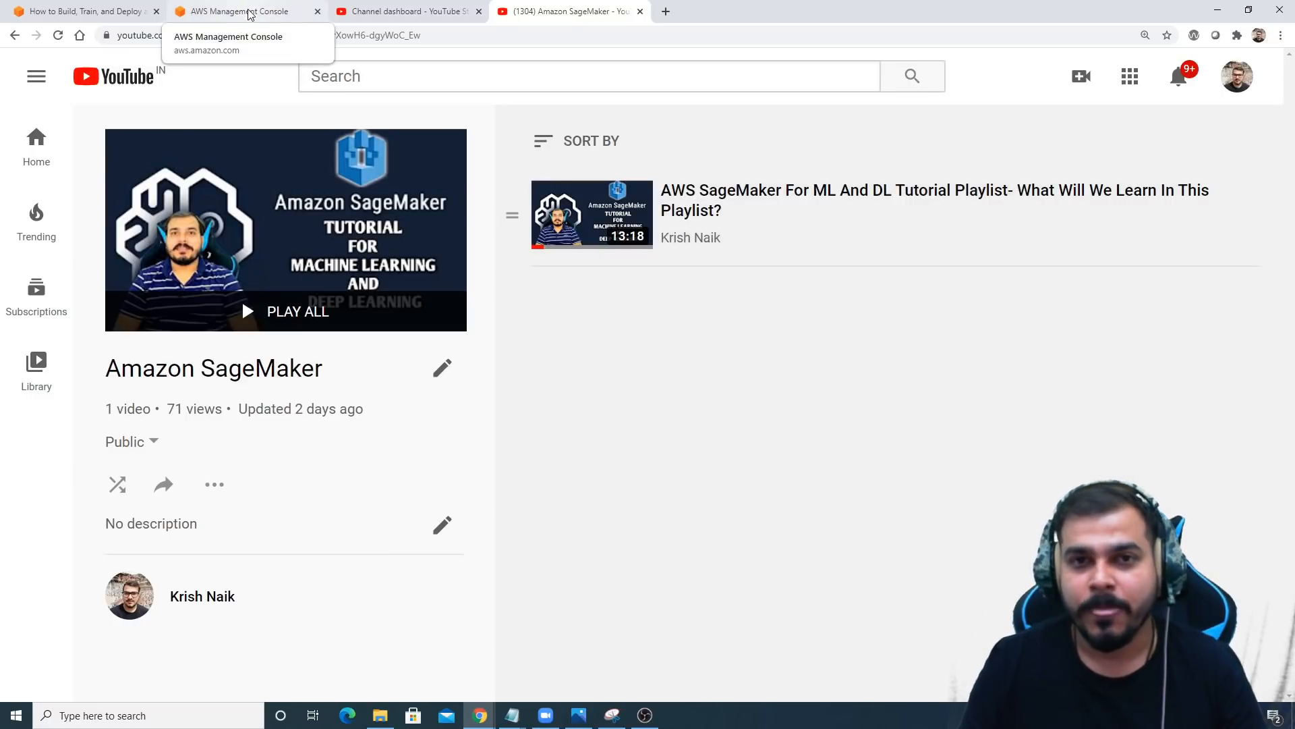
Return to the AWS 'Build, Train, and Deploy a Machine Learning Model' tutorial tab.
{"action": "left_click", "coordinate": [82, 10]}
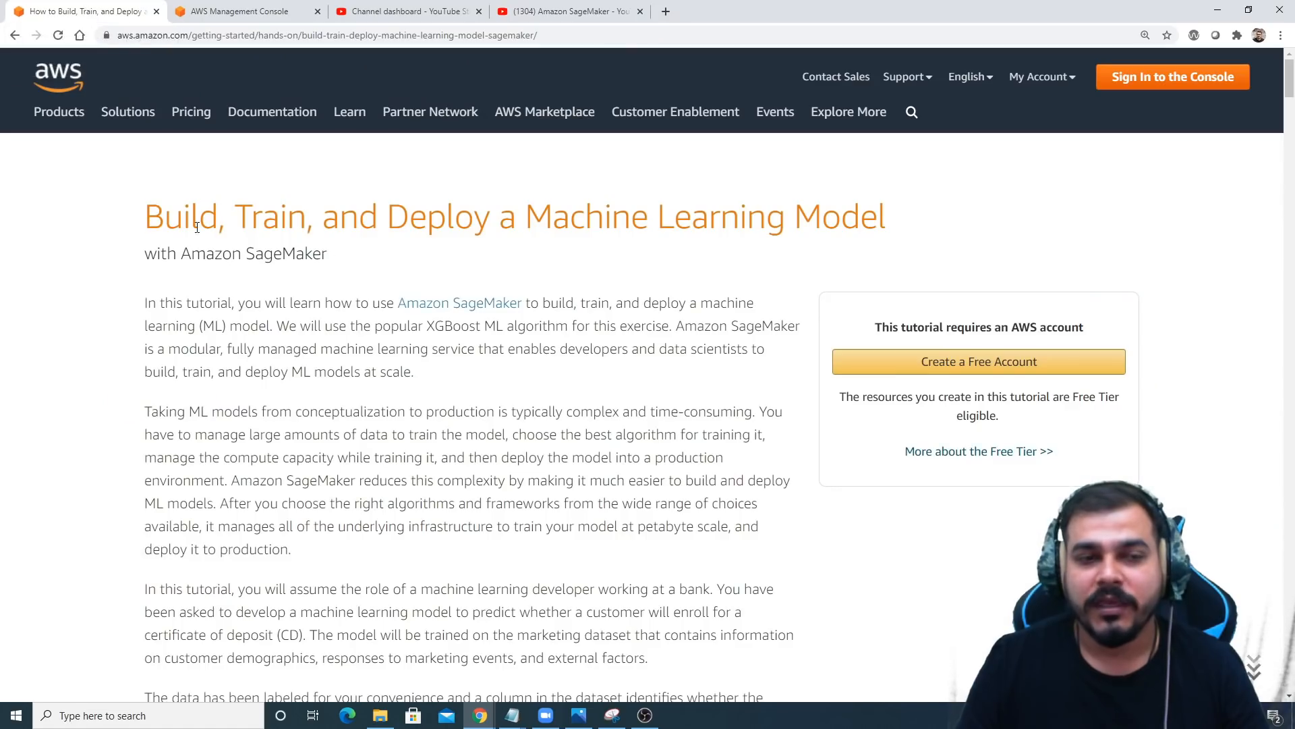
{"action": "mouse_move", "coordinate": [854, 198]}
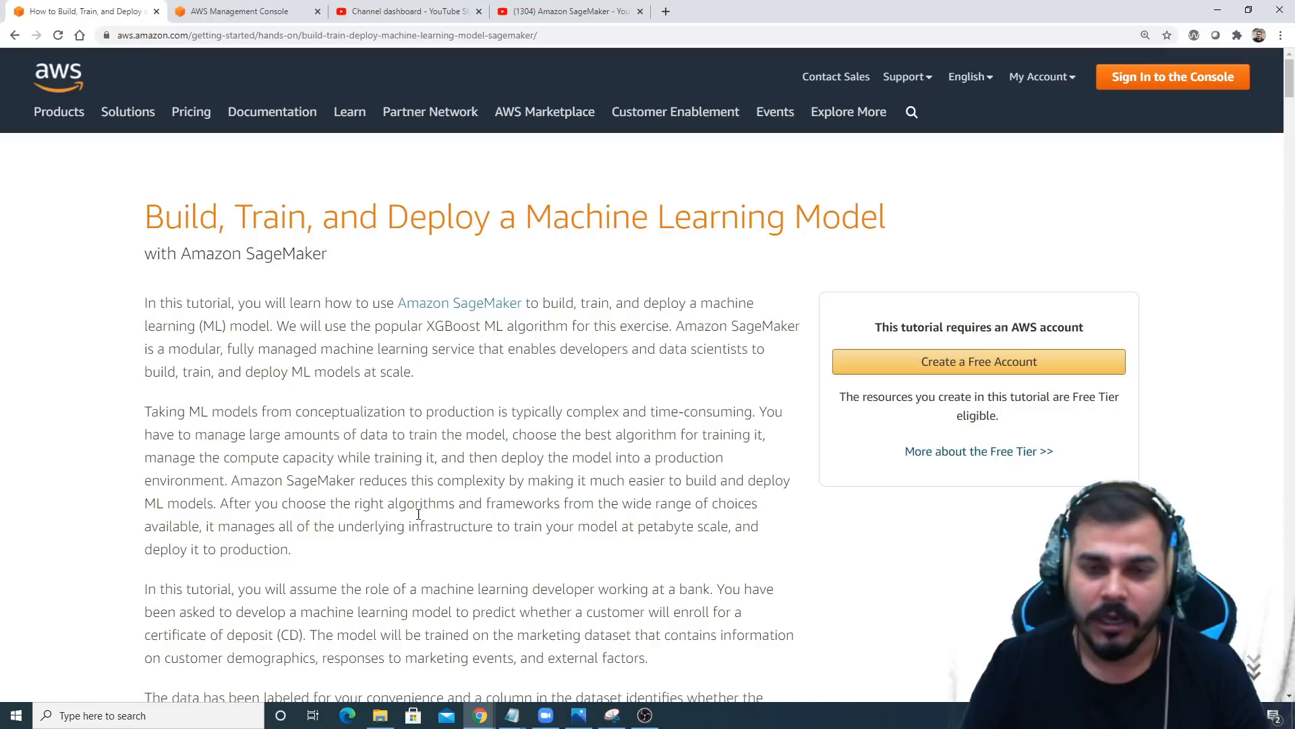
Open the AWS Management Console from the 'aws console login' search result and log back in.
{"action": "left_click", "coordinate": [240, 11]}
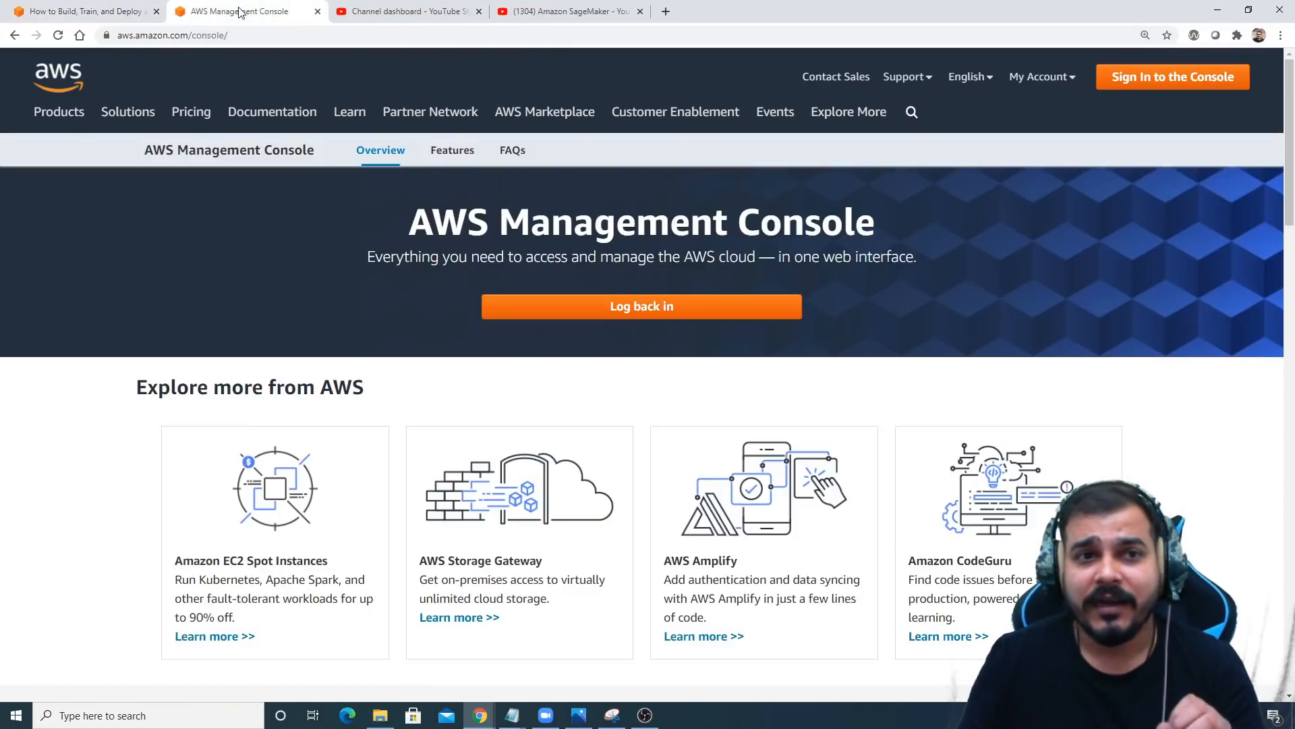
{"action": "mouse_move", "coordinate": [538, 511]}
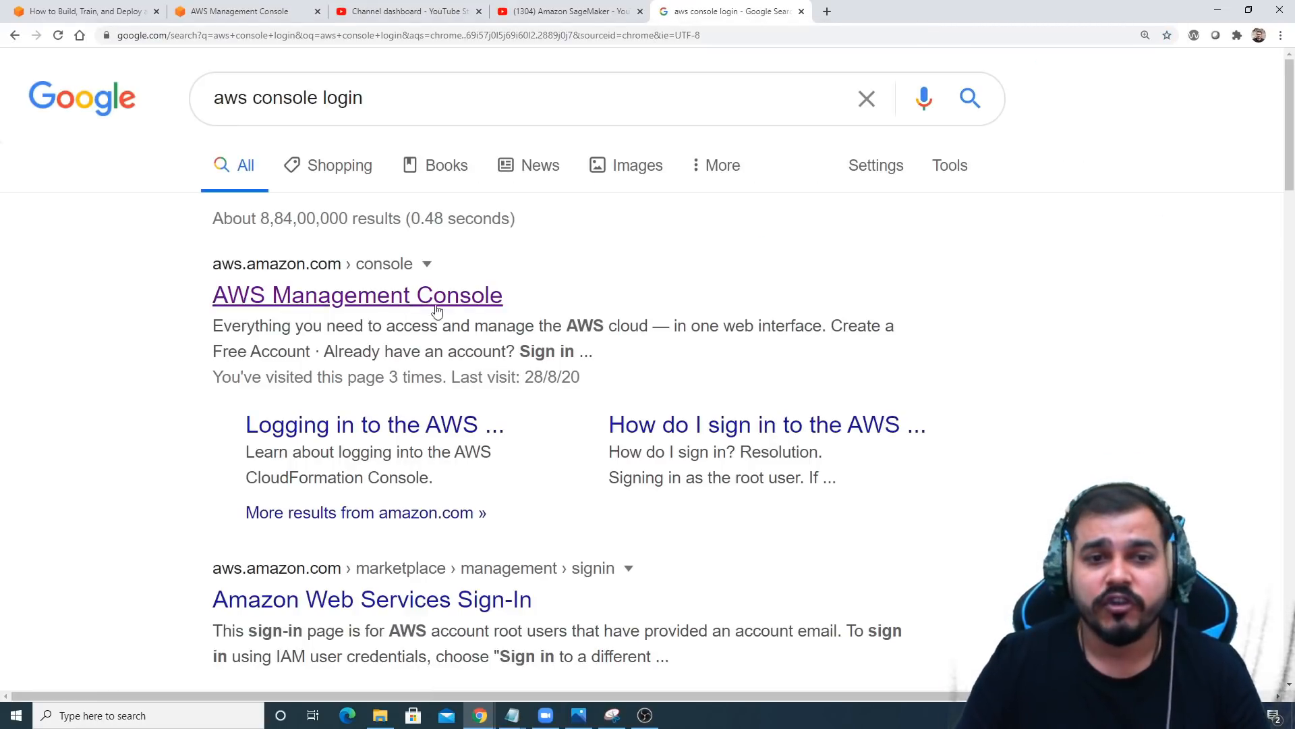
{"action": "left_click", "coordinate": [357, 295]}
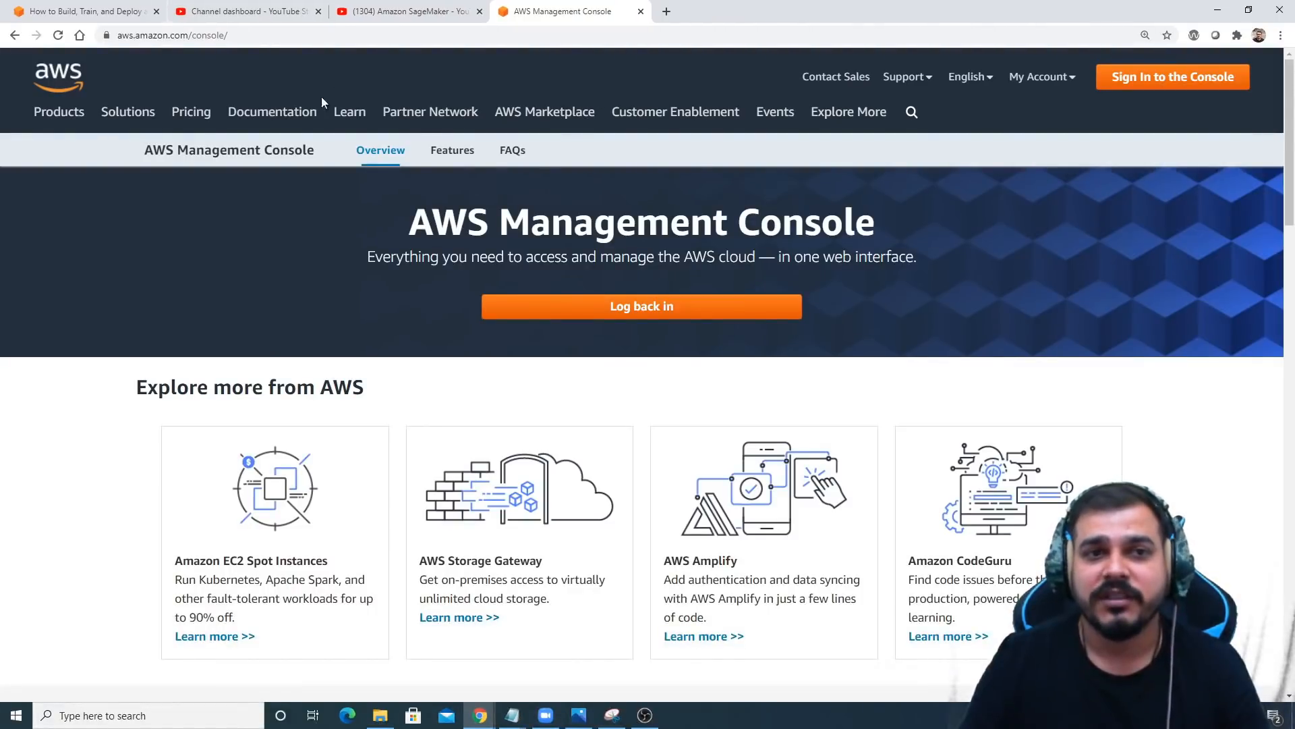
{"action": "left_click", "coordinate": [640, 306]}
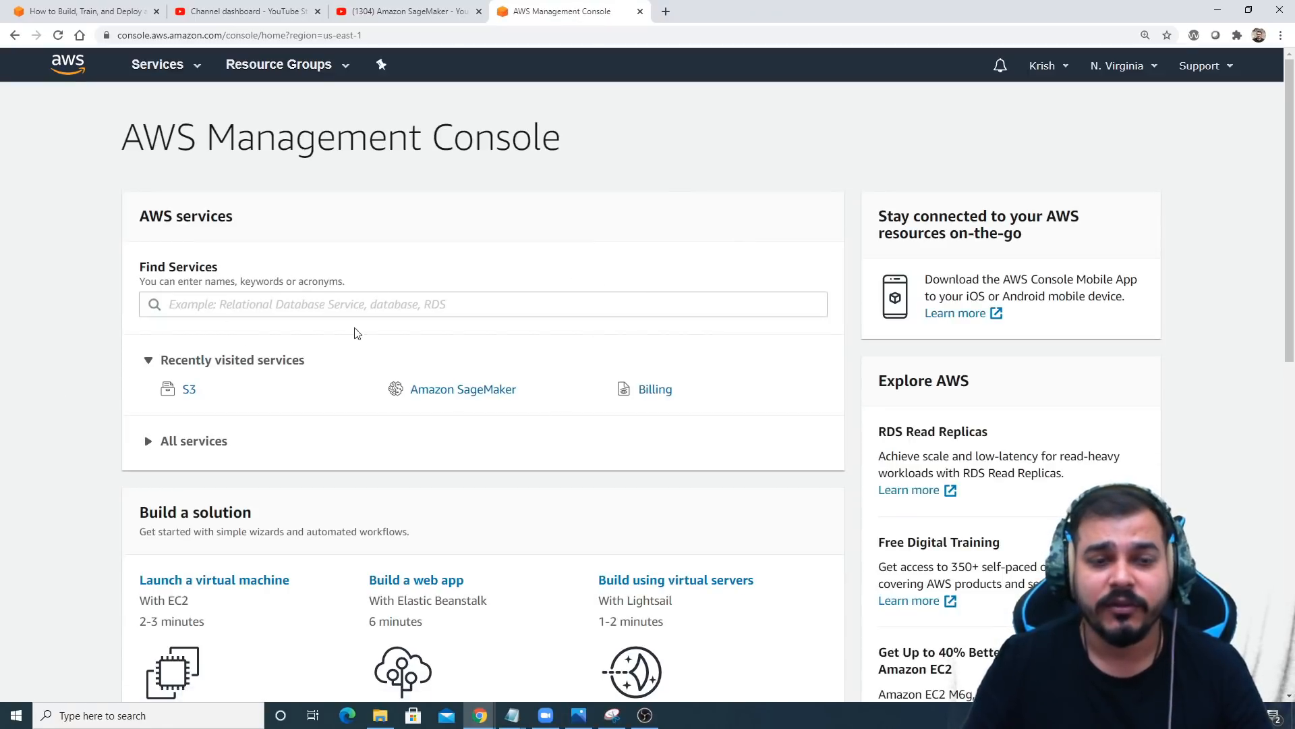
Find Amazon SageMaker in Find Services and show its Dashboard overview.
{"action": "left_click", "coordinate": [482, 304]}
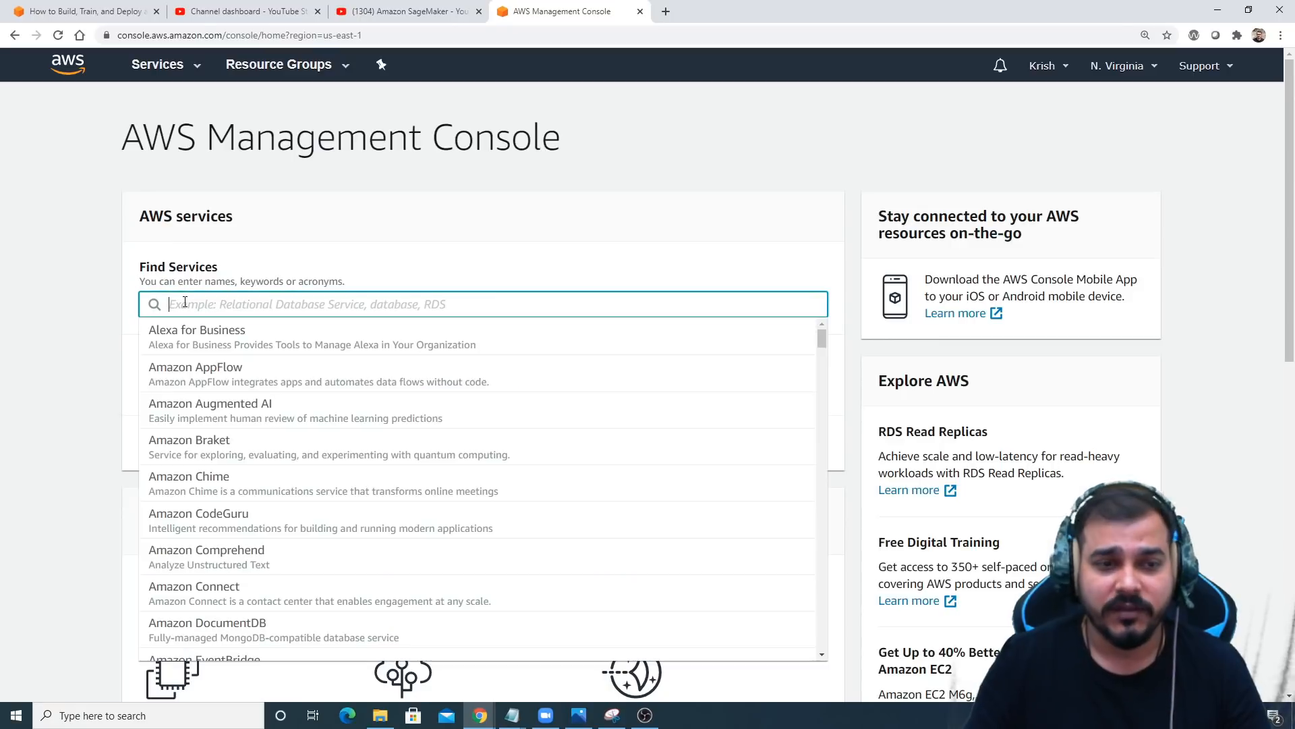
{"action": "type", "text": "Amazon sagemaker"}
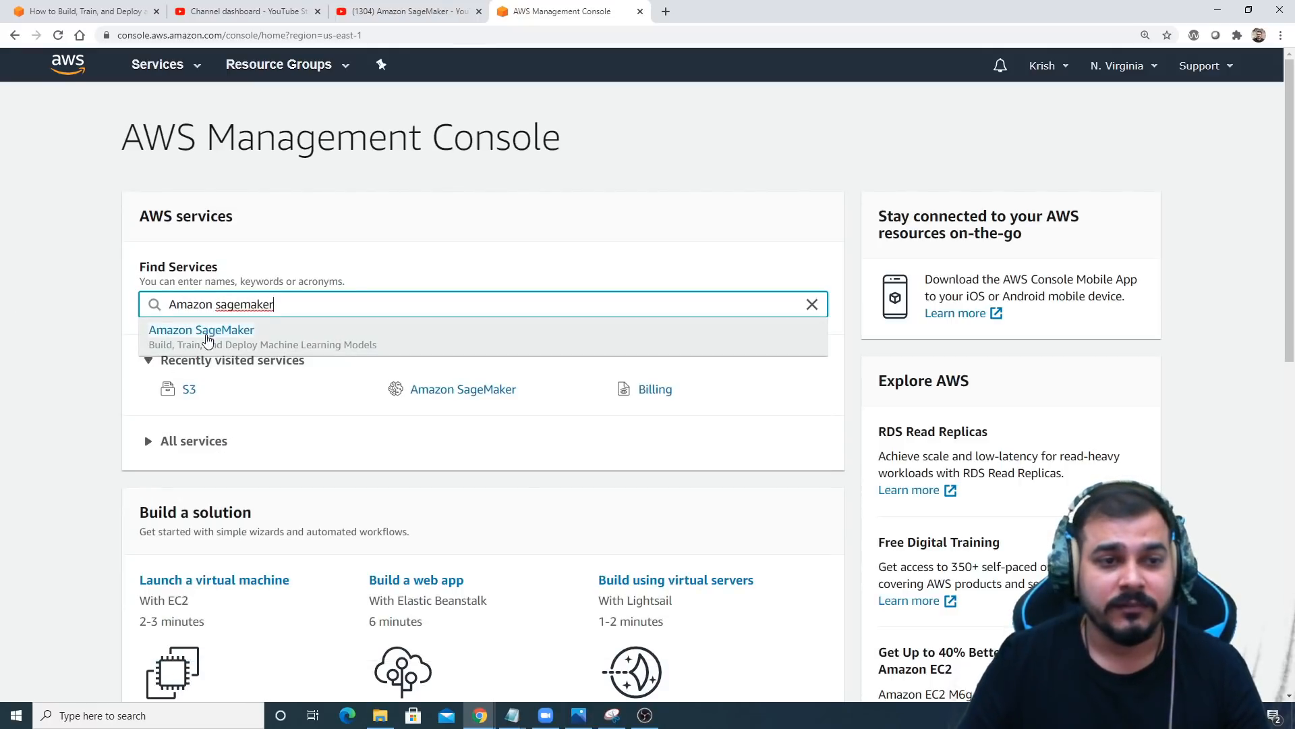
{"action": "left_click", "coordinate": [201, 330]}
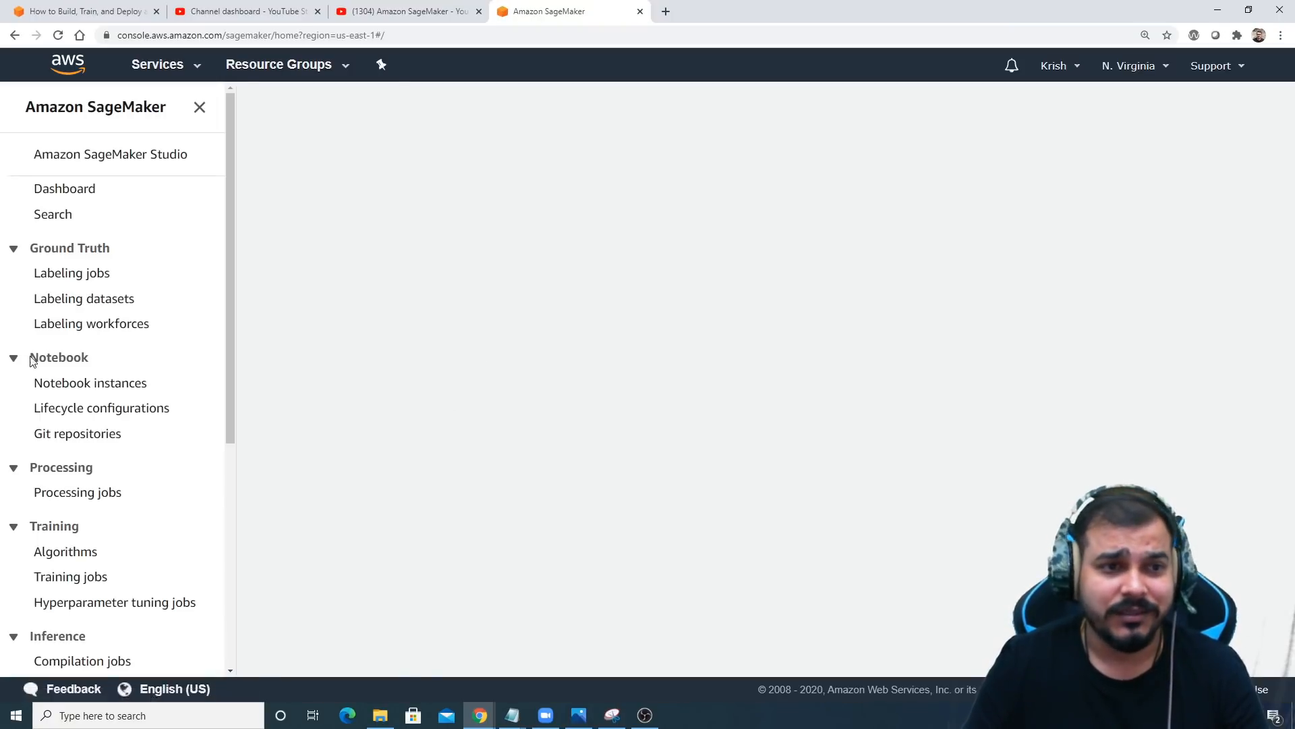
{"action": "left_click", "coordinate": [64, 188]}
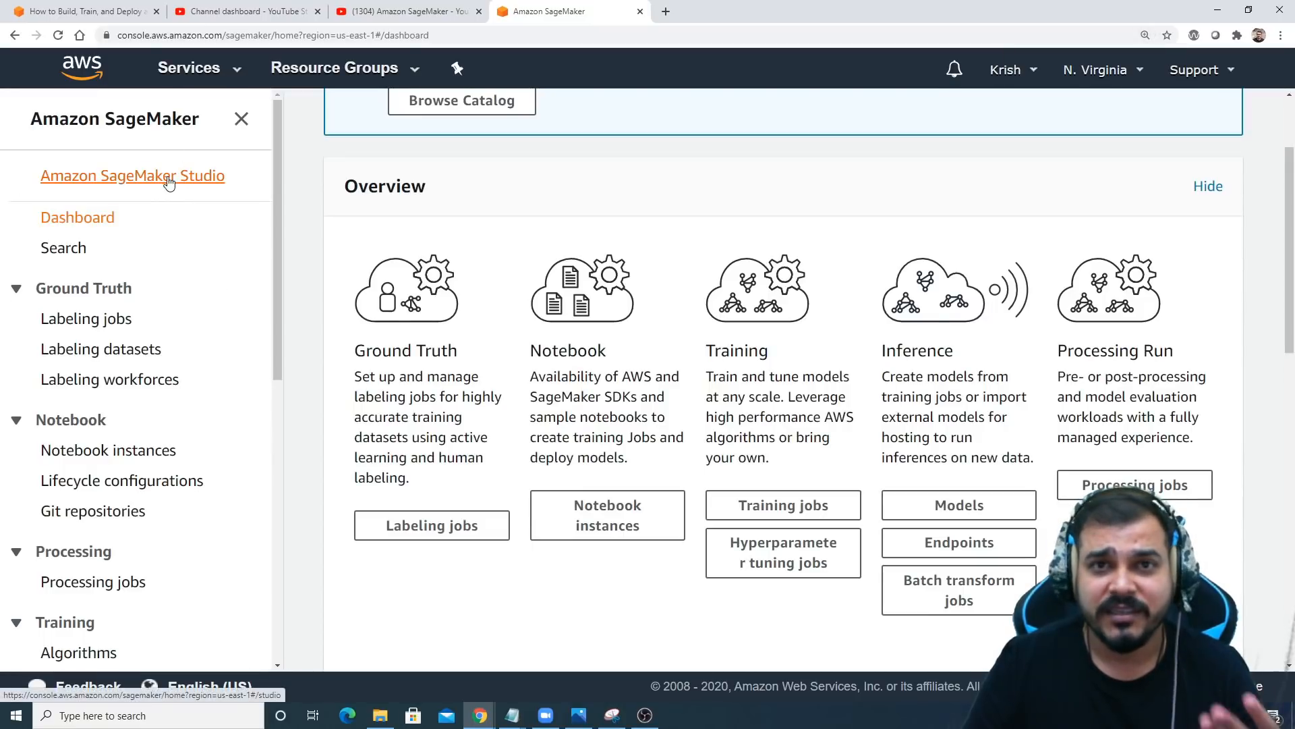
{"action": "mouse_move", "coordinate": [196, 189]}
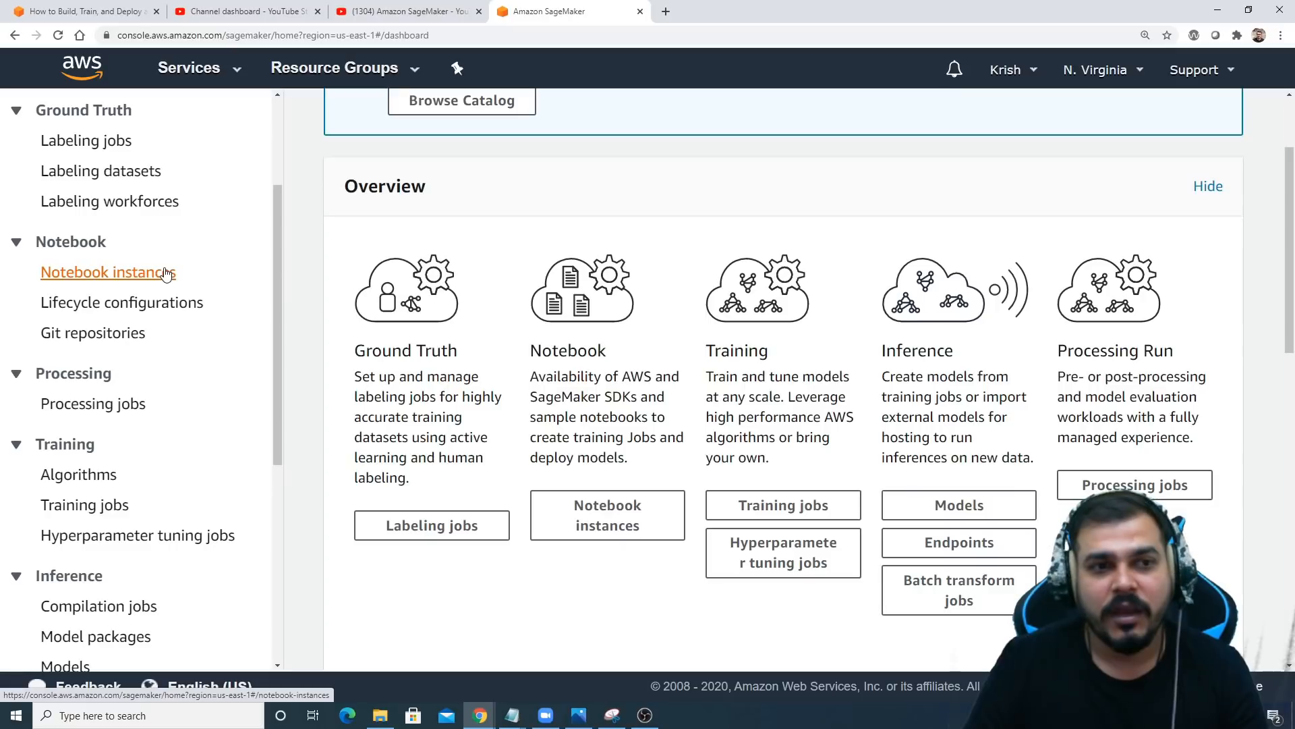
Show the Notebook instances list with the in-service BankApplication instance.
{"action": "left_click", "coordinate": [107, 272]}
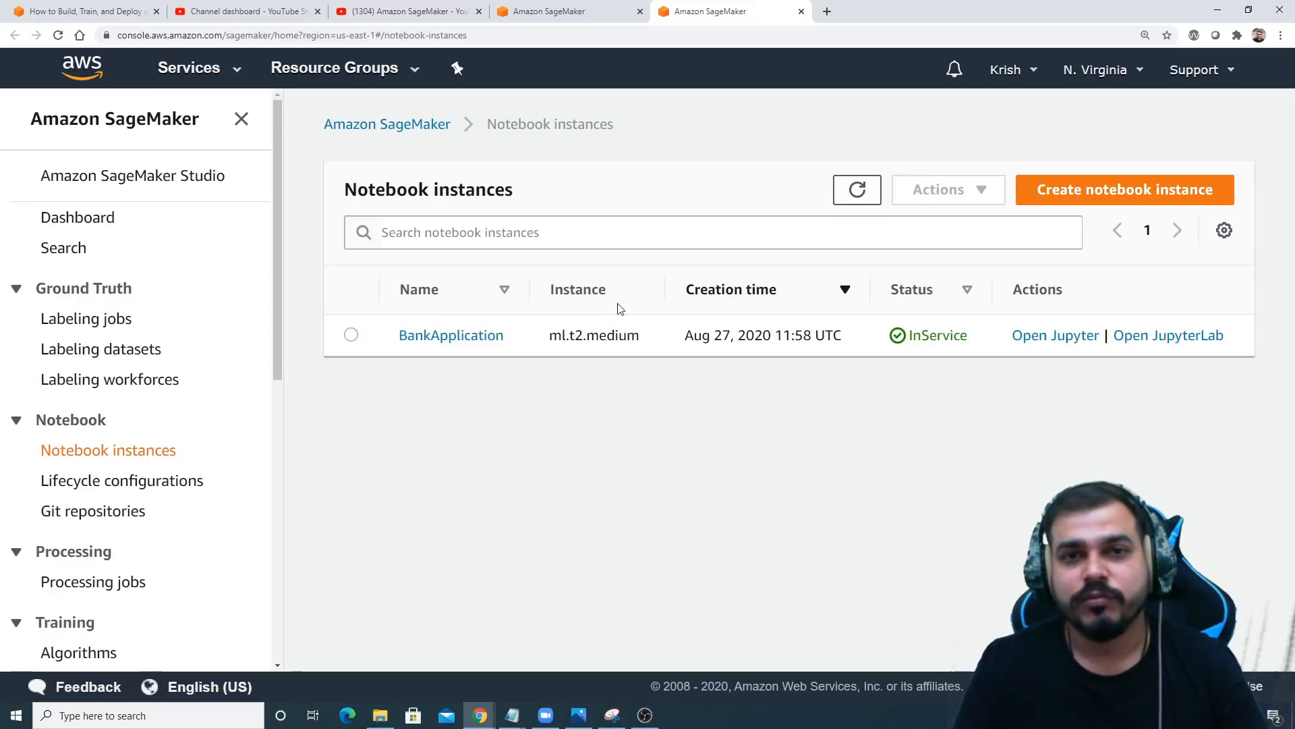
{"action": "mouse_move", "coordinate": [132, 175]}
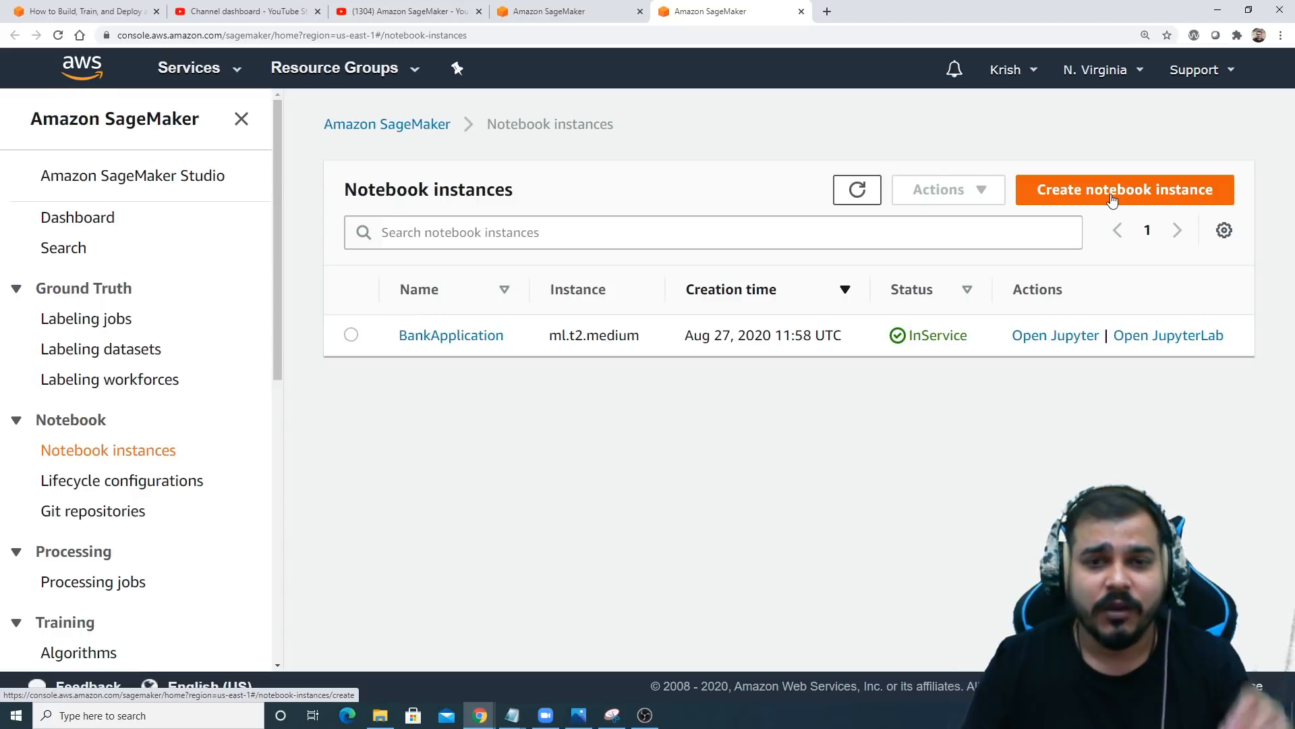
Start a new notebook instance named ProjectExample, keeping the ml.t2.medium instance type.
{"action": "left_click", "coordinate": [1125, 188]}
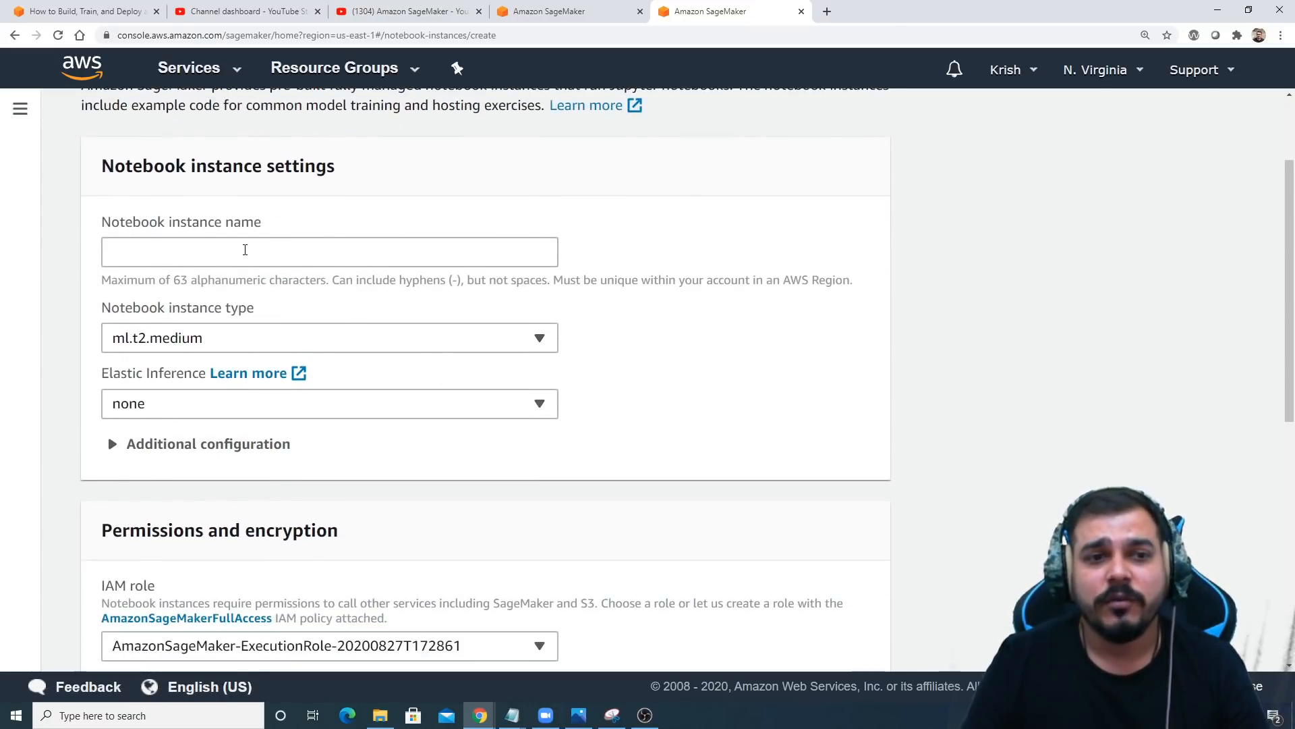
{"action": "left_click", "coordinate": [328, 251]}
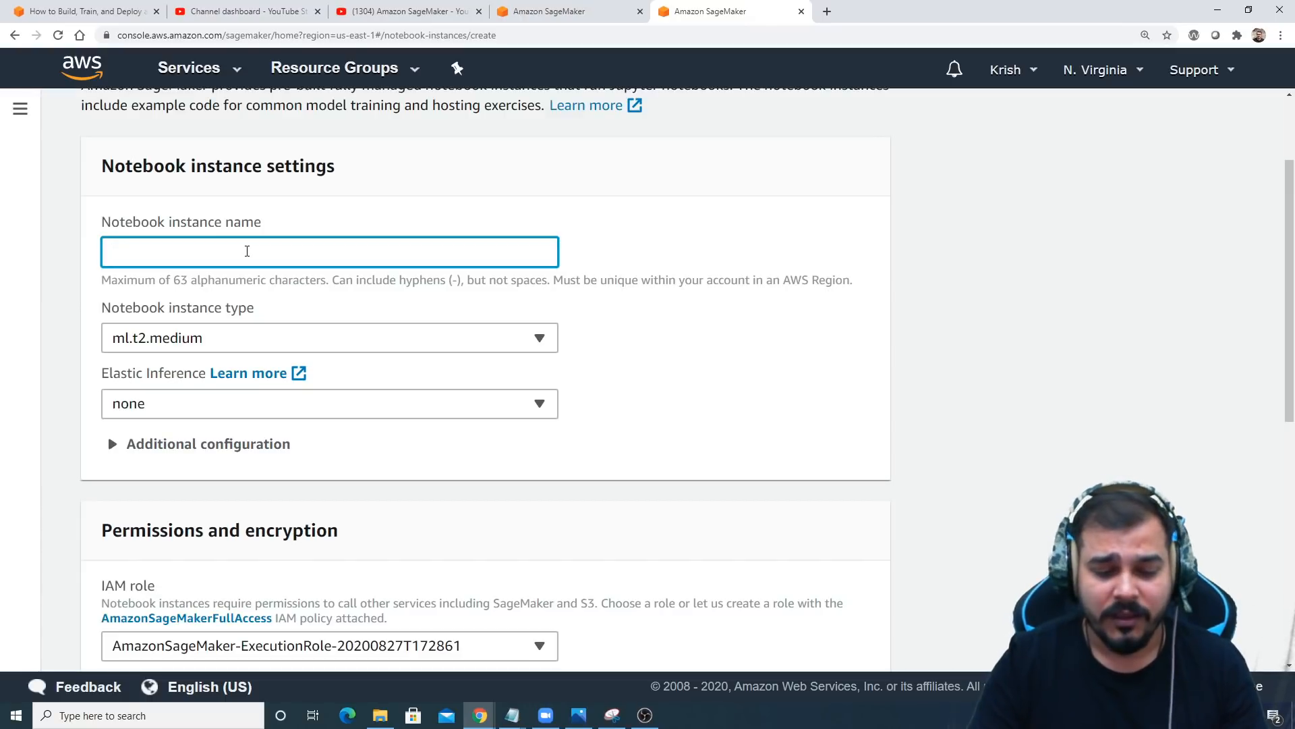
{"action": "type", "text": "B"}
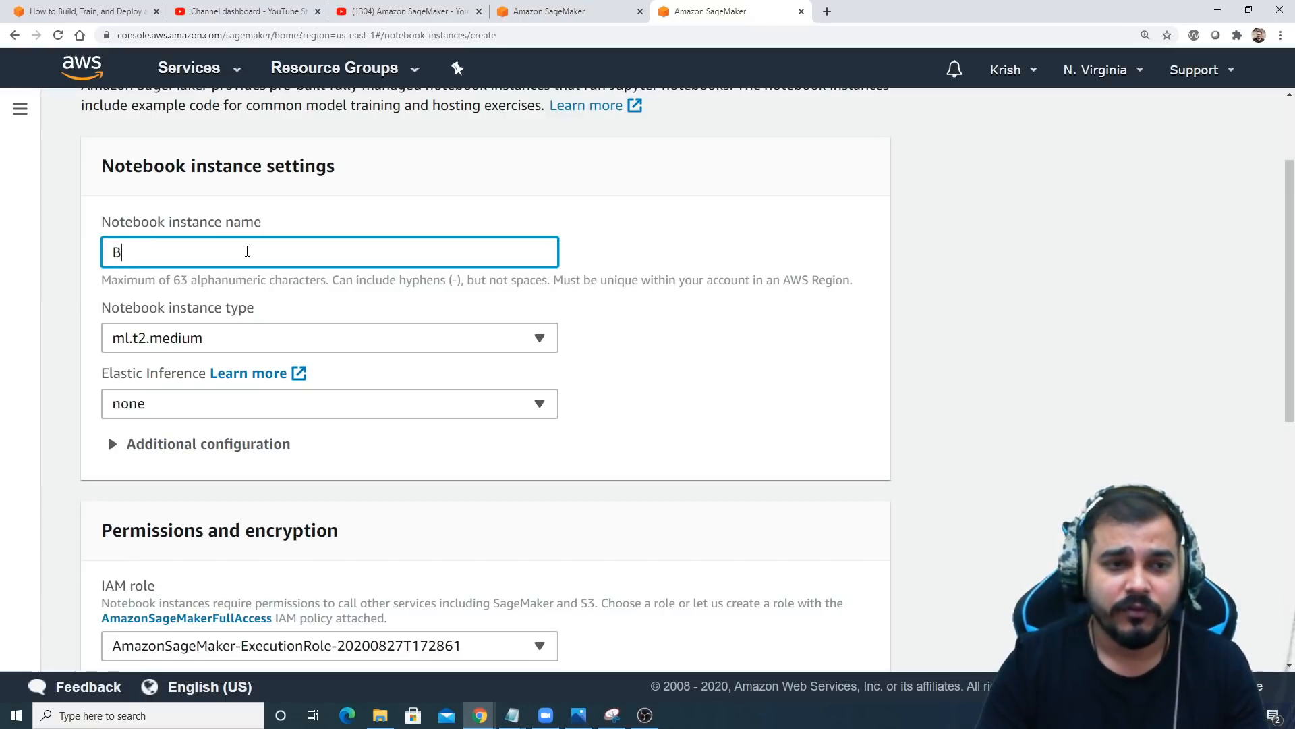
{"action": "key", "text": "Backspace"}
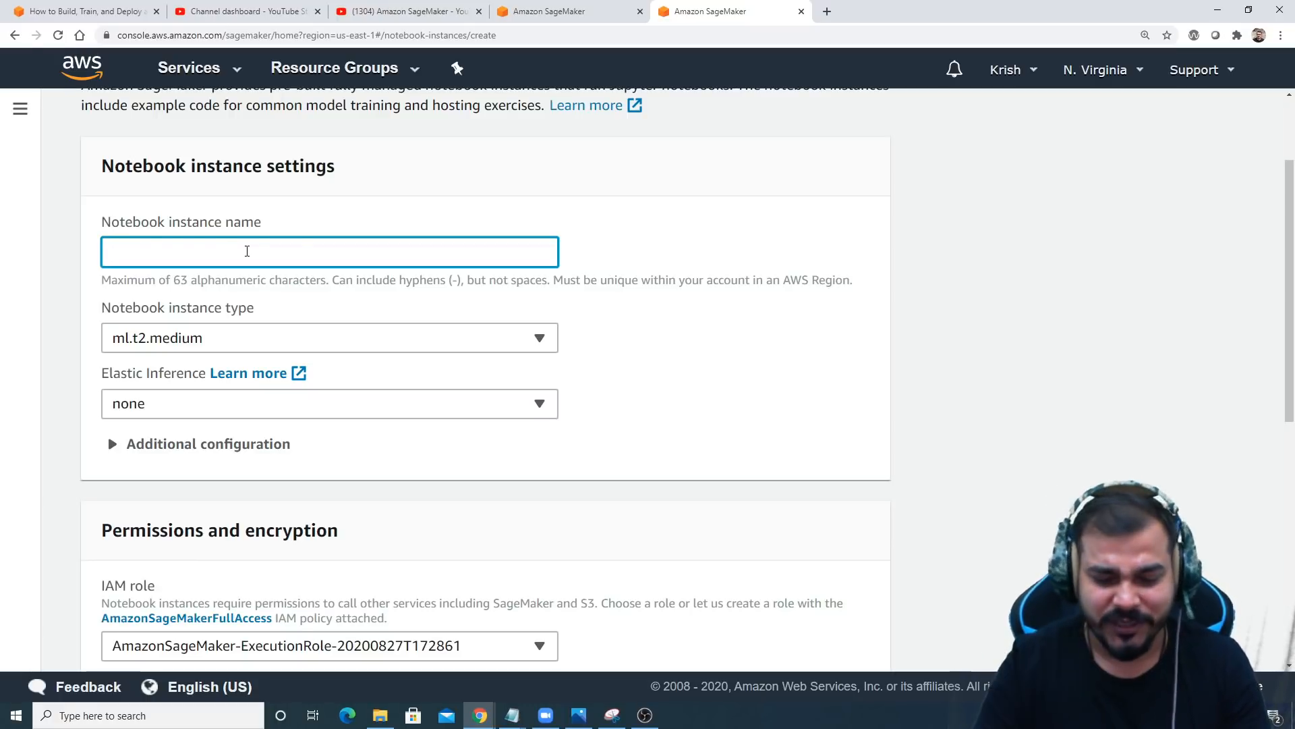
{"action": "type", "text": "ProjectExample"}
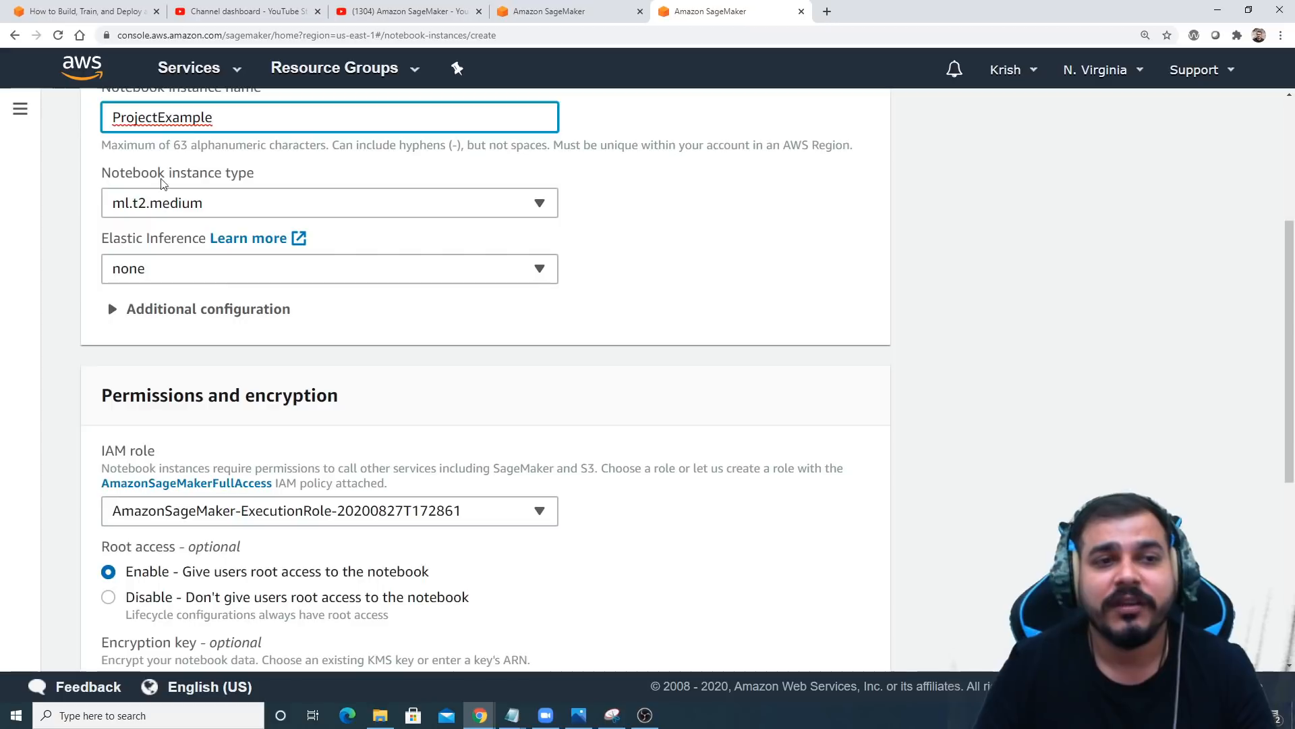
{"action": "mouse_move", "coordinate": [198, 215]}
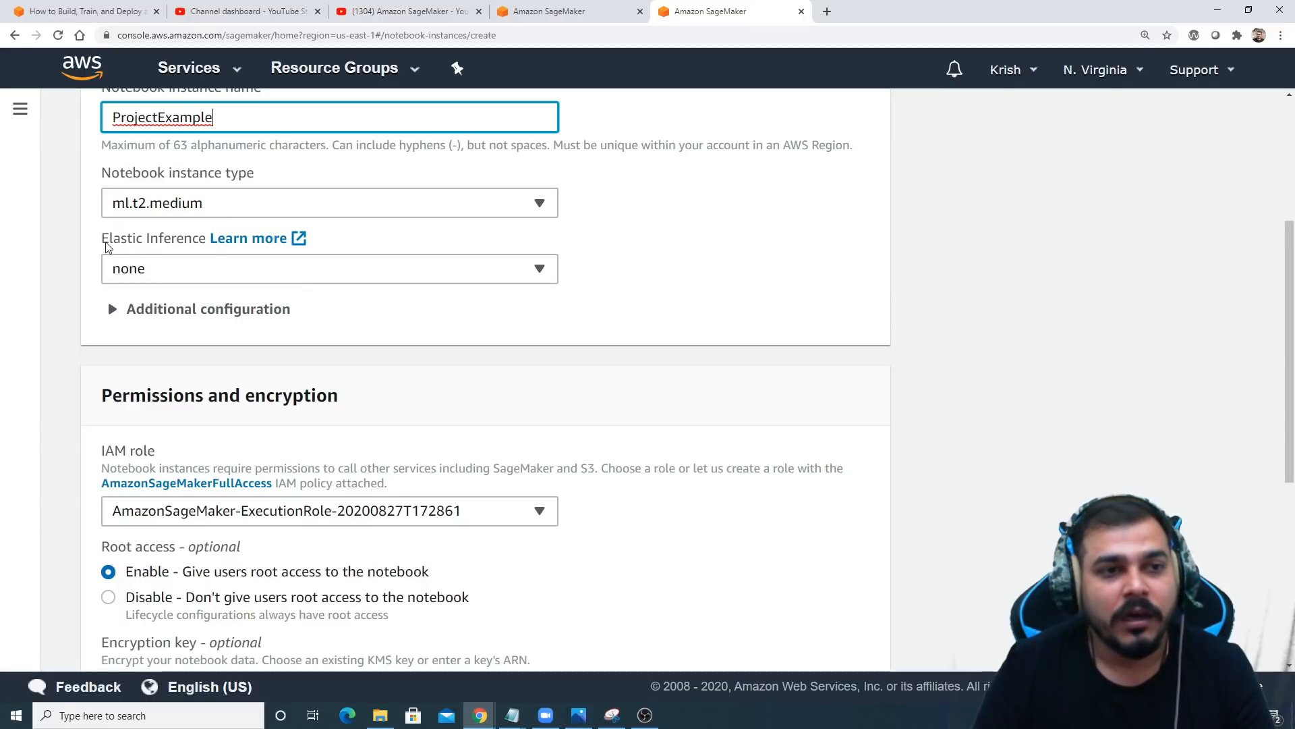
{"action": "mouse_move", "coordinate": [210, 256]}
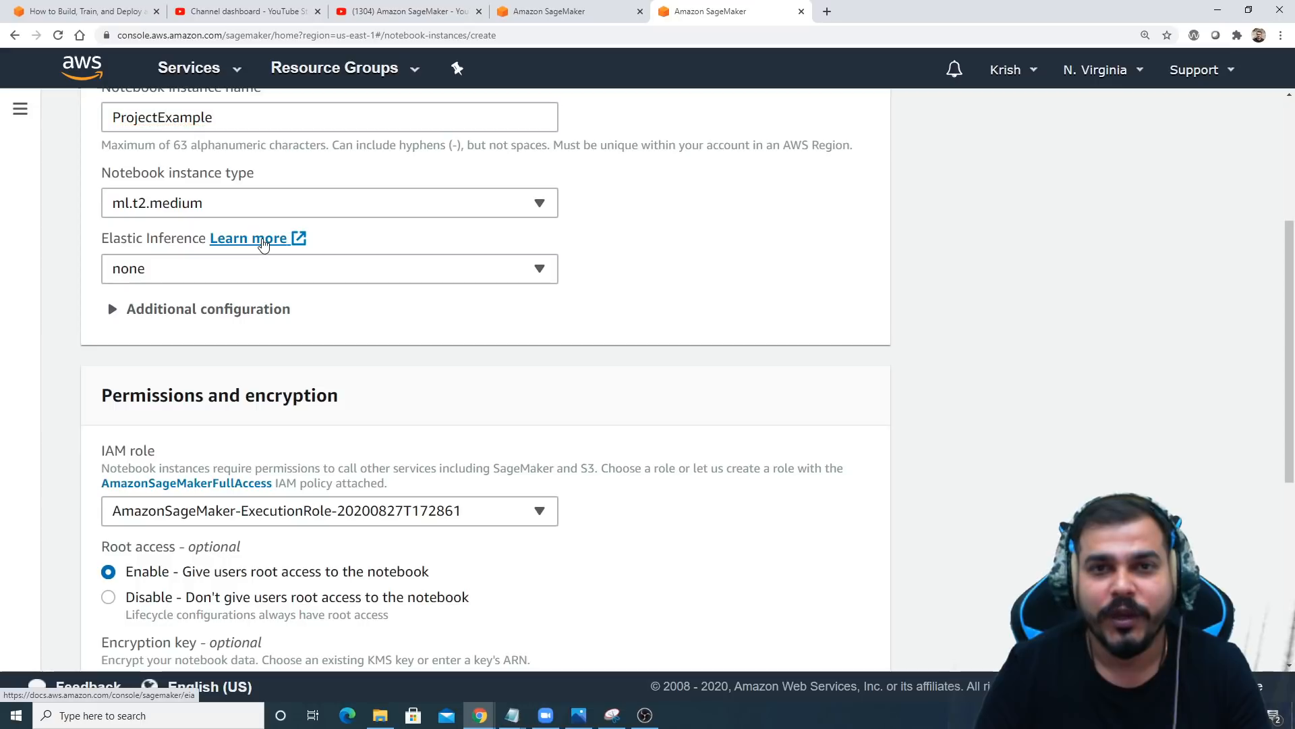
Open the Elastic Inference help in a new tab and highlight its introductory paragraph.
{"action": "right_click", "coordinate": [247, 238]}
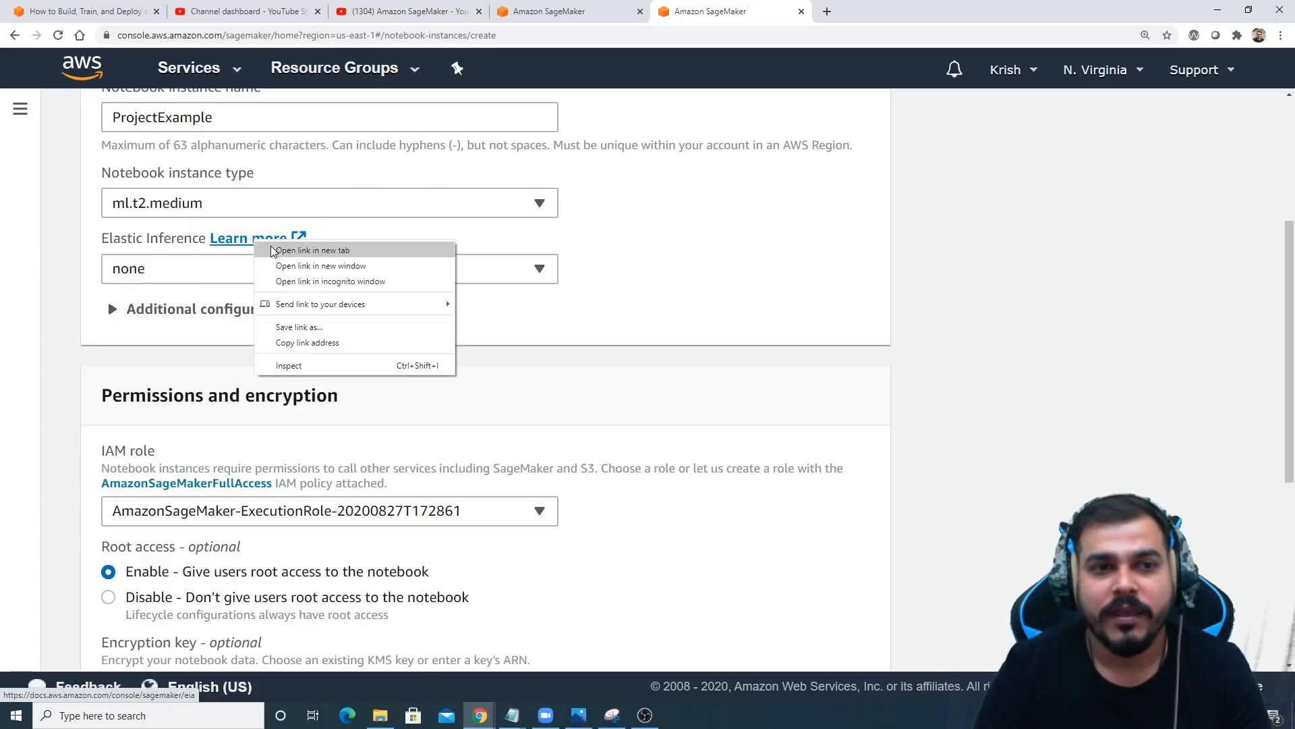
{"action": "left_click", "coordinate": [311, 250]}
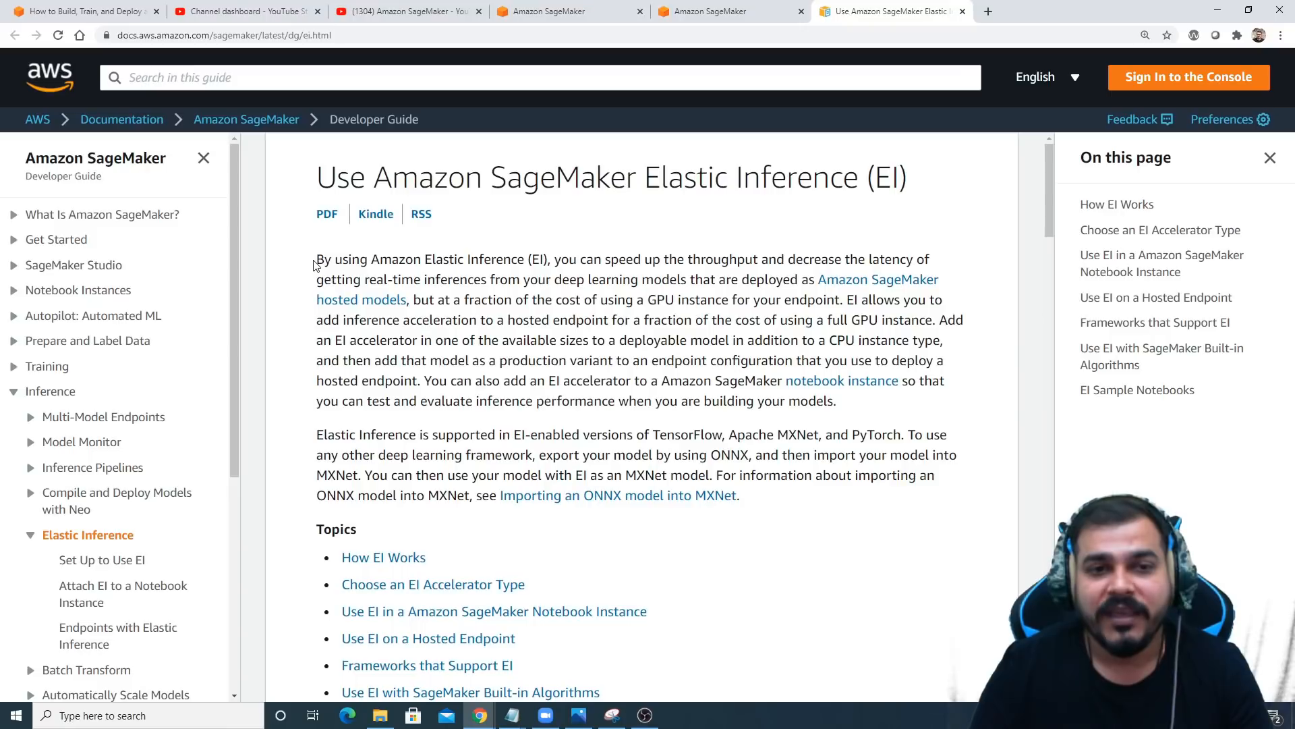
{"action": "left_click_drag", "start_coordinate": [316, 258], "coordinate": [562, 259]}
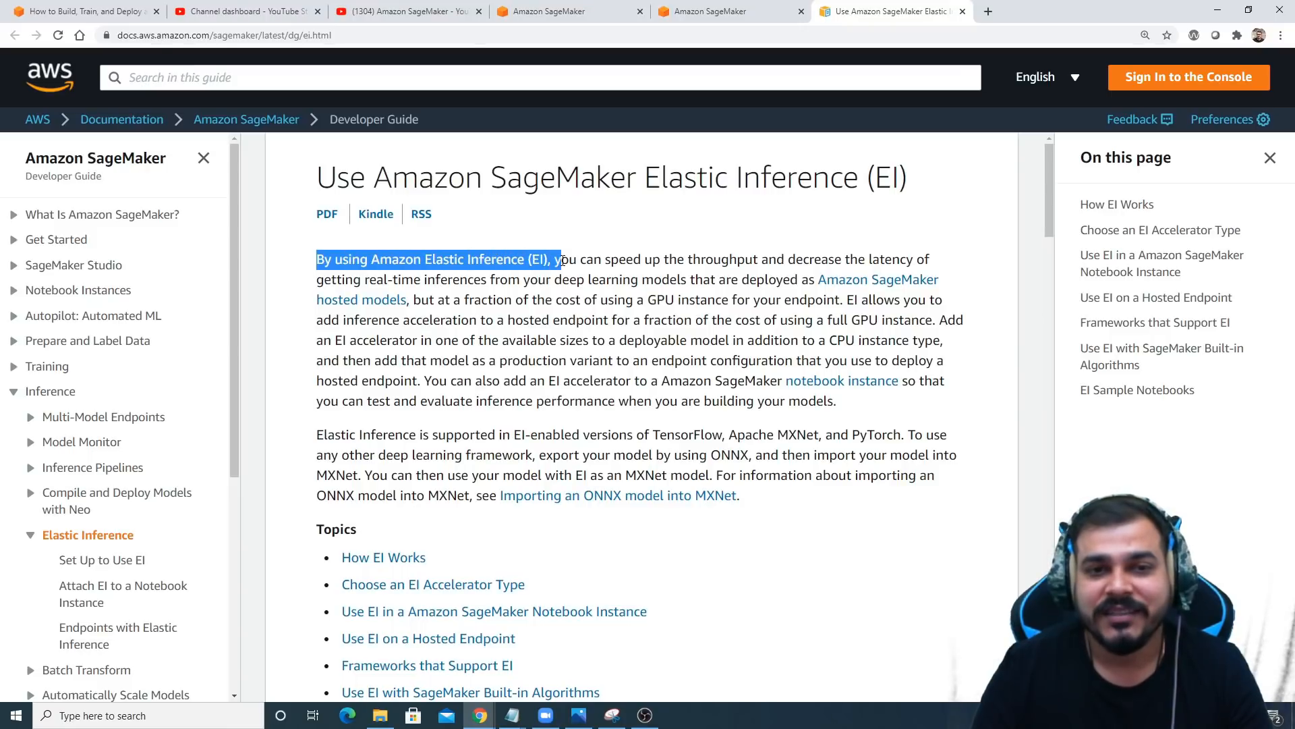
{"action": "left_click_drag", "start_coordinate": [558, 258], "coordinate": [813, 259]}
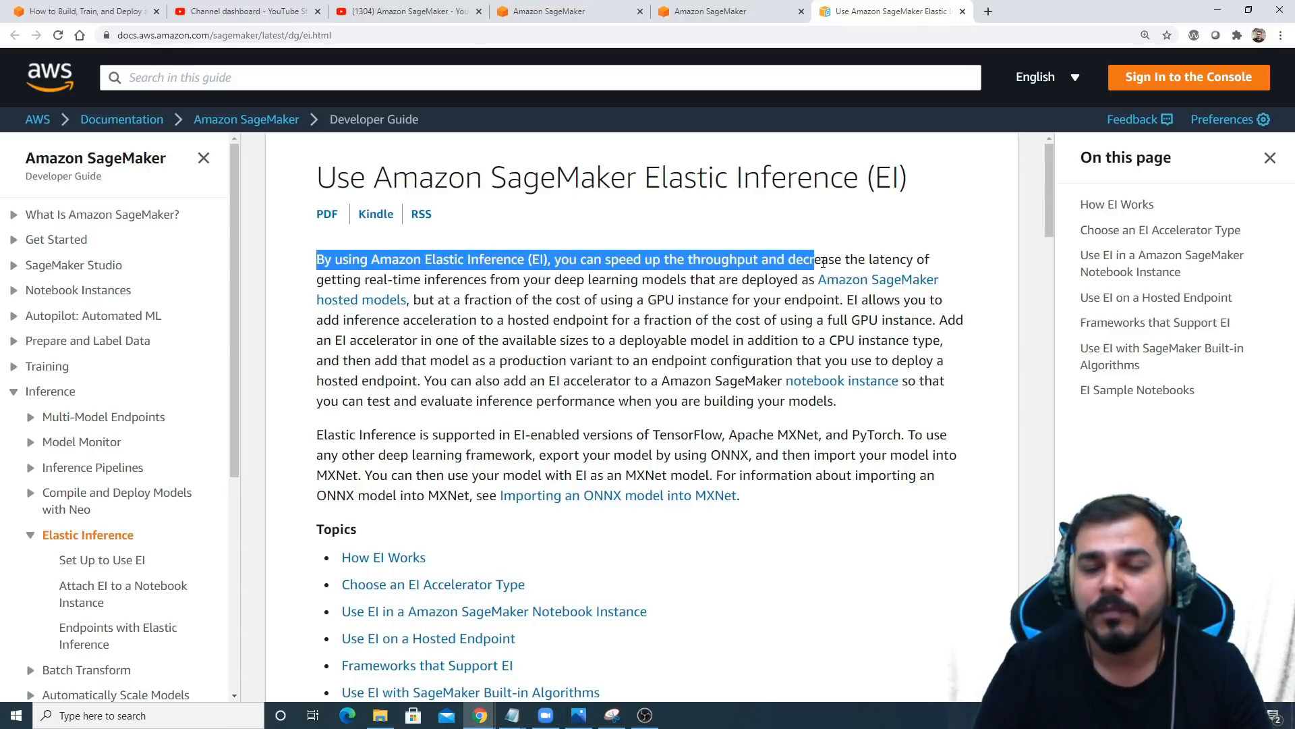
{"action": "left_click_drag", "start_coordinate": [814, 259], "coordinate": [522, 280]}
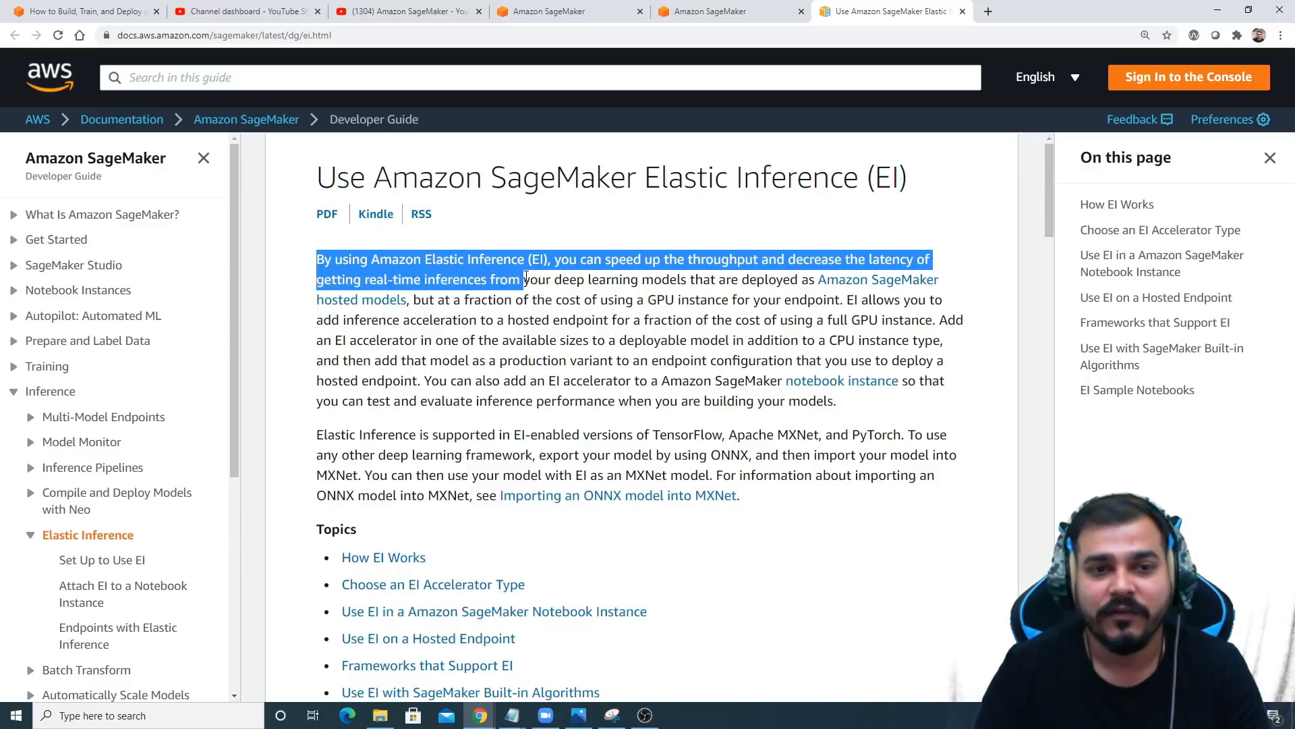
{"action": "left_click_drag", "start_coordinate": [523, 279], "coordinate": [640, 279]}
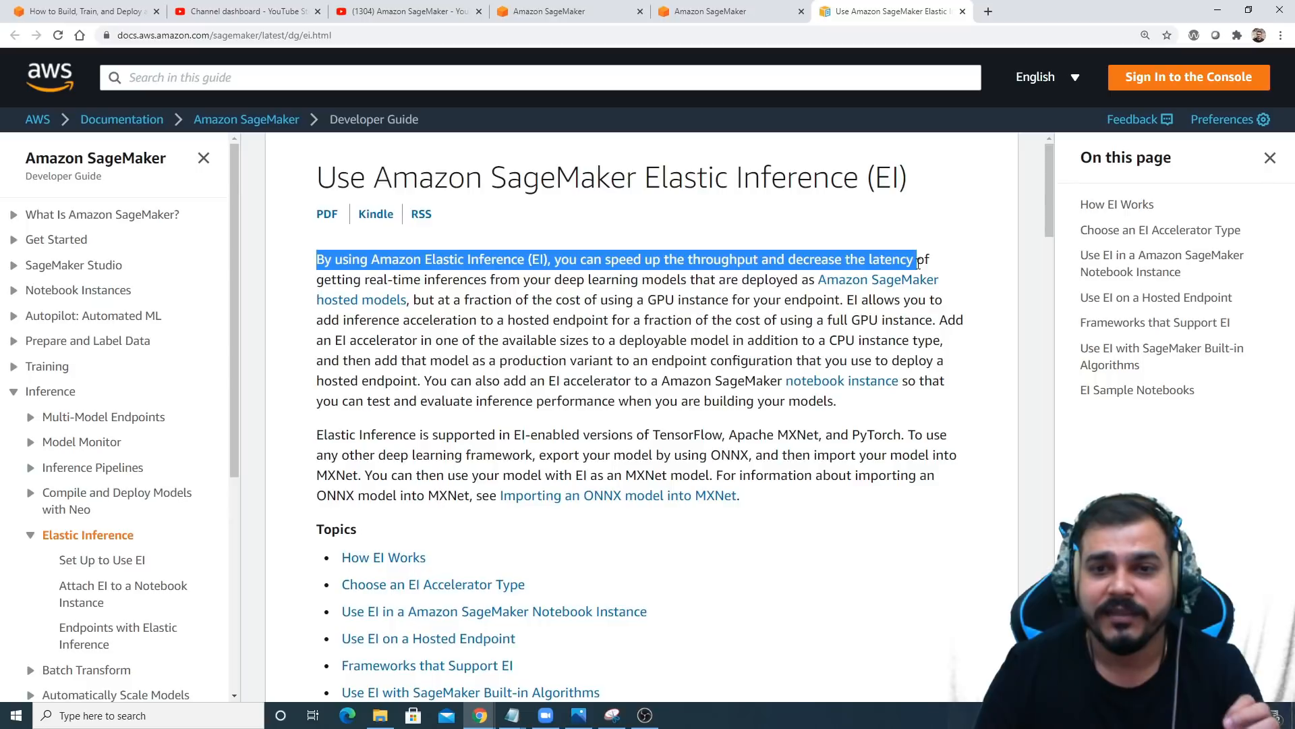
{"action": "left_click_drag", "start_coordinate": [915, 259], "coordinate": [408, 299]}
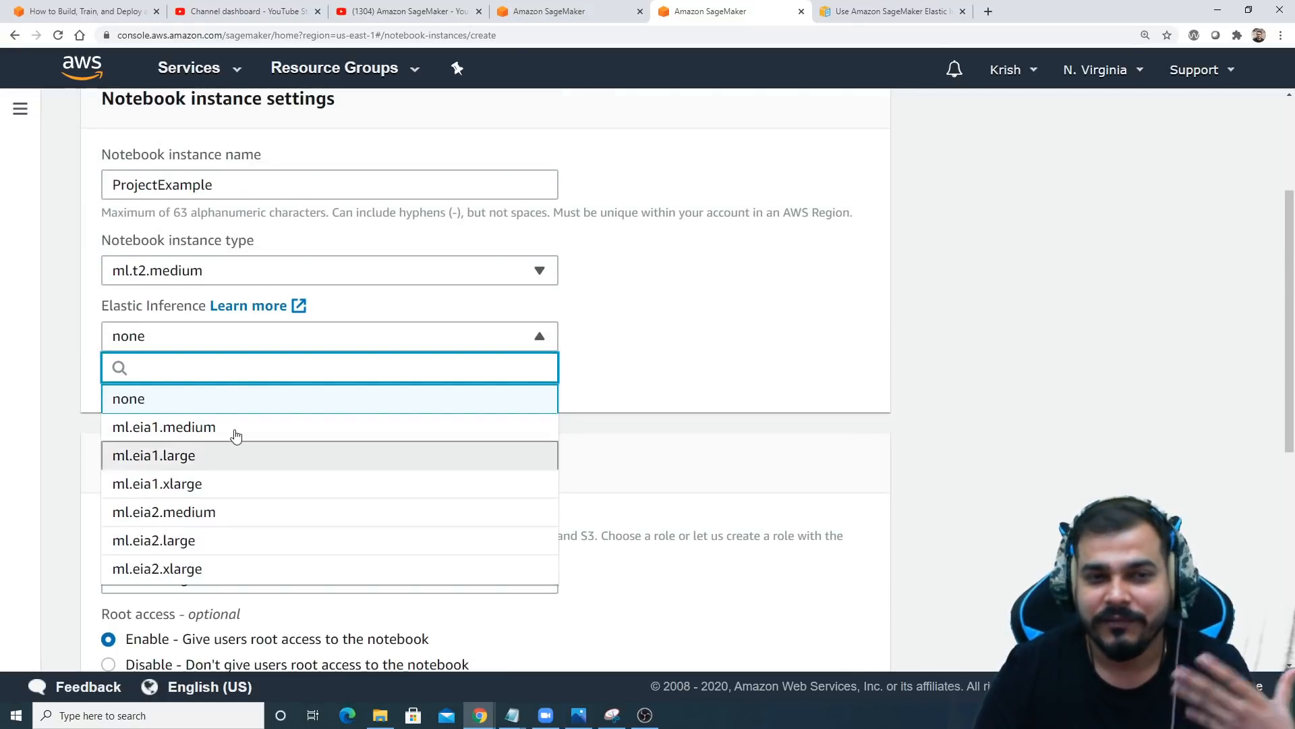
Leave Elastic Inference at none and scroll to the IAM role under Permissions and encryption.
{"action": "left_click", "coordinate": [128, 398]}
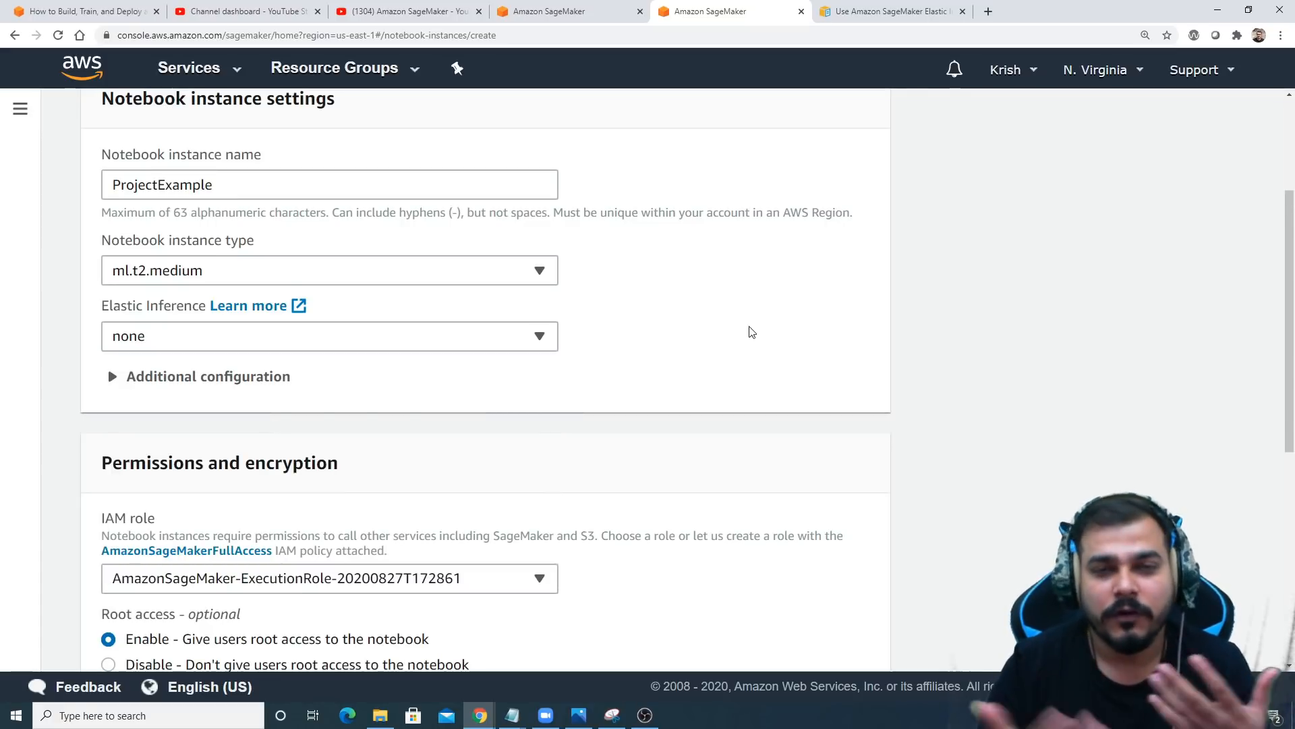
{"action": "scroll", "scroll_direction": "down", "scroll_amount": 3}
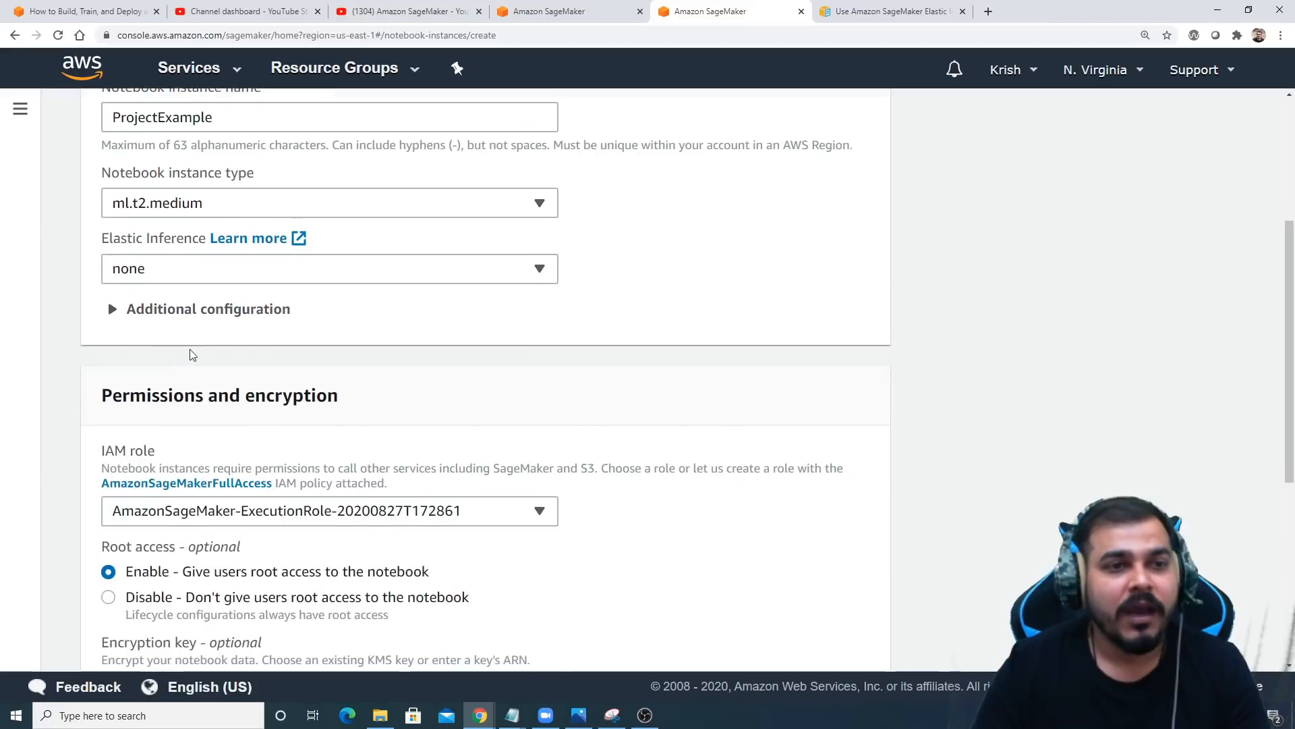
{"action": "scroll", "scroll_direction": "down", "scroll_amount": 3}
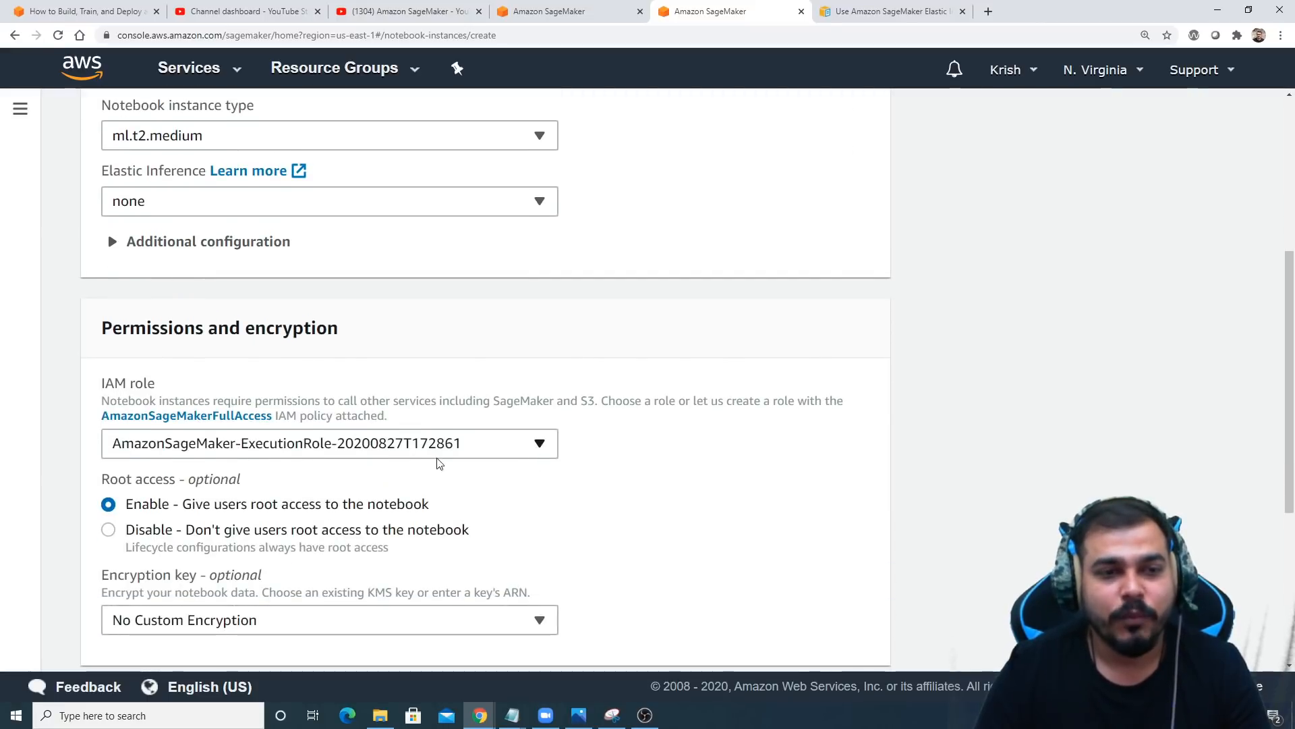
{"action": "double_click", "coordinate": [127, 382]}
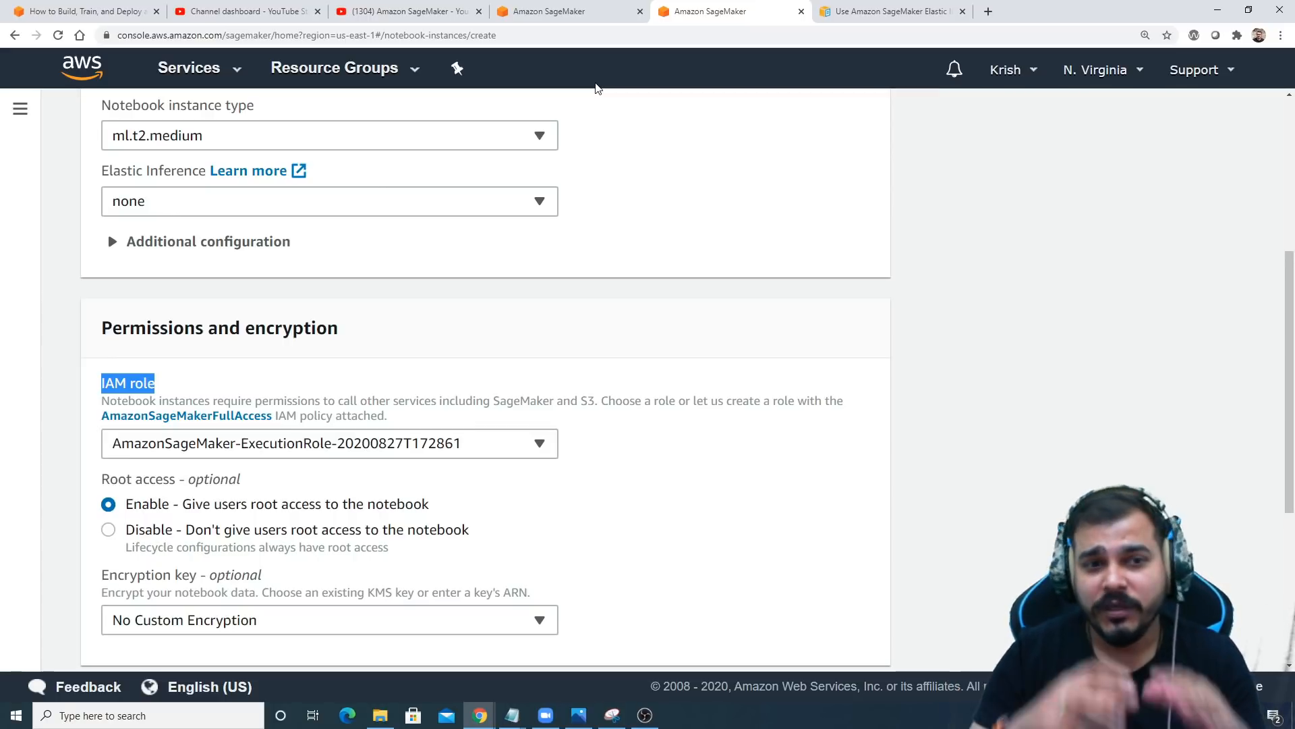
{"action": "mouse_move", "coordinate": [636, 662]}
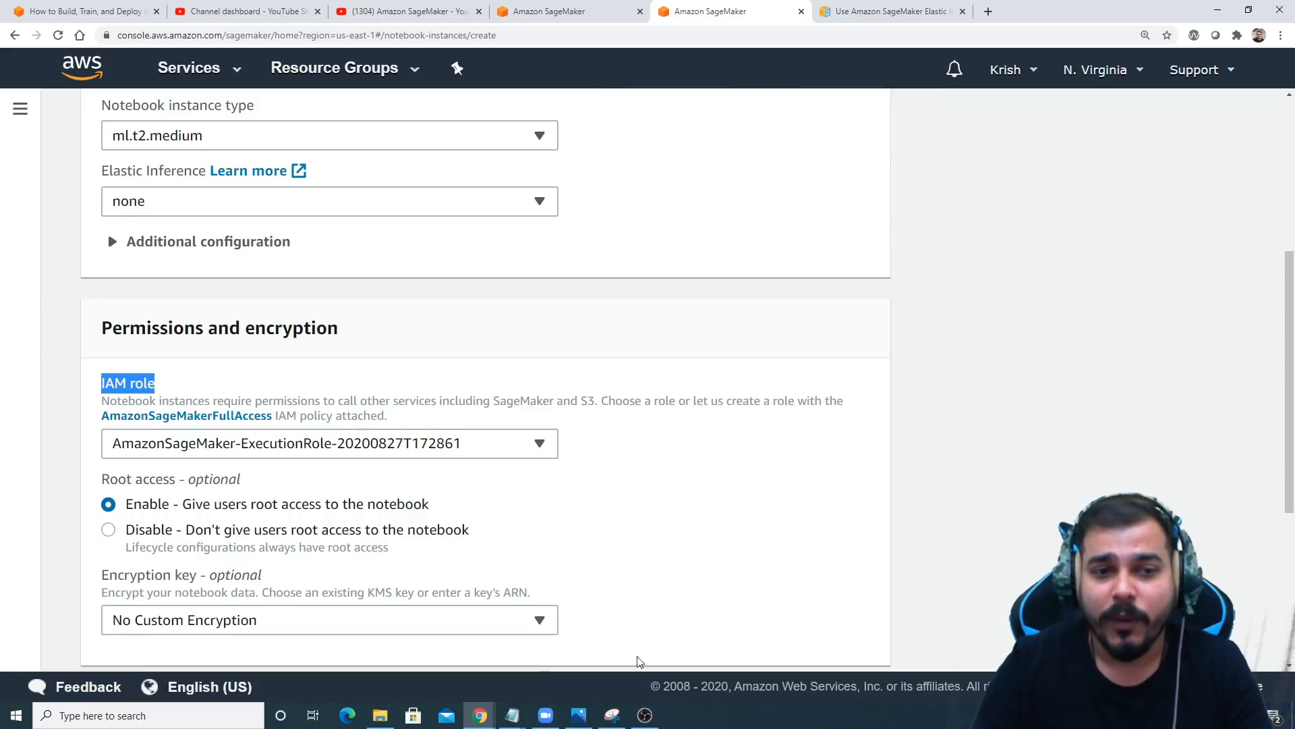
{"action": "mouse_move", "coordinate": [475, 465]}
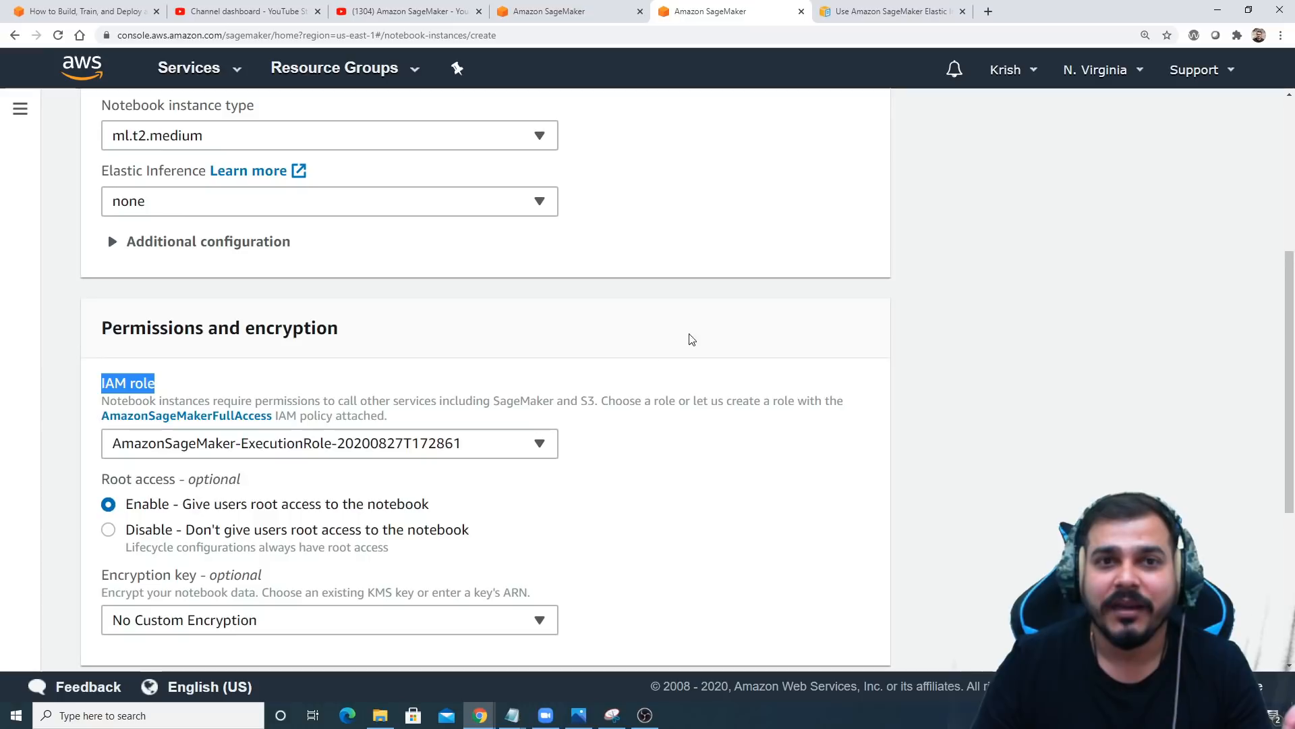
{"action": "mouse_move", "coordinate": [697, 367]}
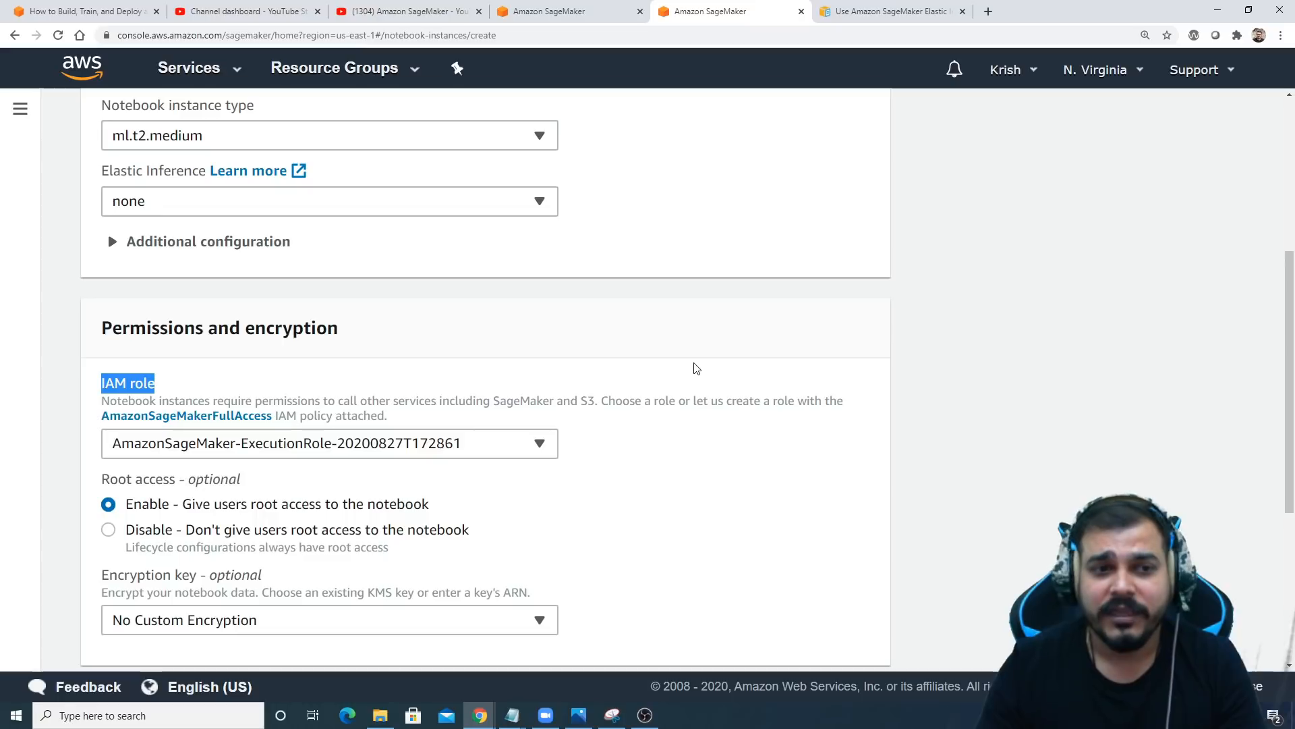
{"action": "mouse_move", "coordinate": [520, 450]}
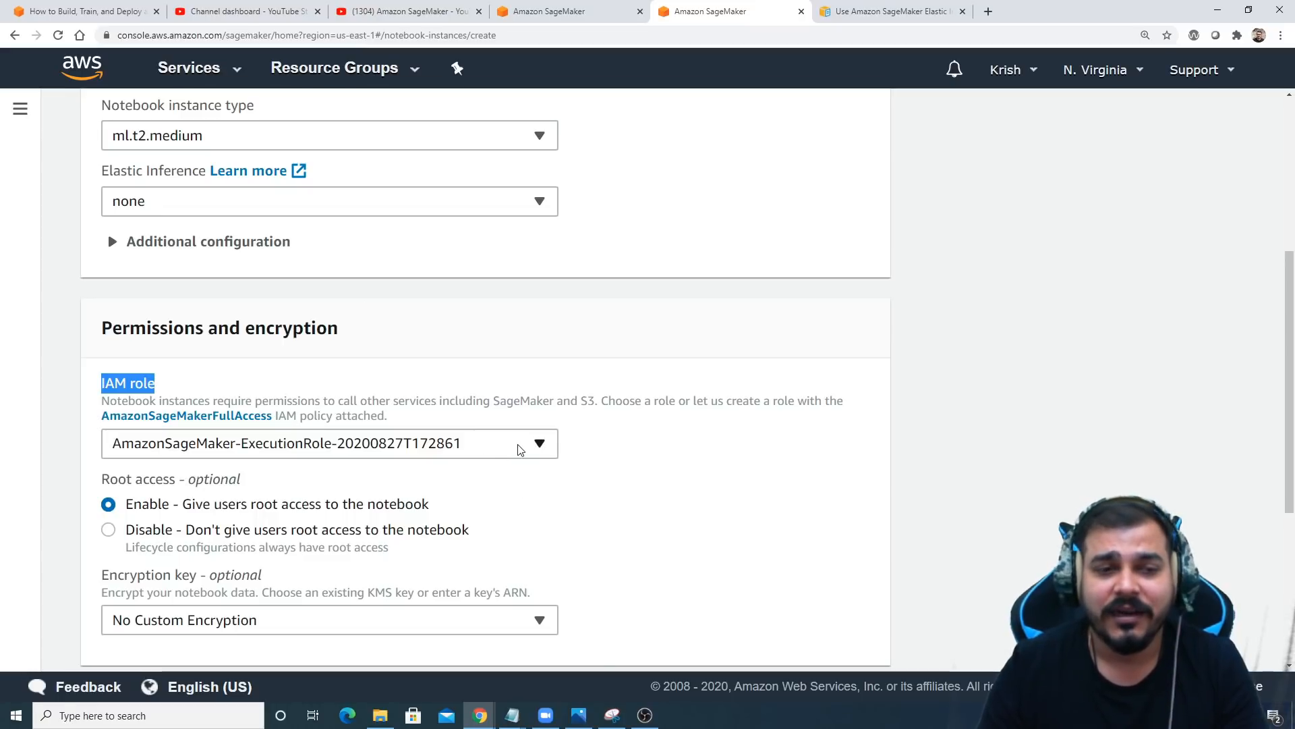
{"action": "mouse_move", "coordinate": [880, 527]}
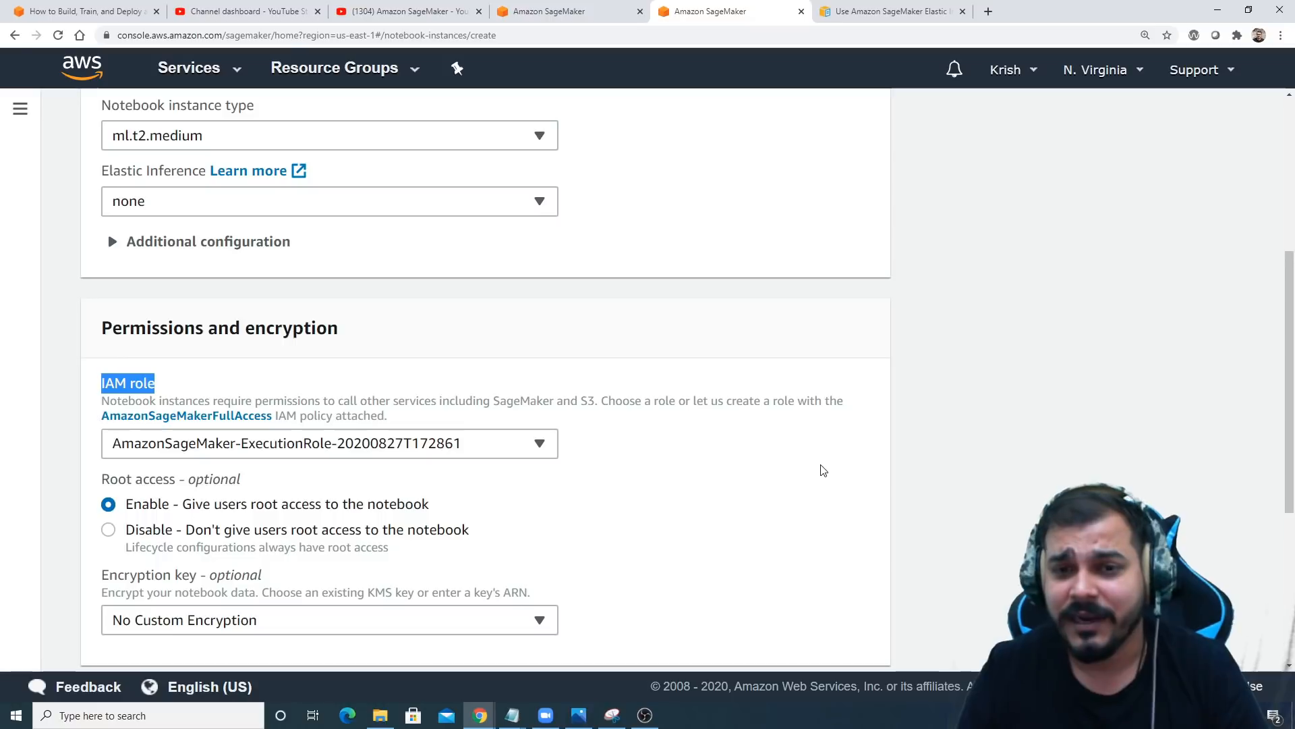
Select 'Create a new role' from the IAM role dropdown.
{"action": "left_click", "coordinate": [329, 443]}
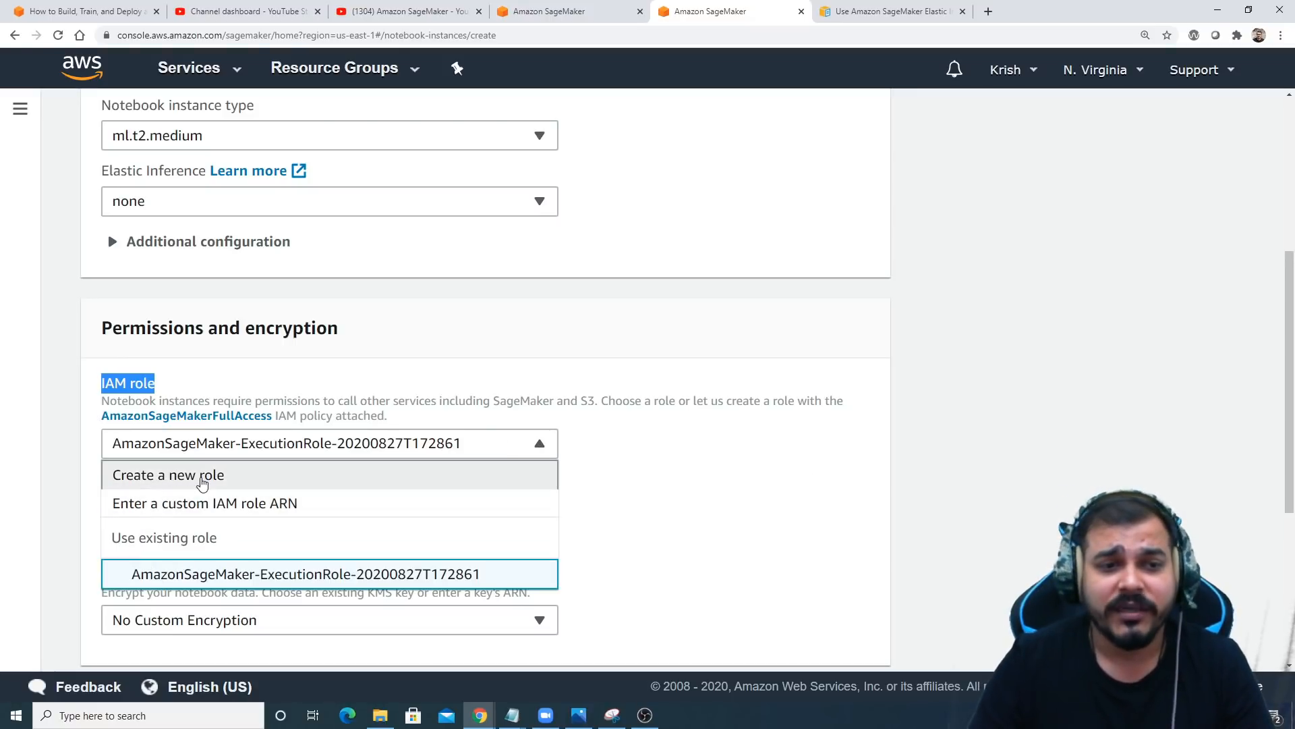
{"action": "left_click", "coordinate": [168, 474]}
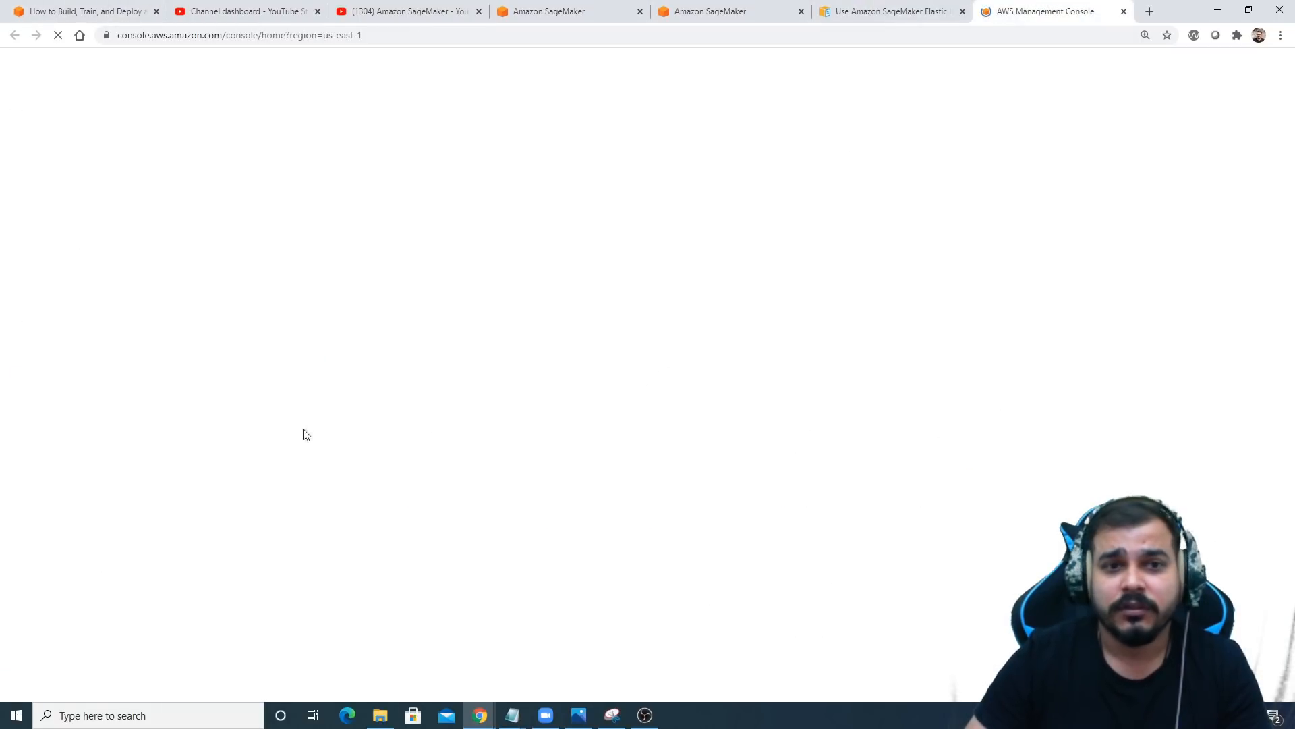
Open S3 through Find Services to view the bankapplication bucket.
{"action": "left_click", "coordinate": [430, 356]}
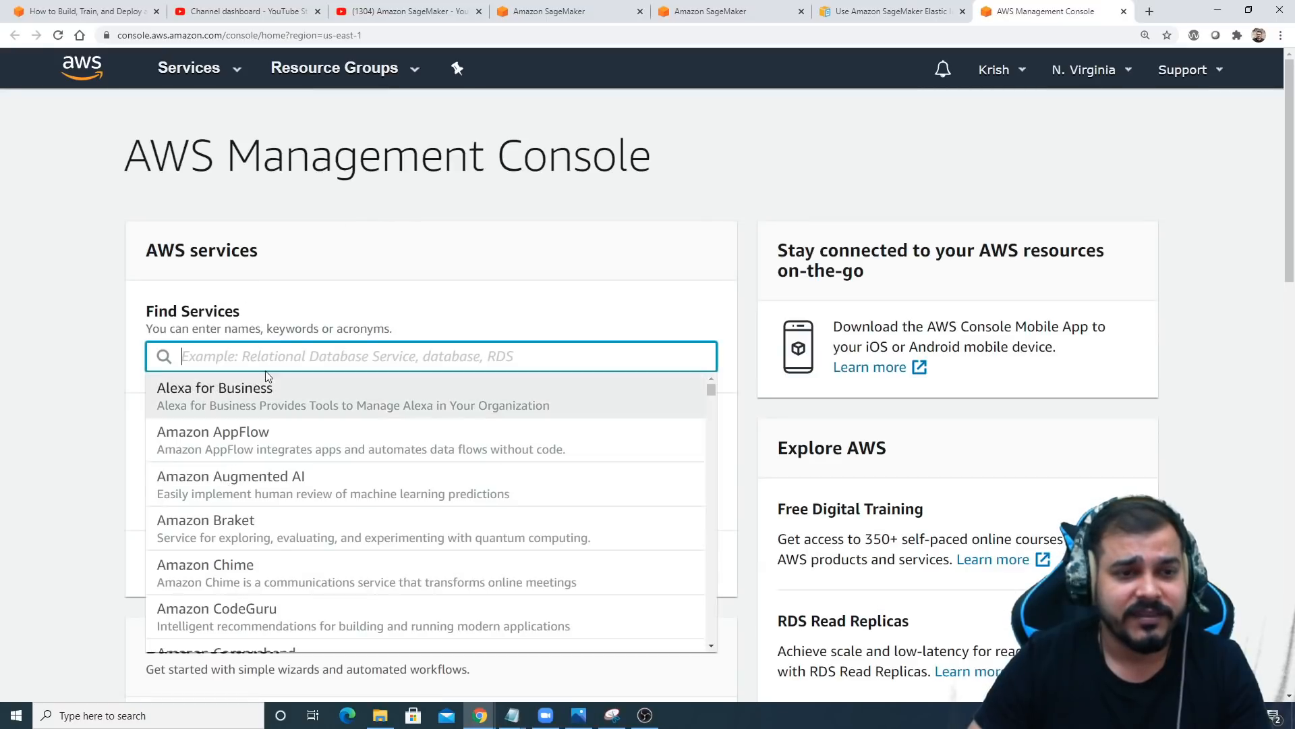
{"action": "type", "text": "S3"}
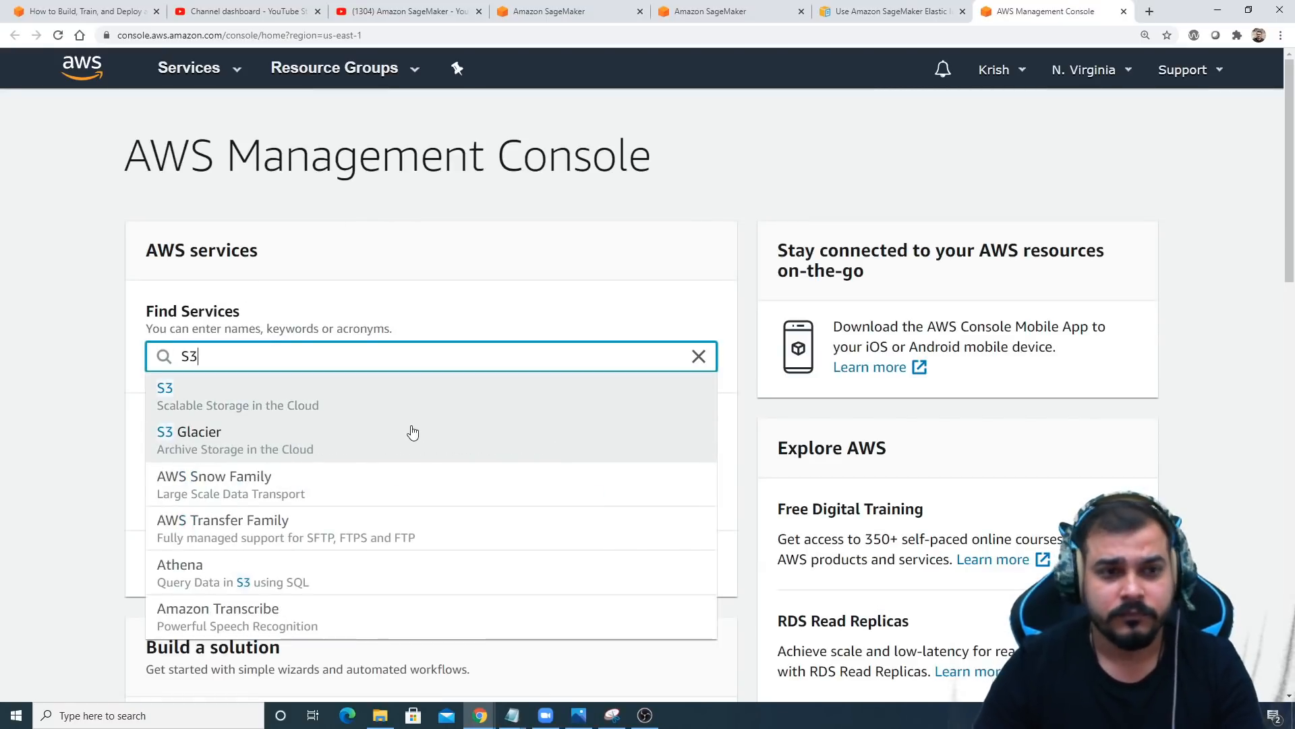
{"action": "left_click", "coordinate": [165, 388]}
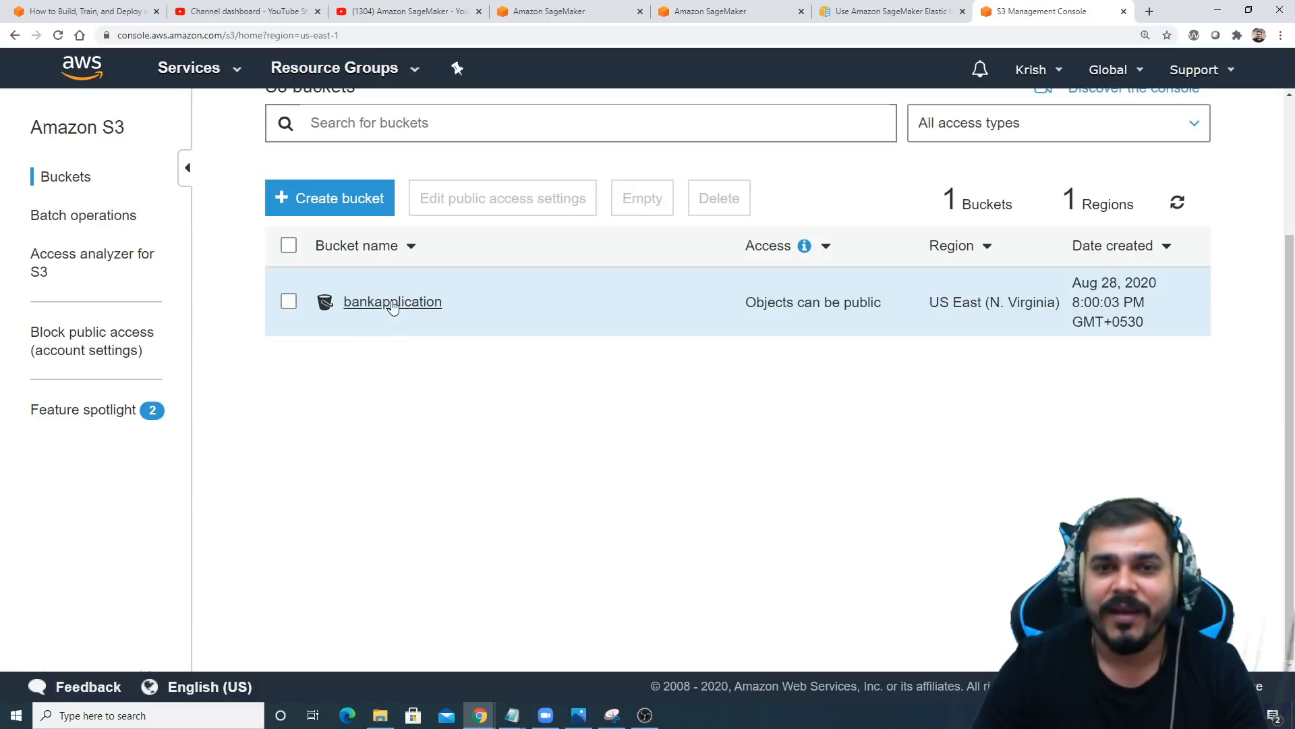
Switch between browser tabs, ending on SageMaker's Create an IAM role dialog.
{"action": "left_click", "coordinate": [890, 11]}
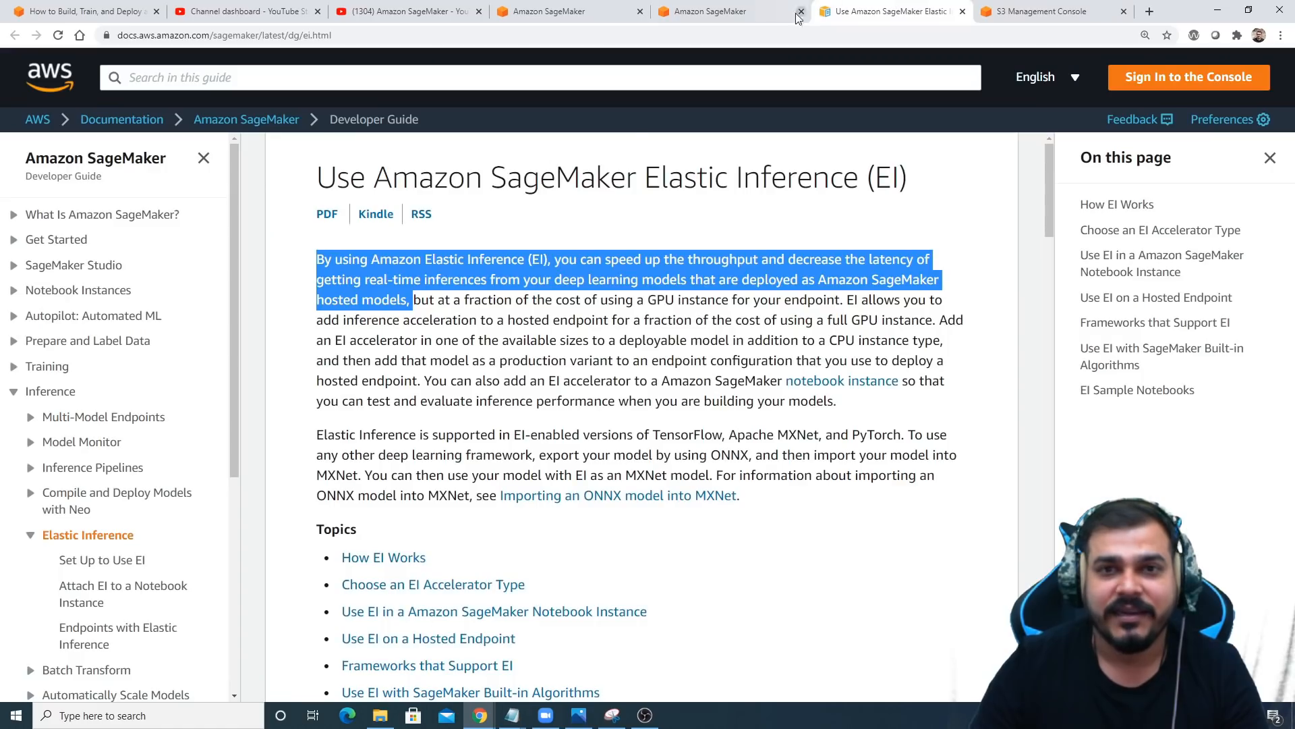
{"action": "left_click", "coordinate": [702, 10]}
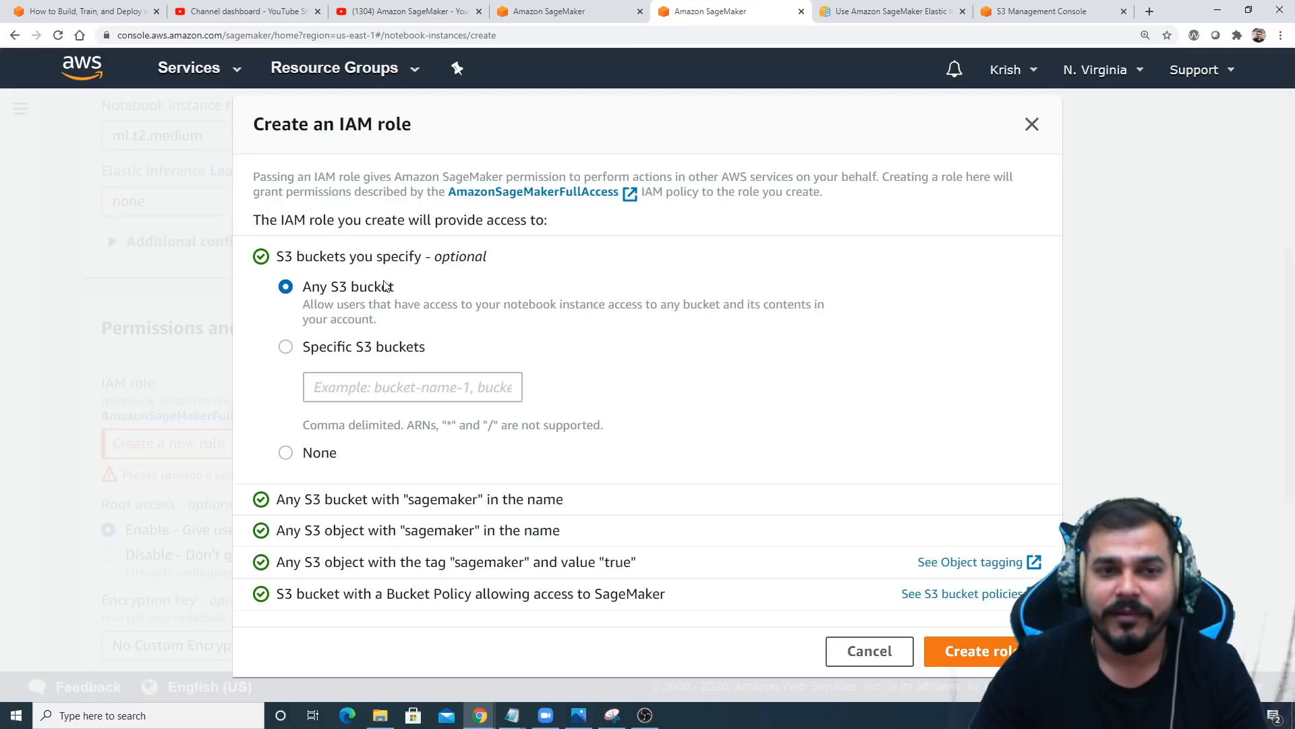
{"action": "left_click", "coordinate": [1049, 10]}
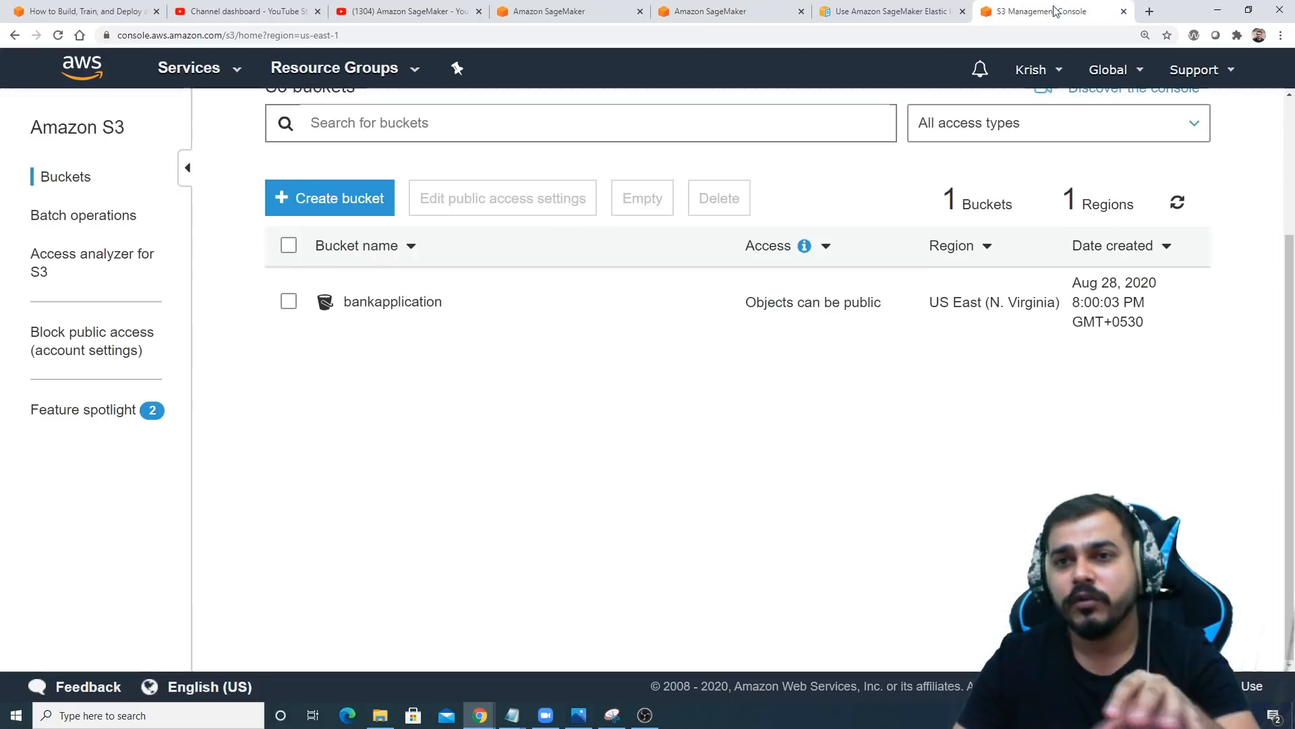
{"action": "mouse_move", "coordinate": [393, 302]}
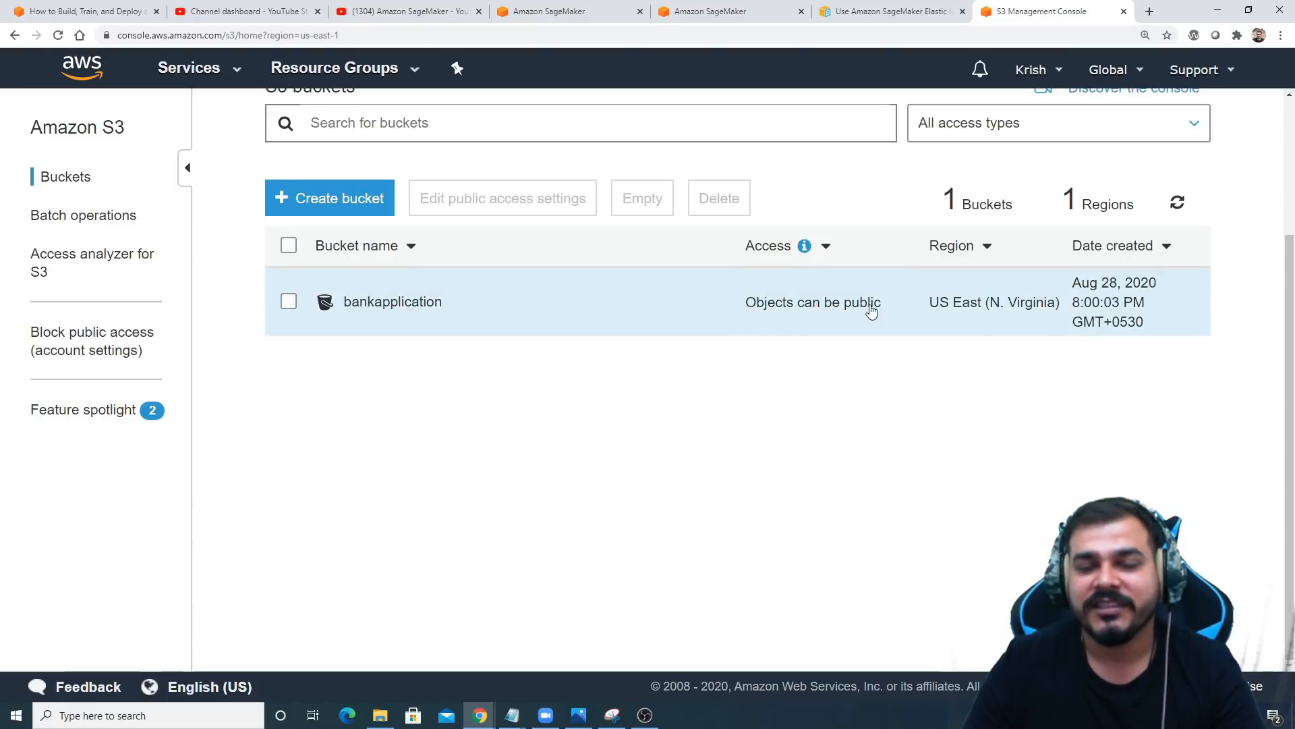
{"action": "left_click", "coordinate": [730, 11]}
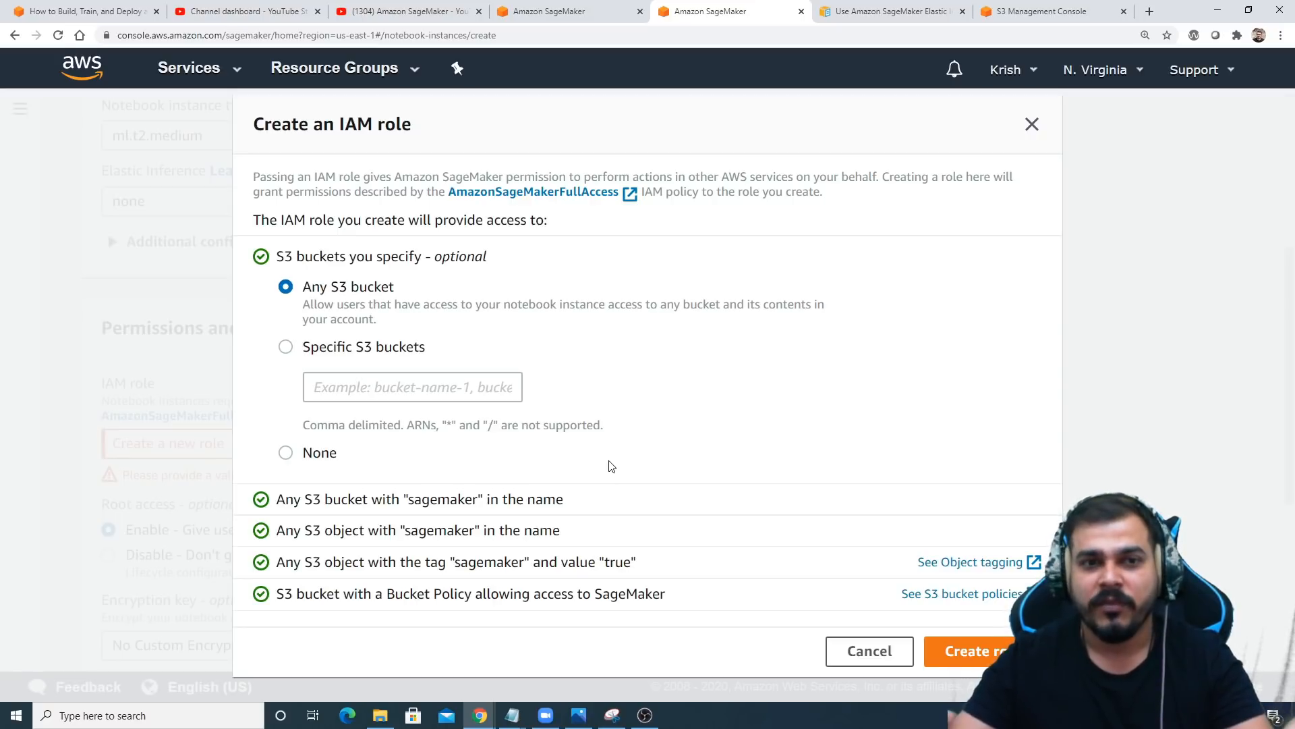
{"action": "mouse_move", "coordinate": [389, 351]}
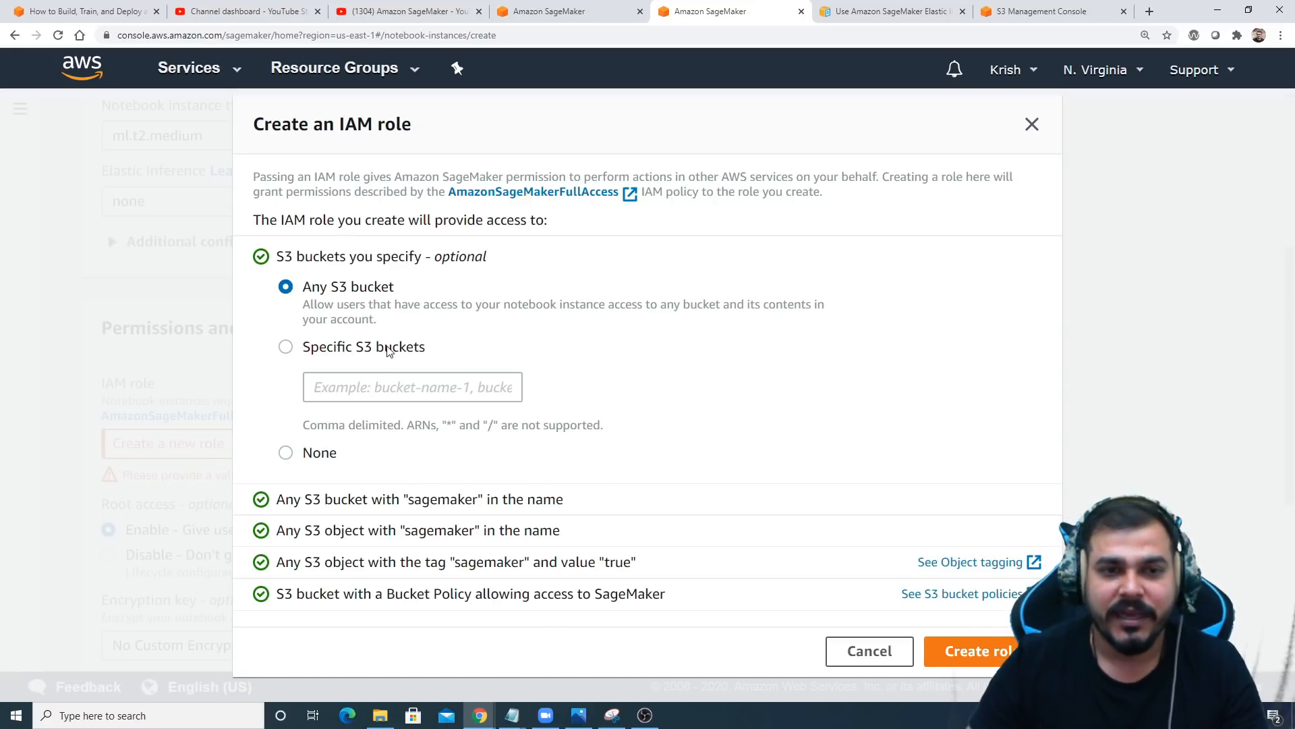
Create execution role AmazonSageMaker-ExecutionRole-20200829T012230 with access to any S3 bucket.
{"action": "left_click", "coordinate": [287, 346]}
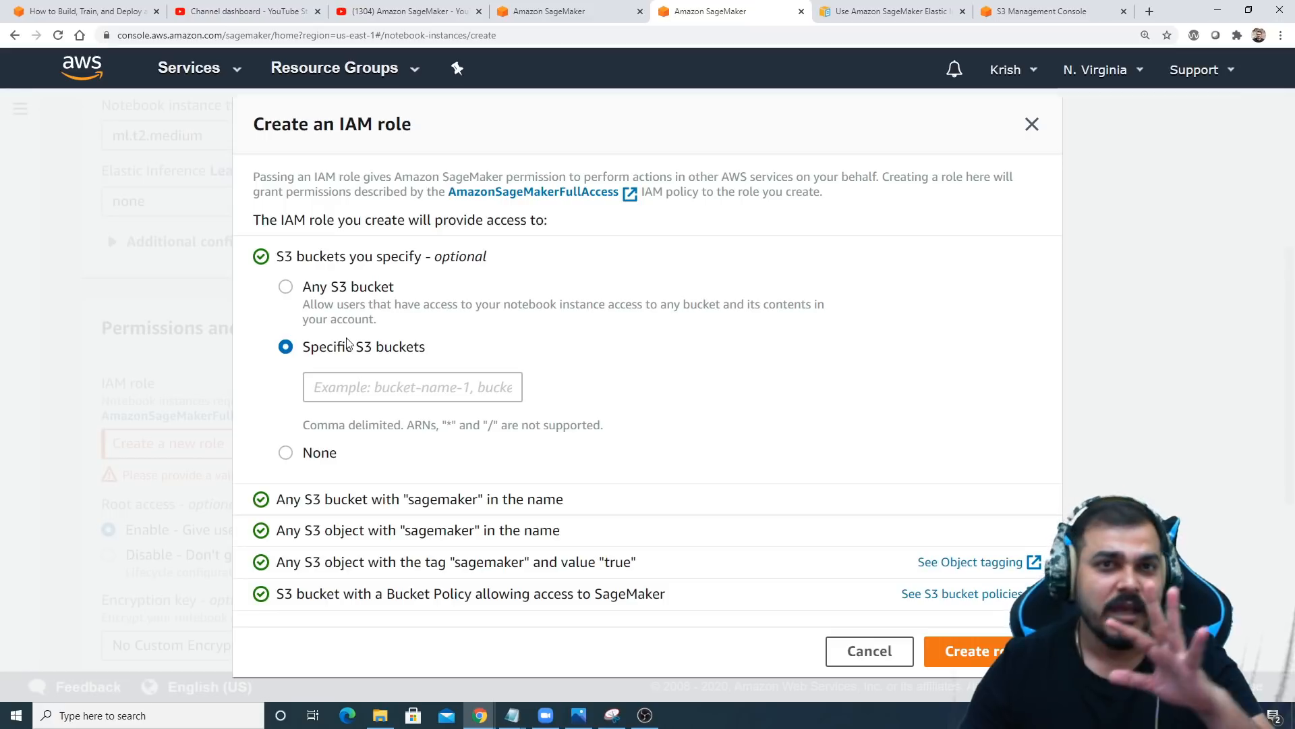
{"action": "mouse_move", "coordinate": [273, 321]}
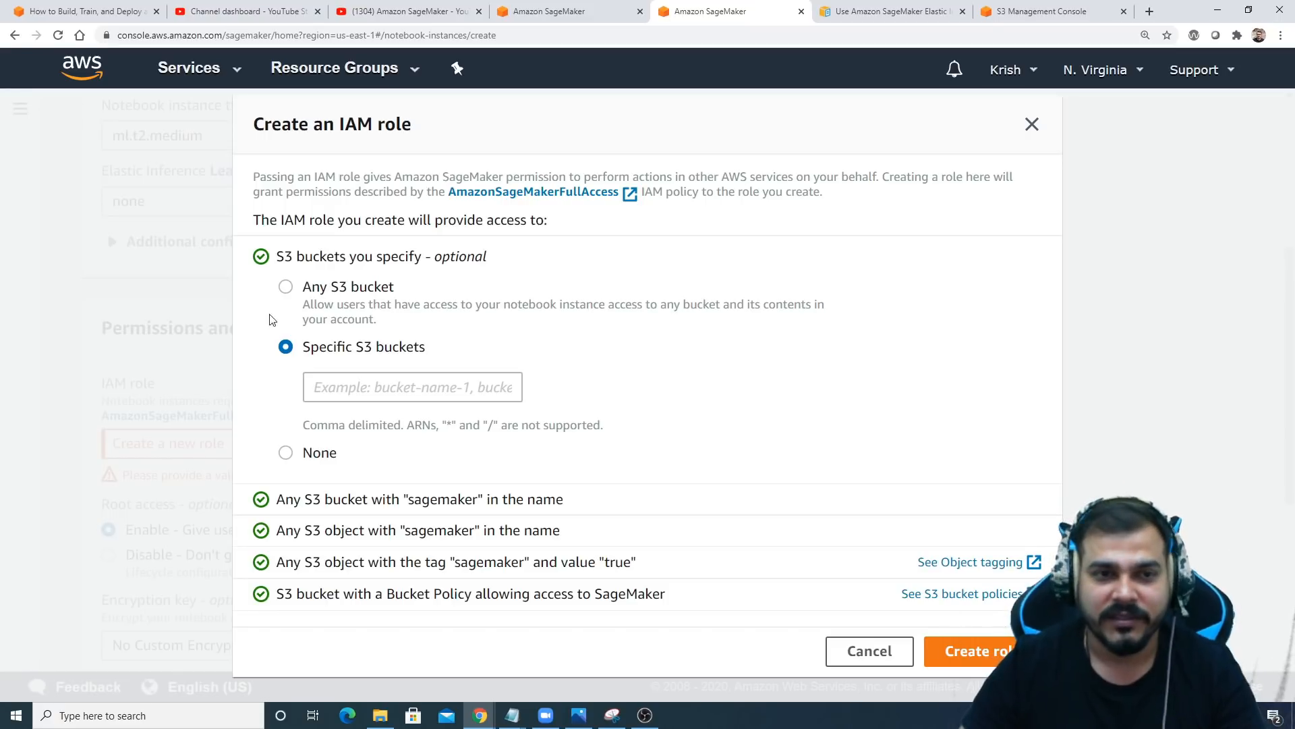
{"action": "left_click", "coordinate": [285, 286]}
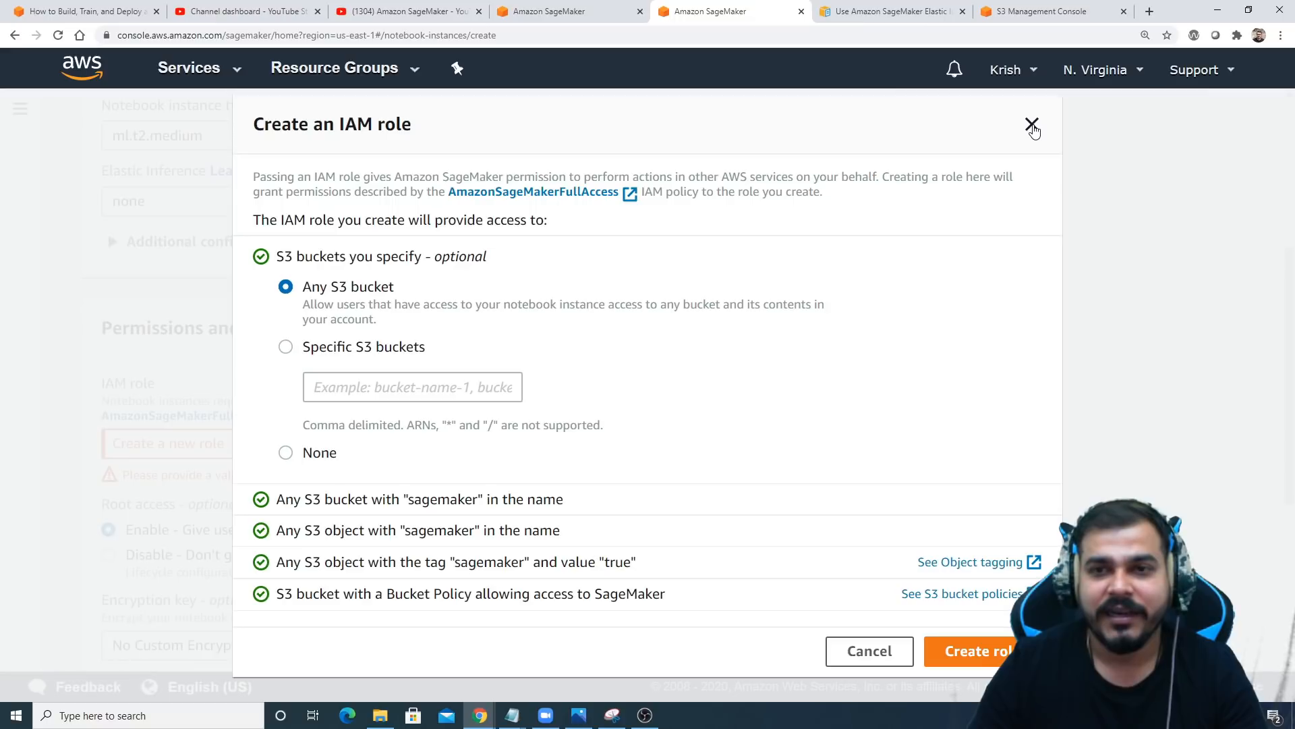
{"action": "mouse_move", "coordinate": [1030, 444]}
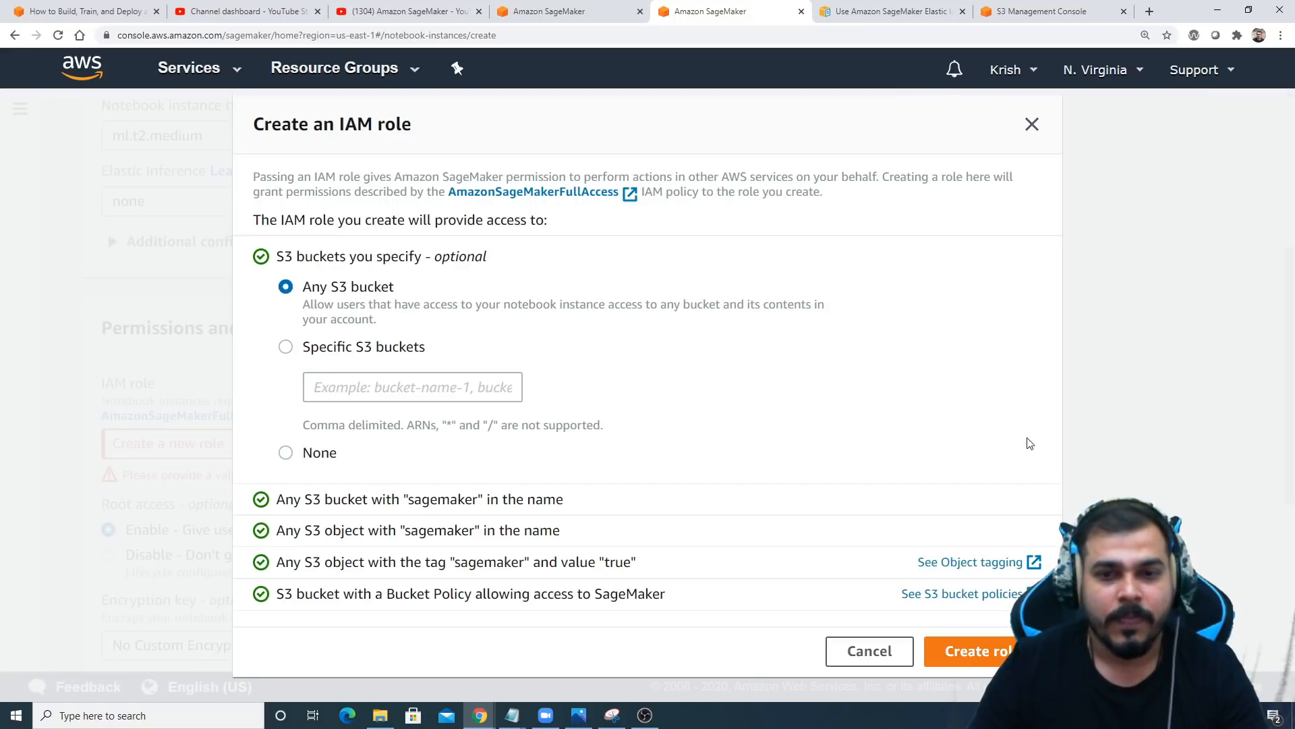
{"action": "left_click", "coordinate": [978, 651]}
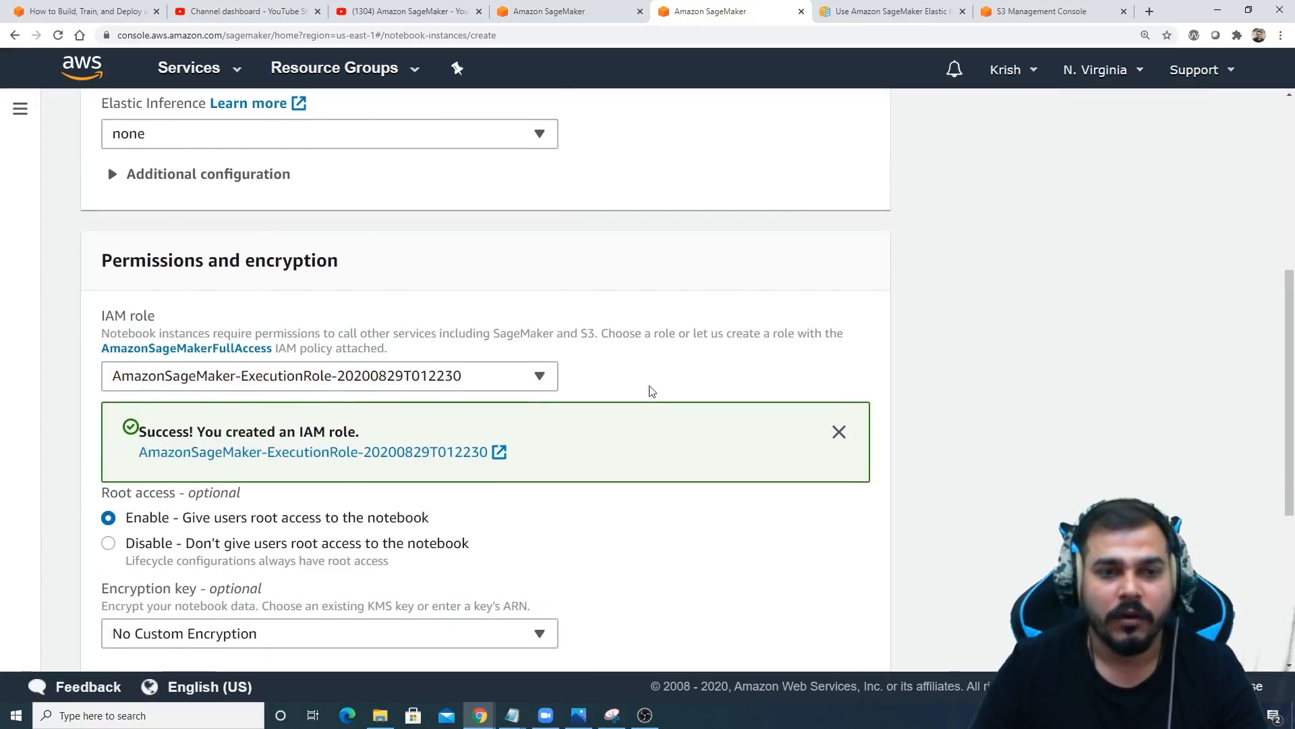
Scroll past root access and encryption settings, then go to the notebook instances list.
{"action": "scroll", "scroll_direction": "down", "scroll_amount": 3}
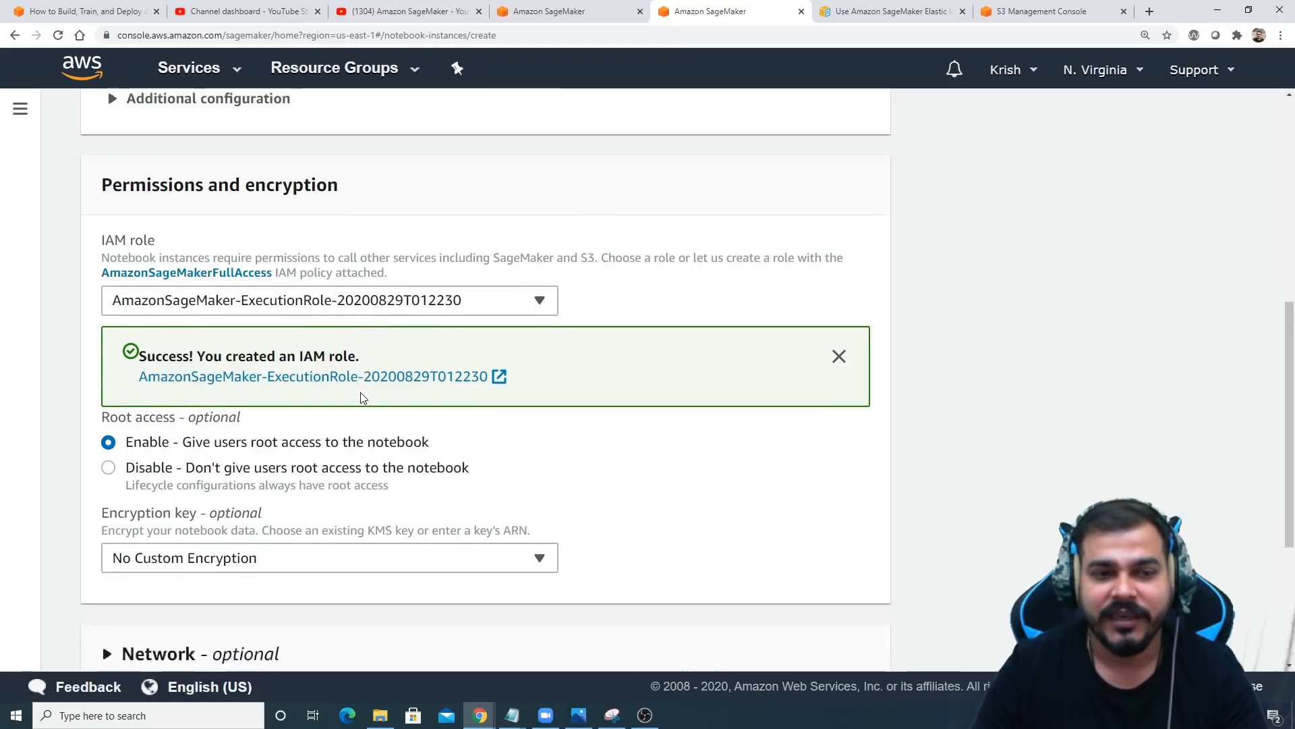
{"action": "scroll", "scroll_direction": "down", "scroll_amount": 3}
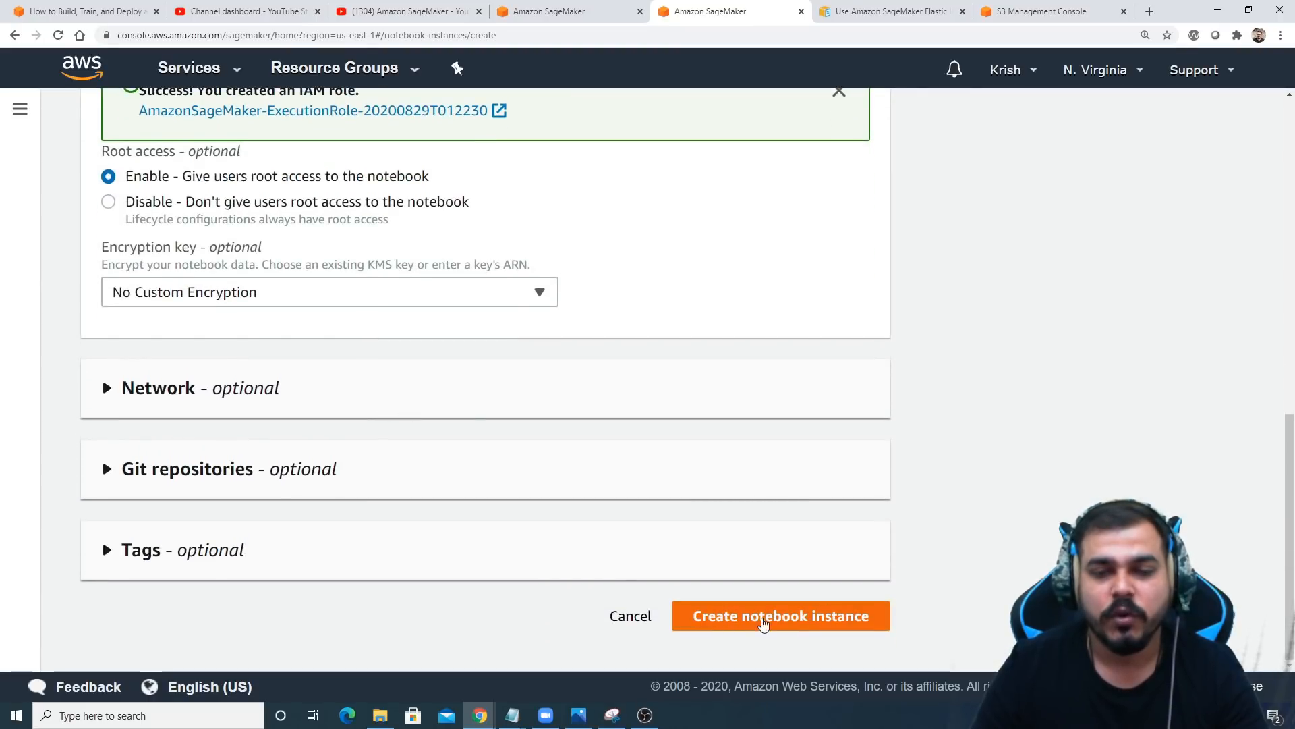
{"action": "mouse_move", "coordinate": [799, 630]}
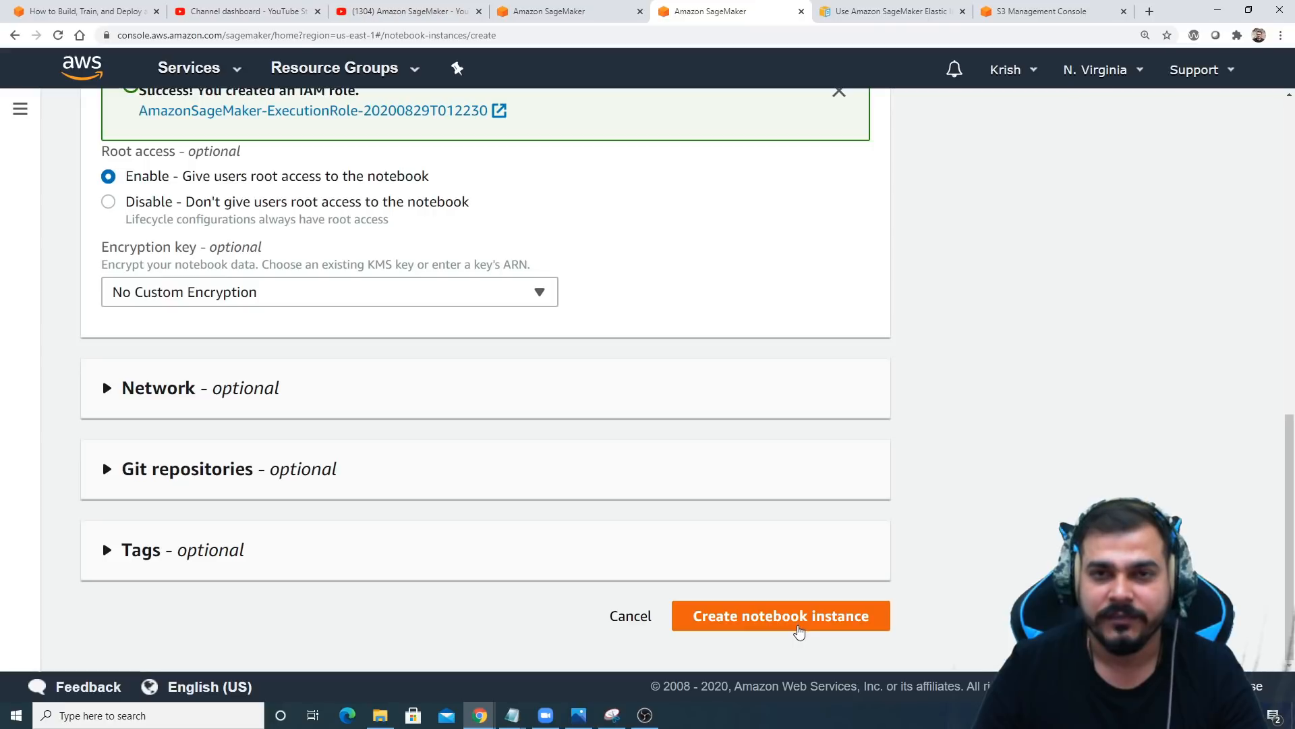
{"action": "mouse_move", "coordinate": [721, 540]}
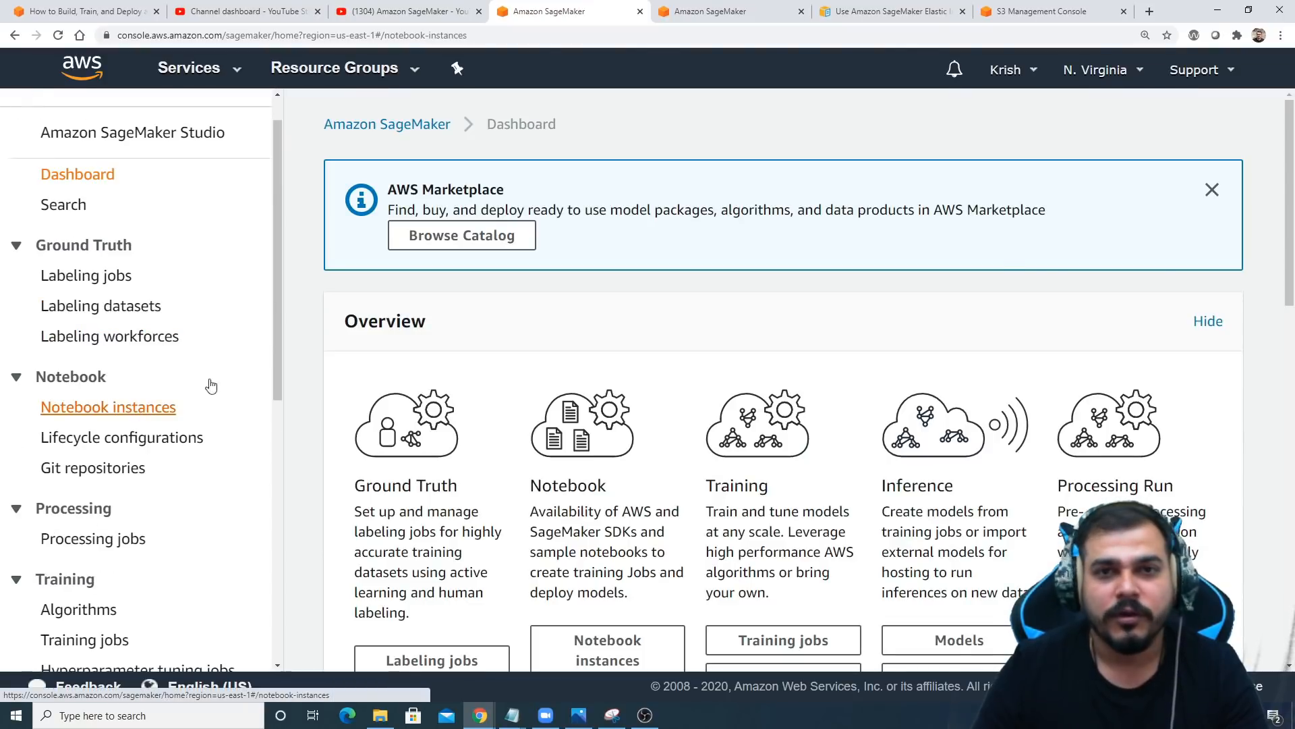
{"action": "left_click", "coordinate": [107, 406]}
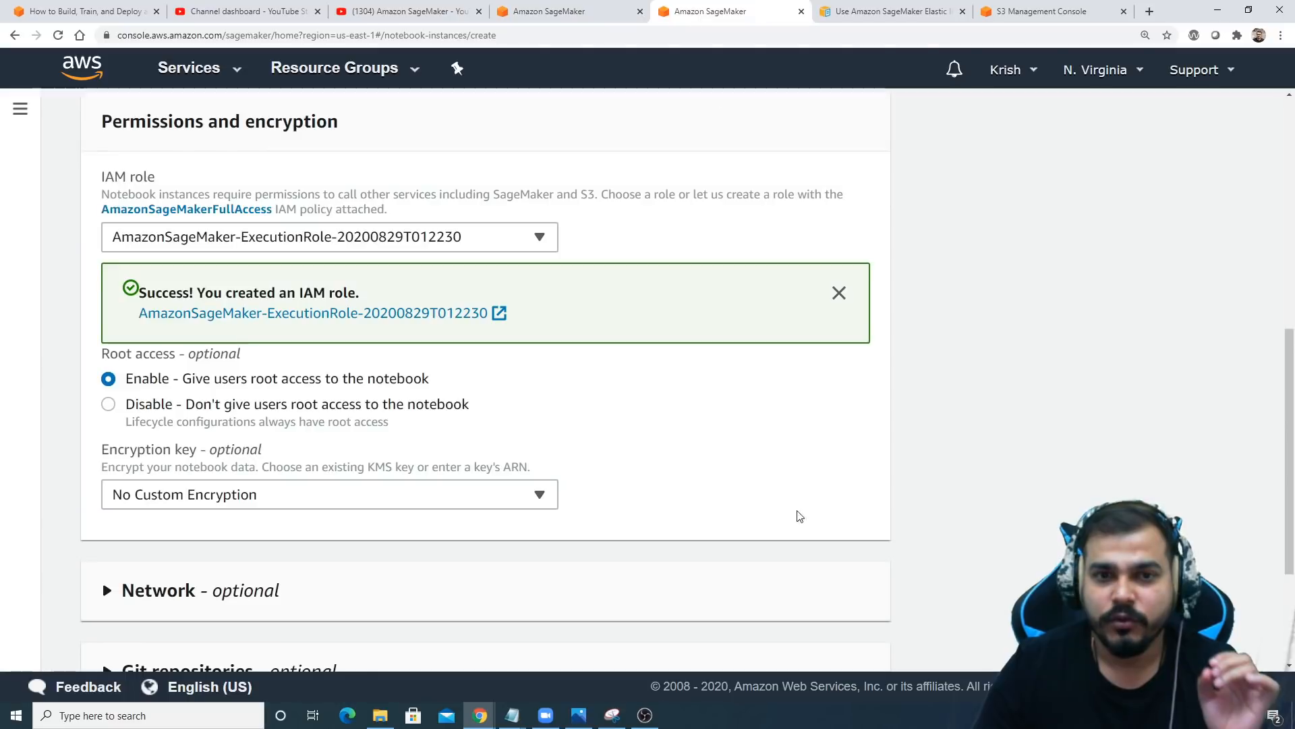
Scroll the Notebook instances list to confirm BankApplication is InService.
{"action": "scroll", "scroll_direction": "down", "scroll_amount": 3}
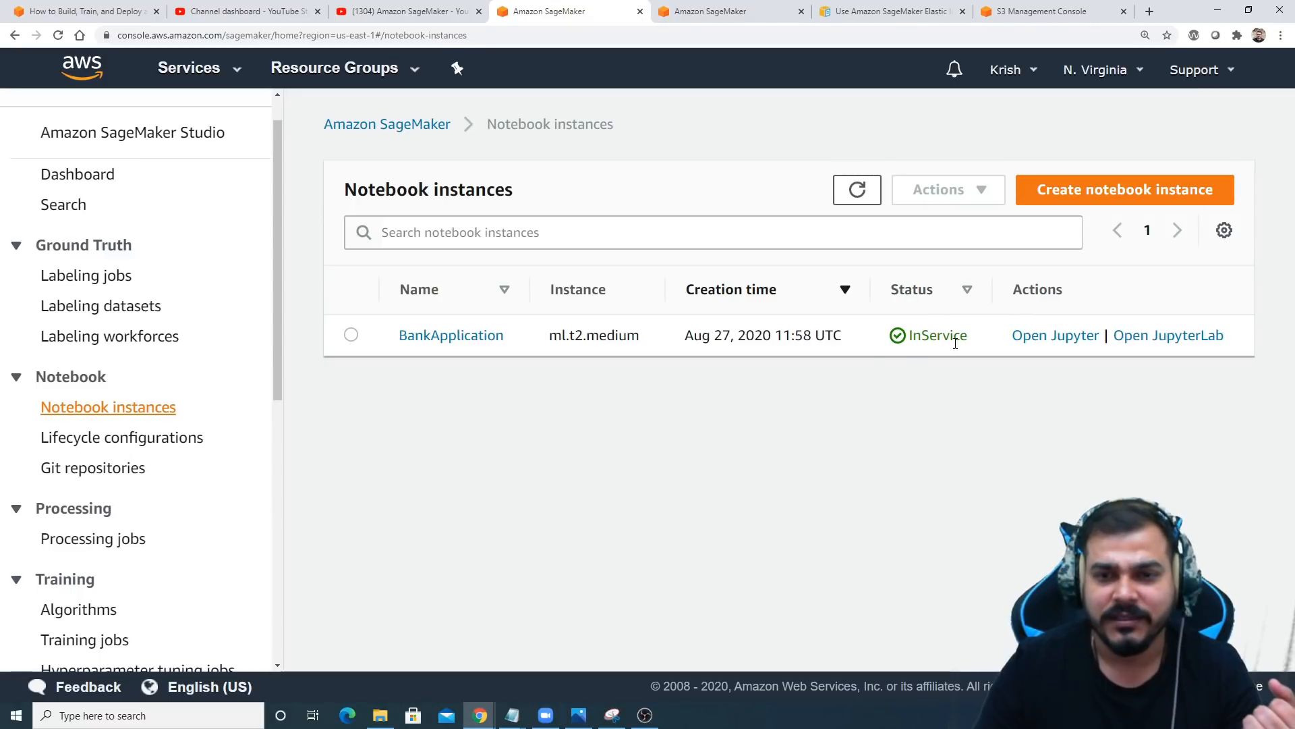
{"action": "mouse_move", "coordinate": [925, 354]}
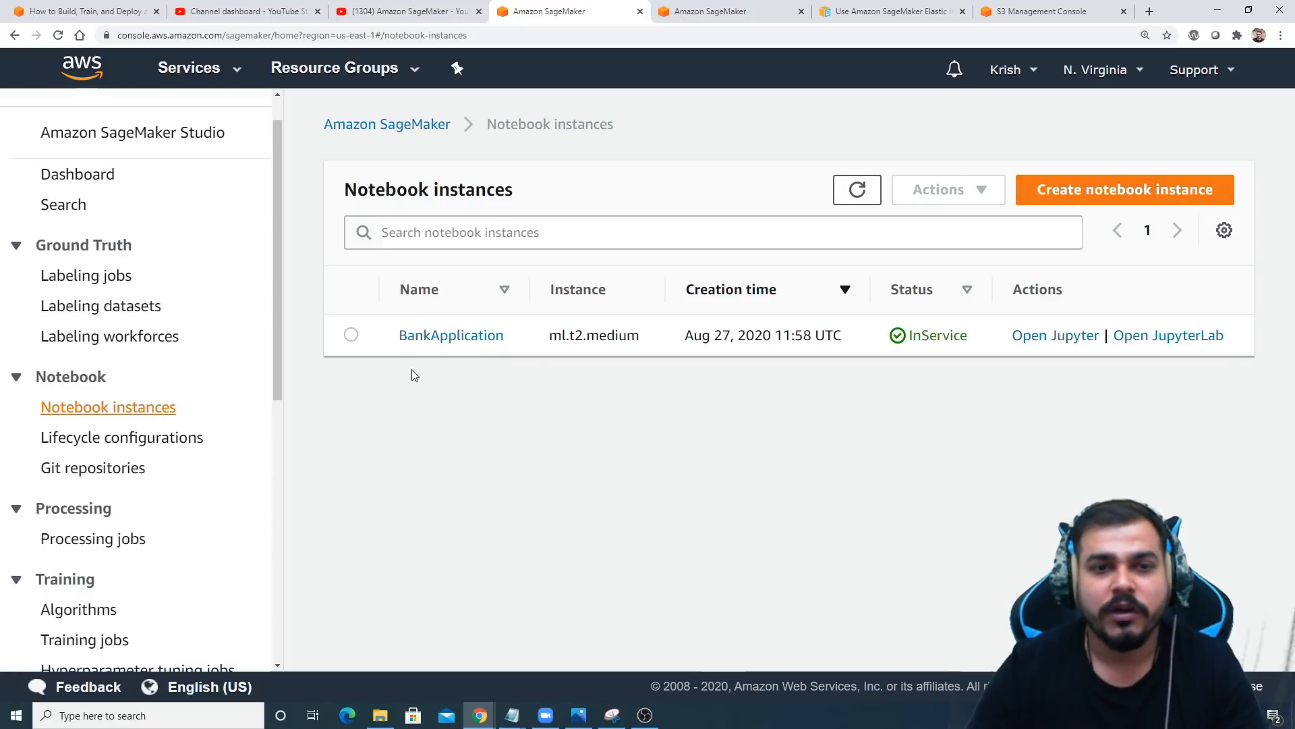
Open BankApplication in Jupyter, showing Untitled.ipynb, bank_clean.csv and train.csv.
{"action": "left_click", "coordinate": [1056, 335]}
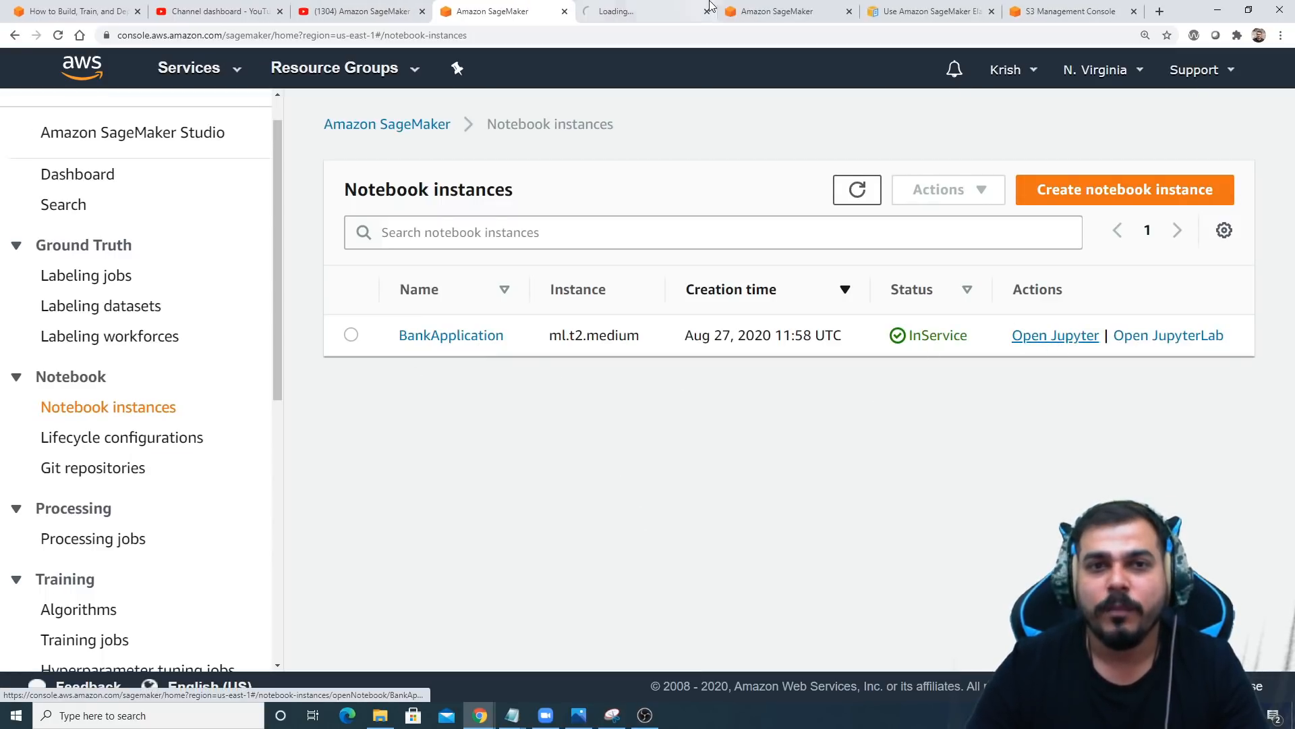
{"action": "left_click", "coordinate": [1055, 335]}
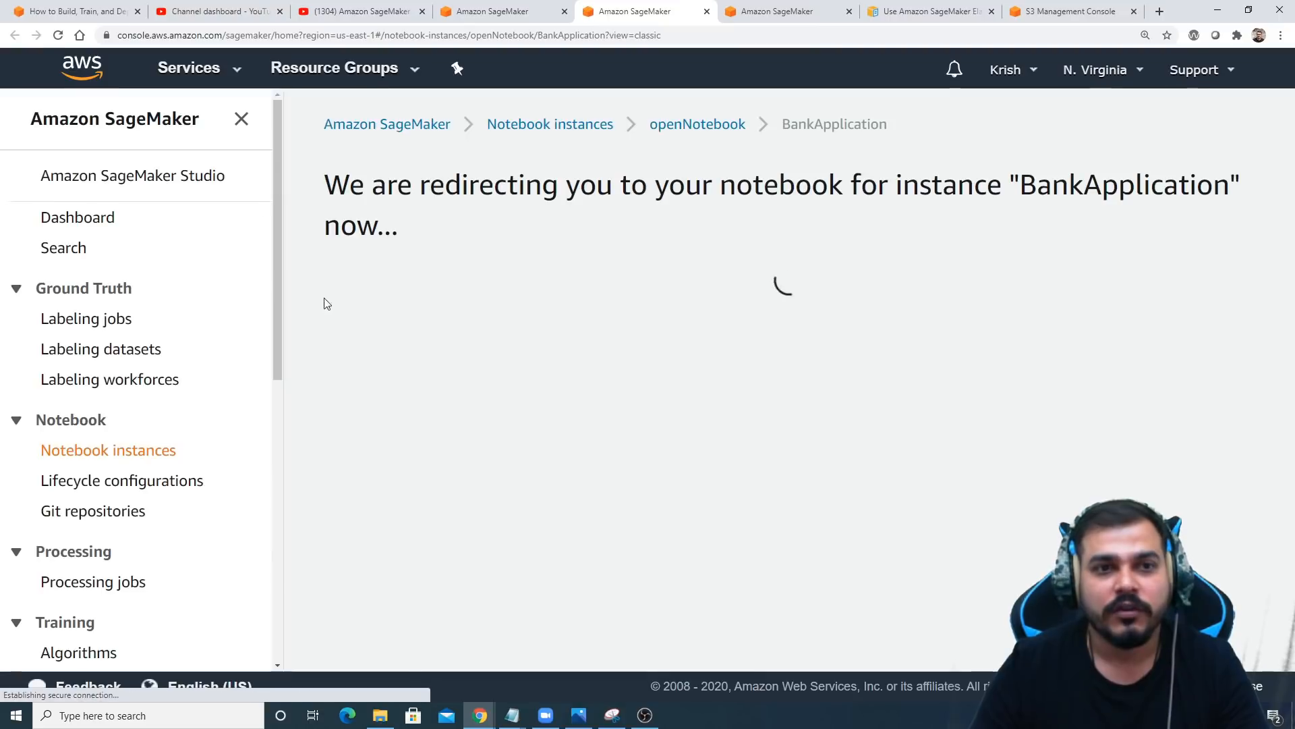
{"action": "mouse_move", "coordinate": [543, 370]}
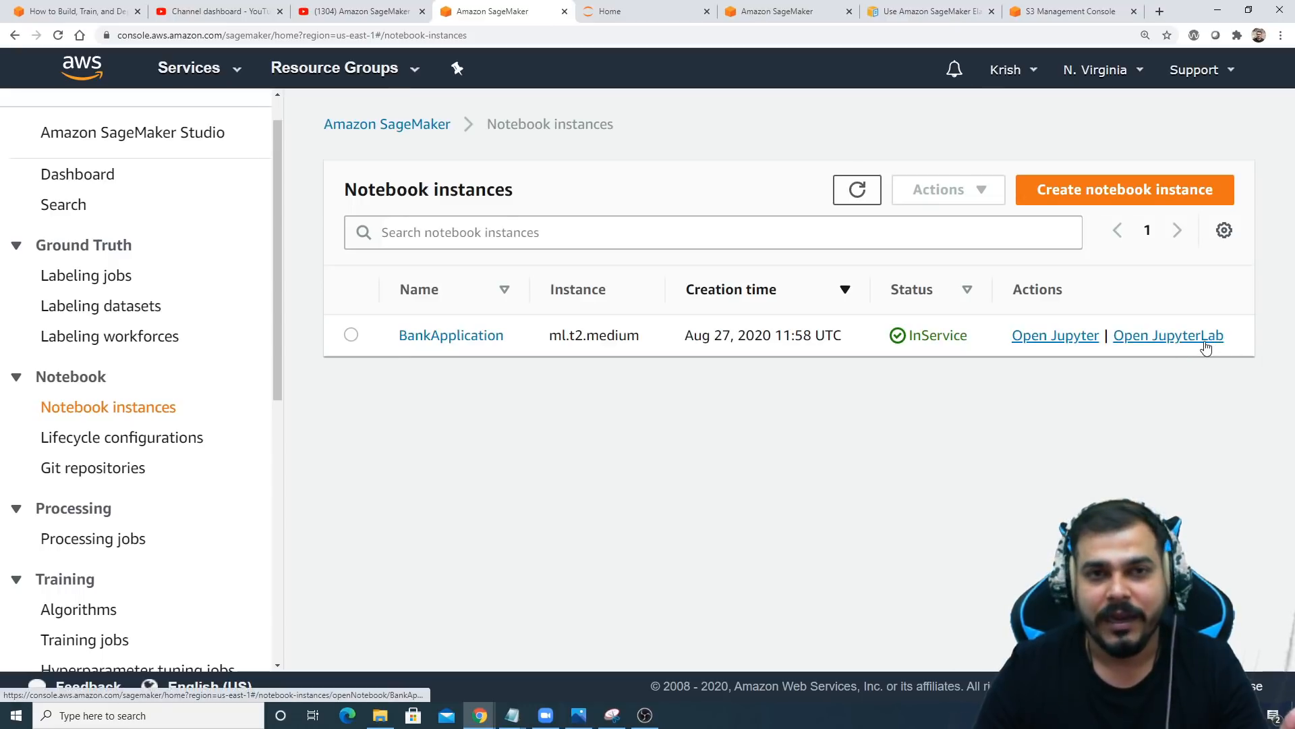
{"action": "mouse_move", "coordinate": [938, 453]}
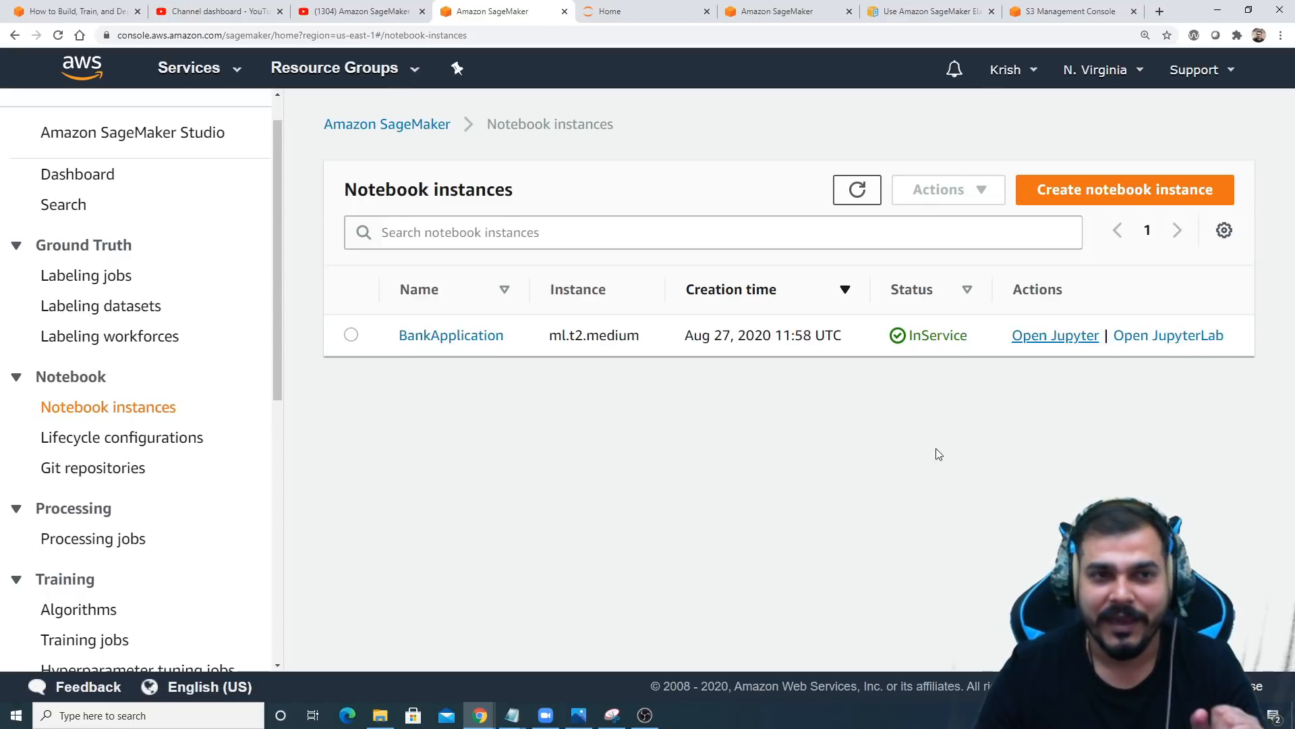
{"action": "left_click", "coordinate": [1055, 335]}
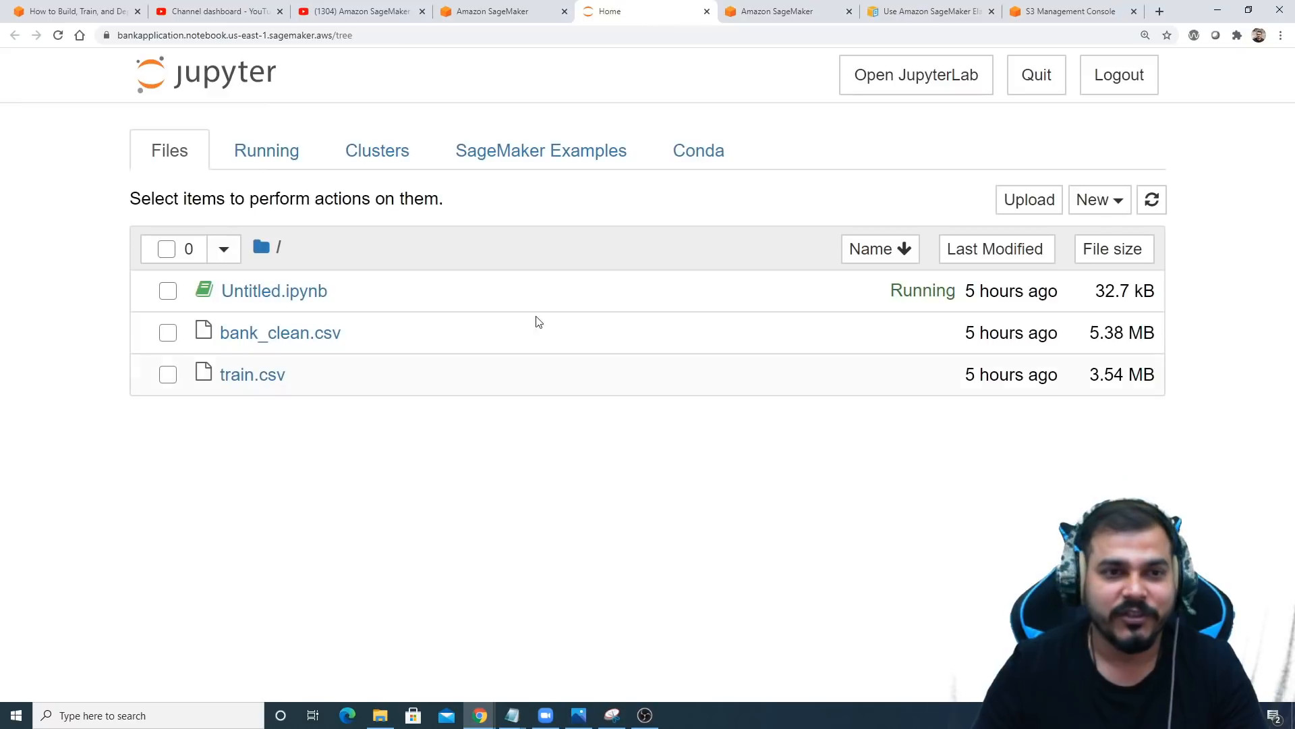
{"action": "mouse_move", "coordinate": [313, 291]}
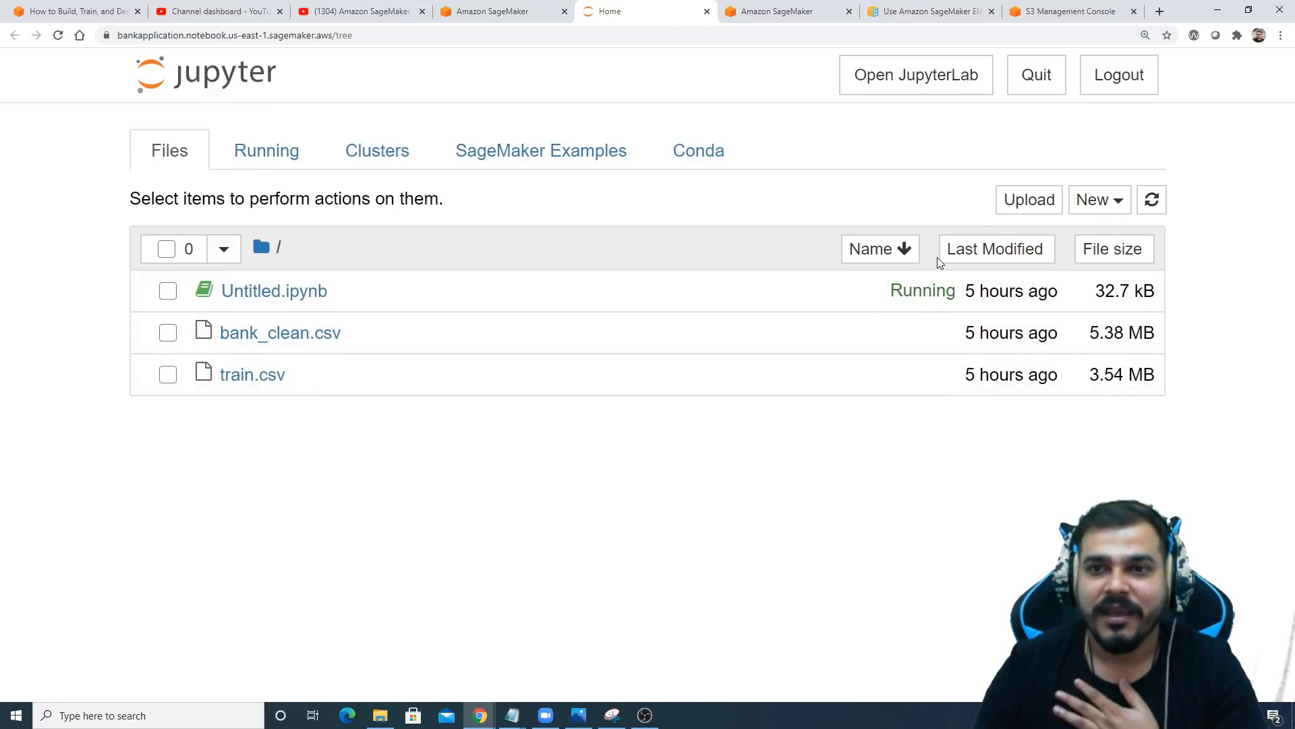
{"action": "left_click", "coordinate": [1092, 199]}
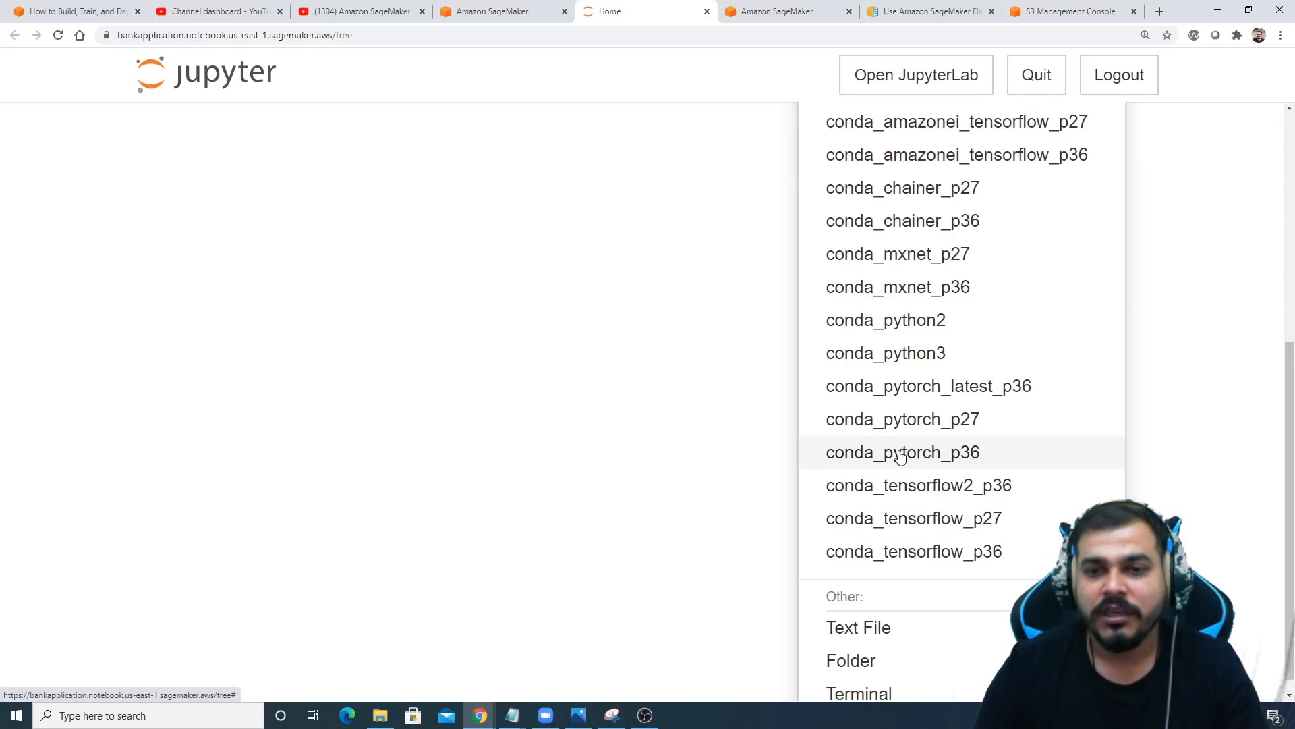
{"action": "mouse_move", "coordinate": [927, 461]}
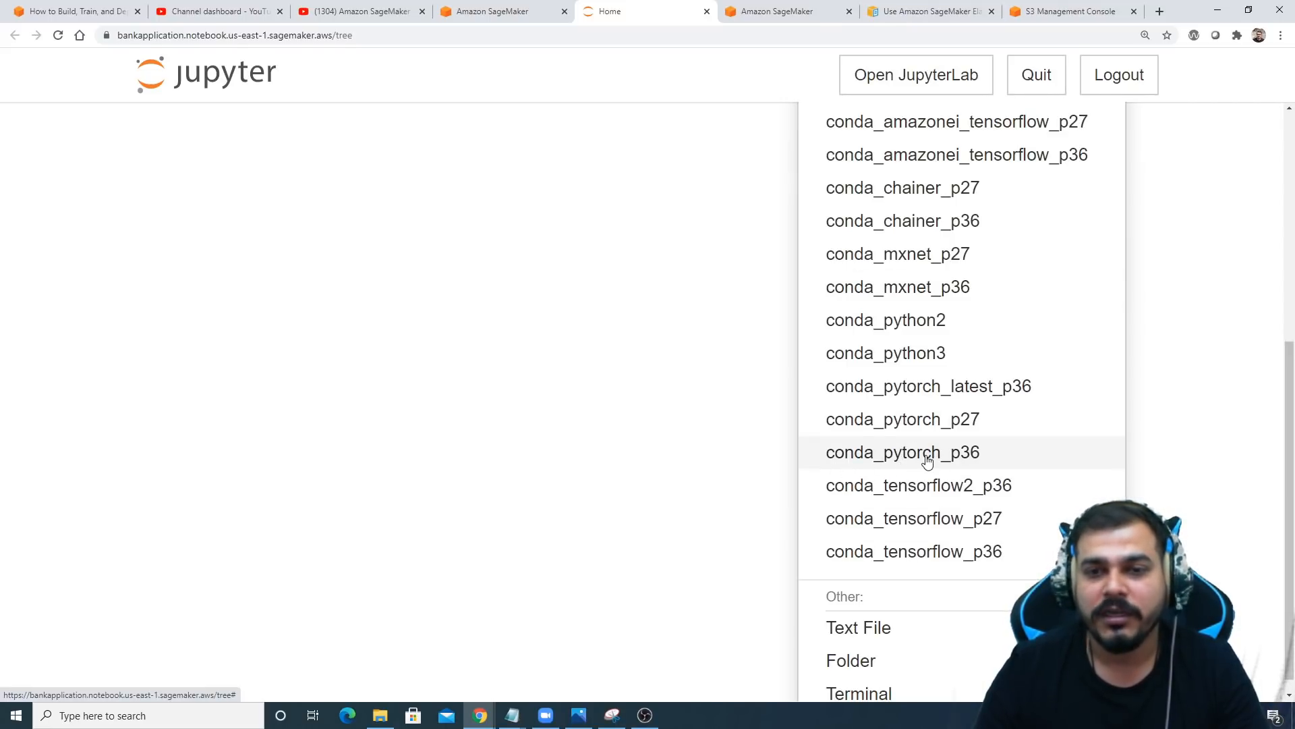
{"action": "mouse_move", "coordinate": [933, 475]}
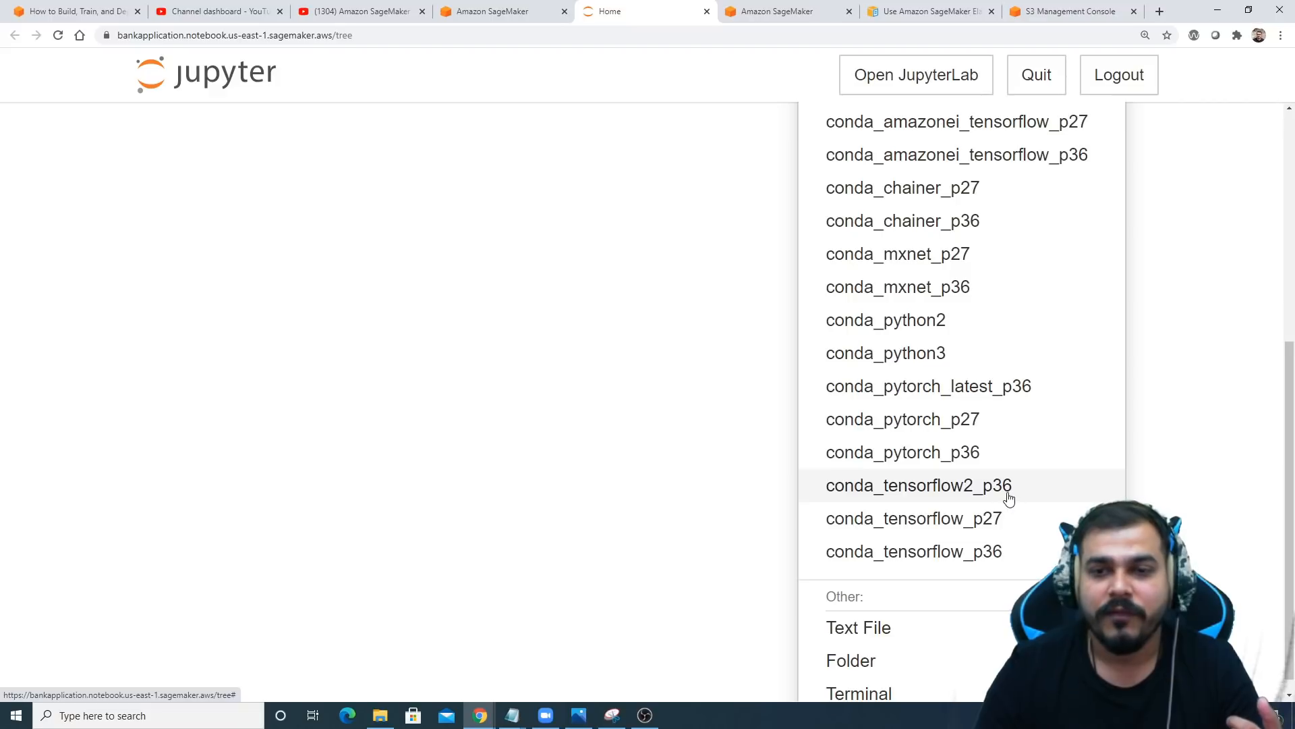
{"action": "mouse_move", "coordinate": [886, 352]}
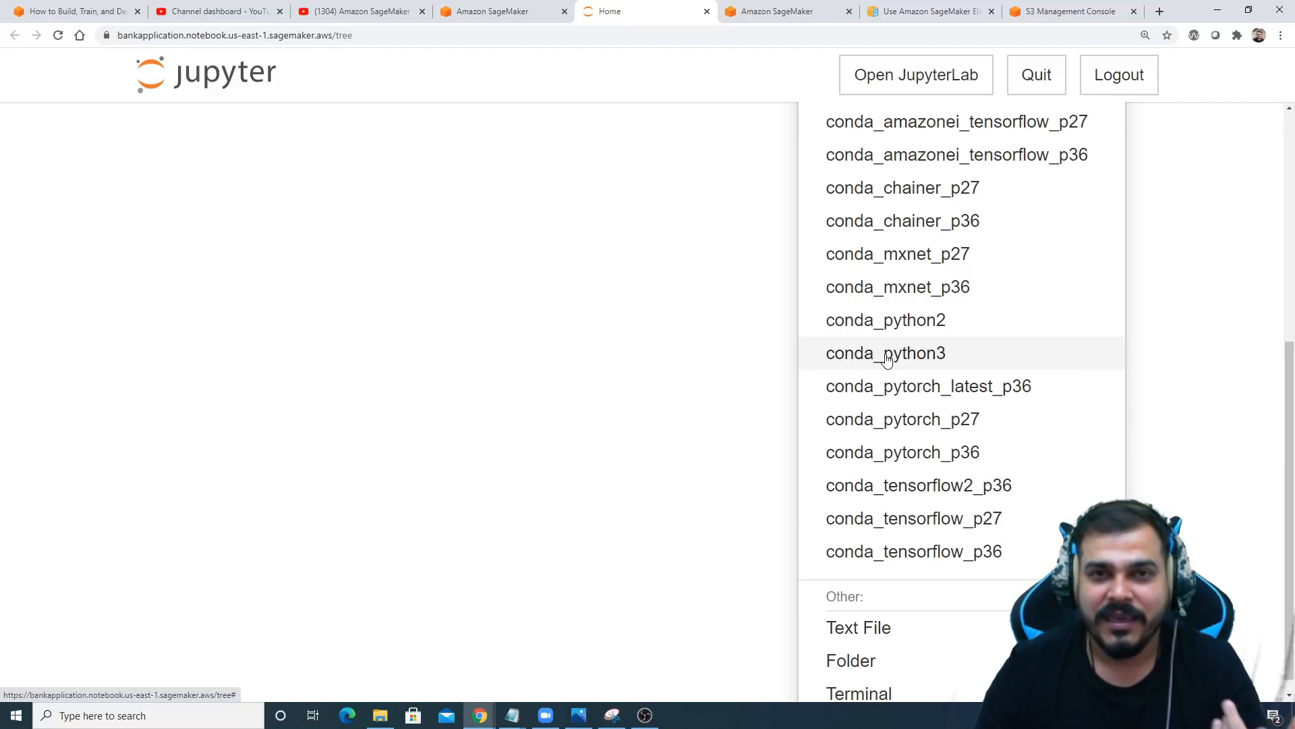
{"action": "mouse_move", "coordinate": [884, 352]}
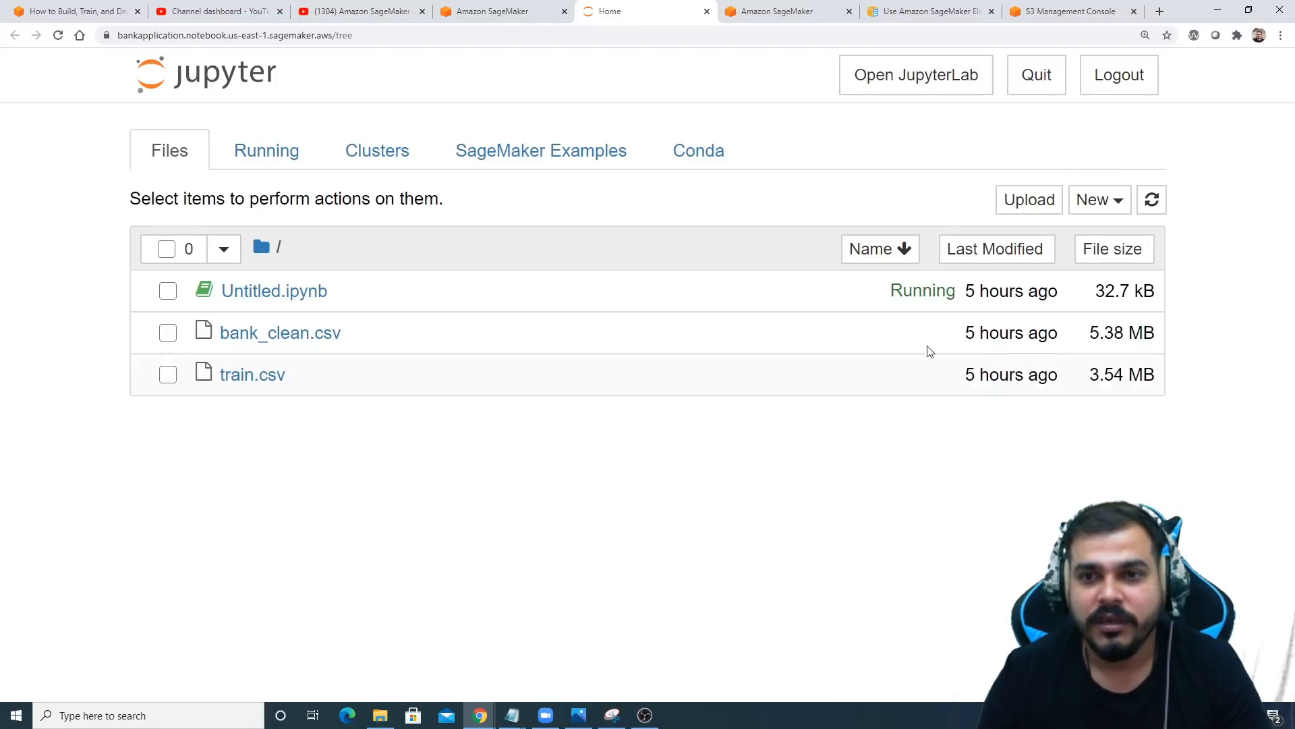
{"action": "mouse_move", "coordinate": [296, 302]}
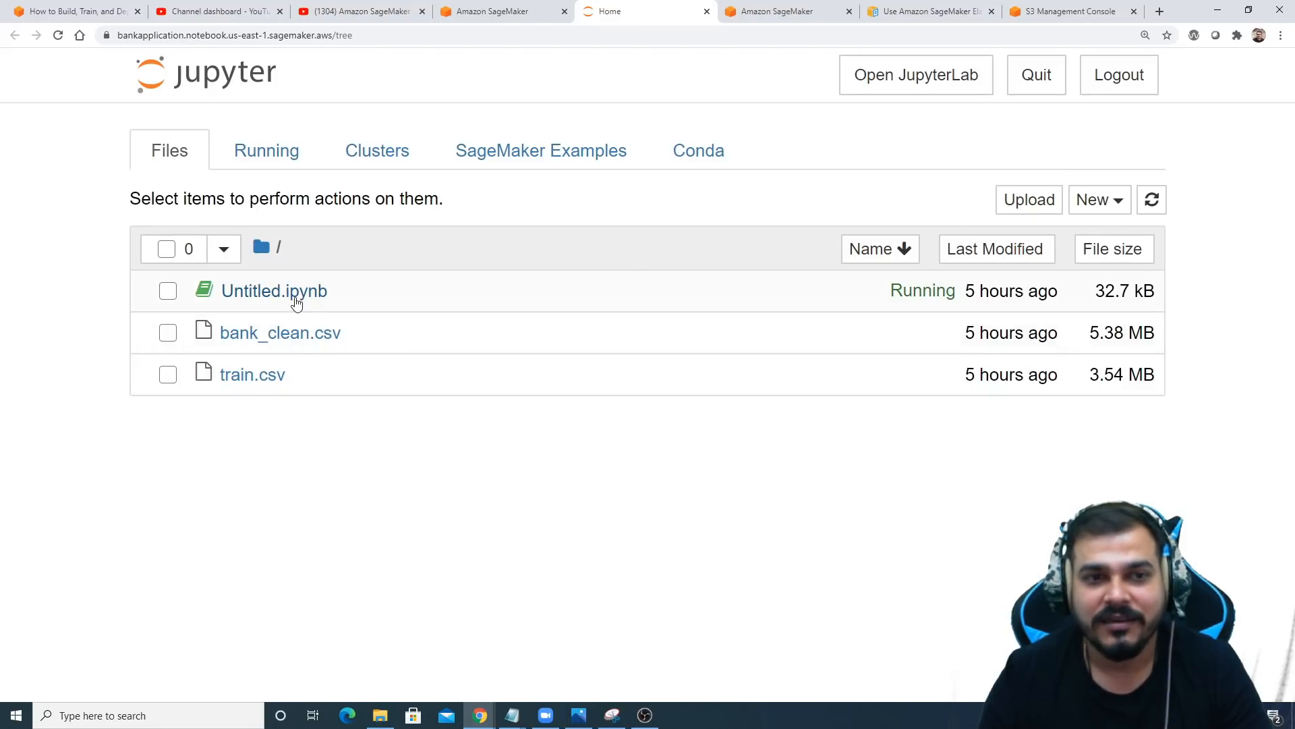
Open Untitled.ipynb on the conda_python3 kernel, then return to the Jupyter file list.
{"action": "left_click", "coordinate": [274, 290]}
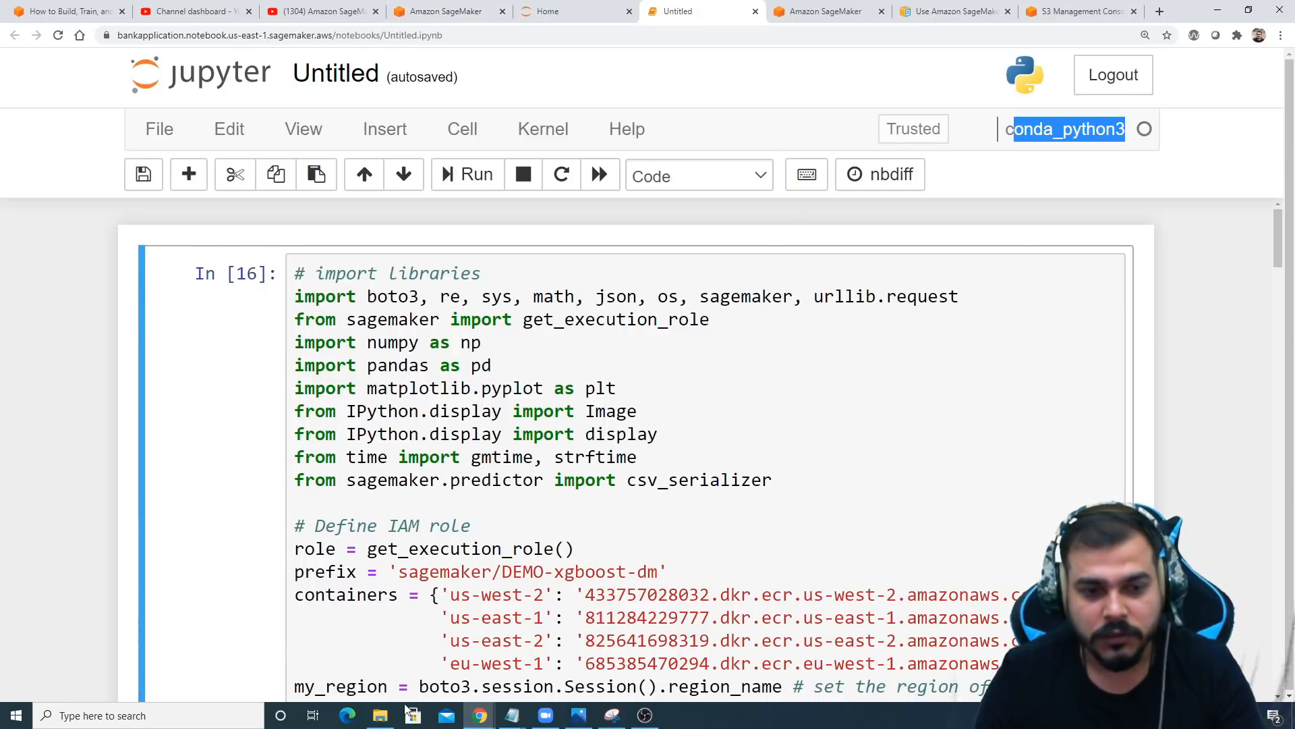
{"action": "left_click", "coordinate": [547, 10]}
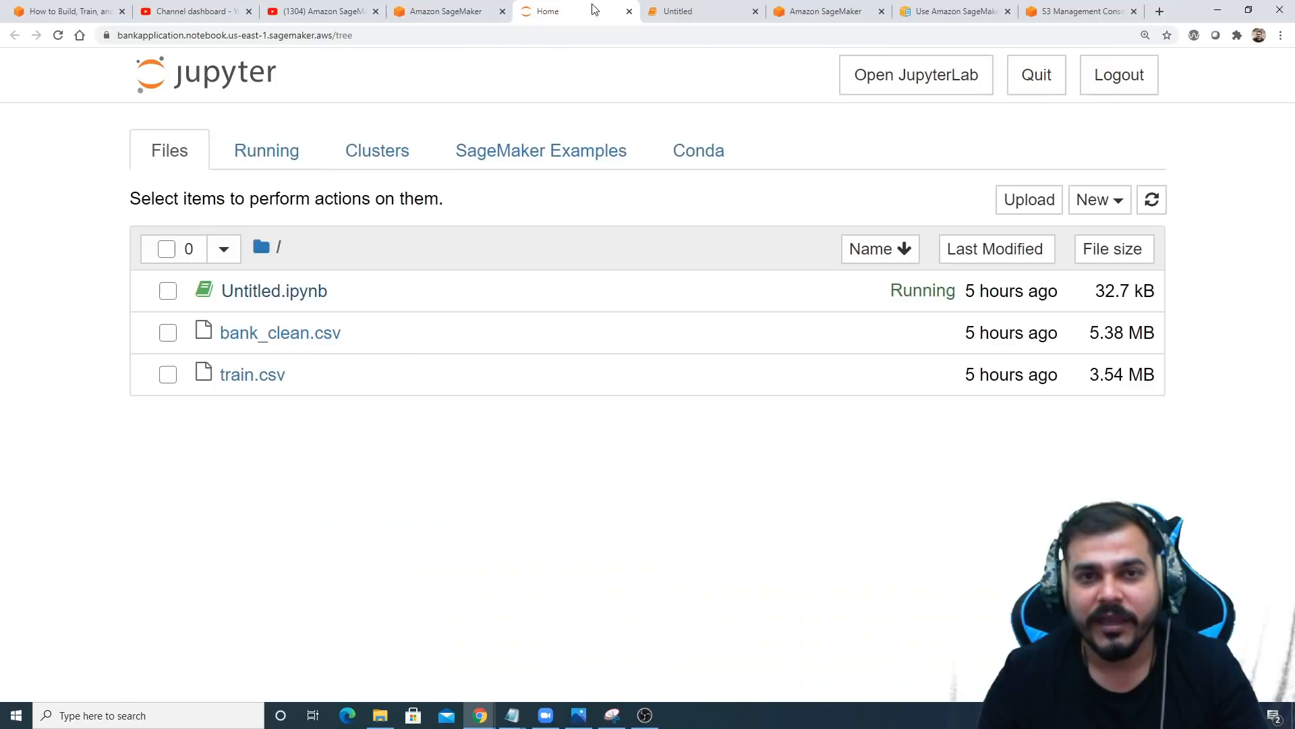
{"action": "left_click", "coordinate": [1029, 199]}
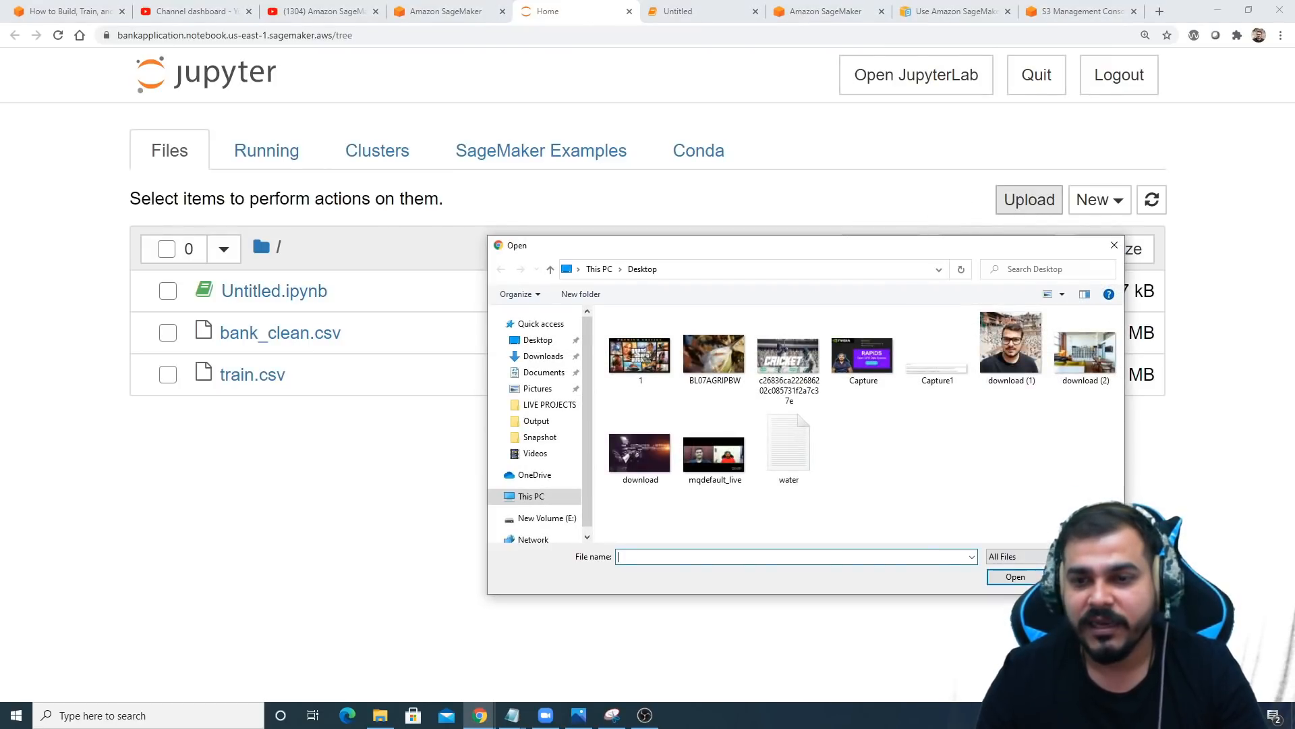
{"action": "left_click", "coordinate": [1113, 245]}
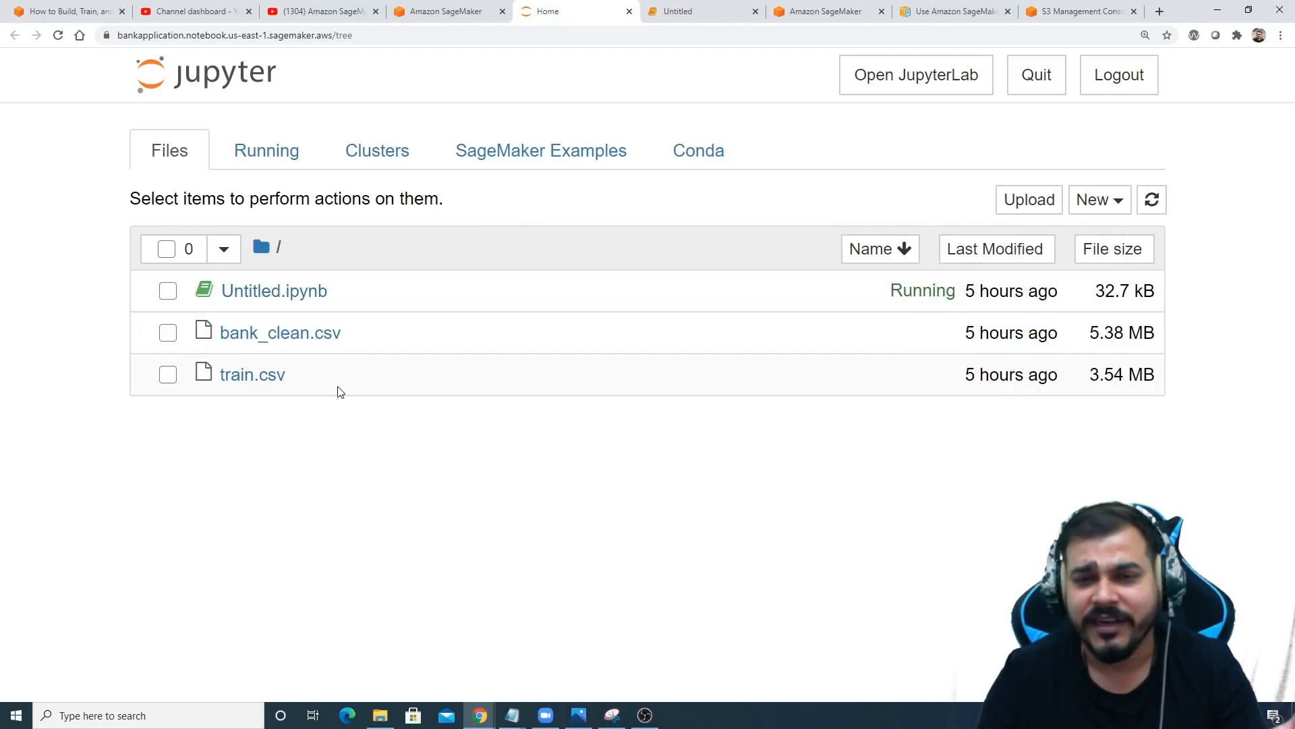
{"action": "mouse_move", "coordinate": [452, 398]}
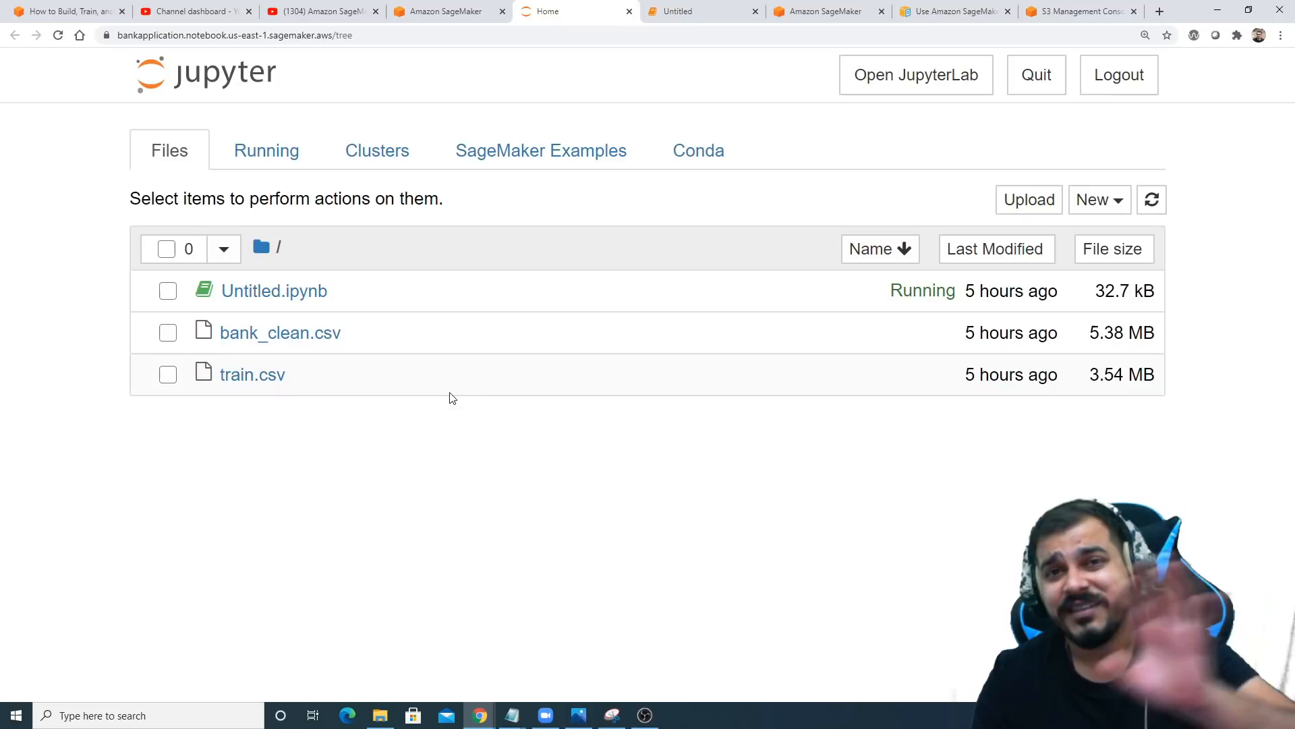
{"action": "mouse_move", "coordinate": [164, 510]}
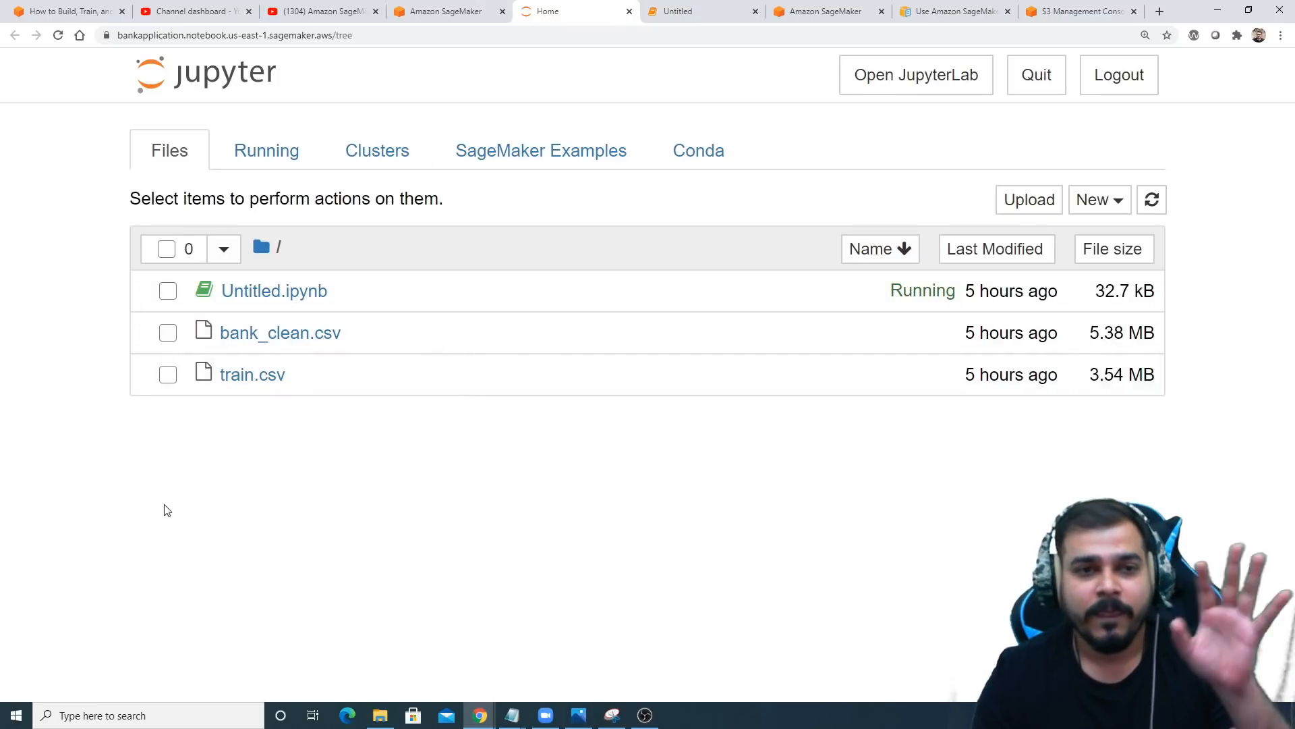
{"action": "mouse_move", "coordinate": [529, 407]}
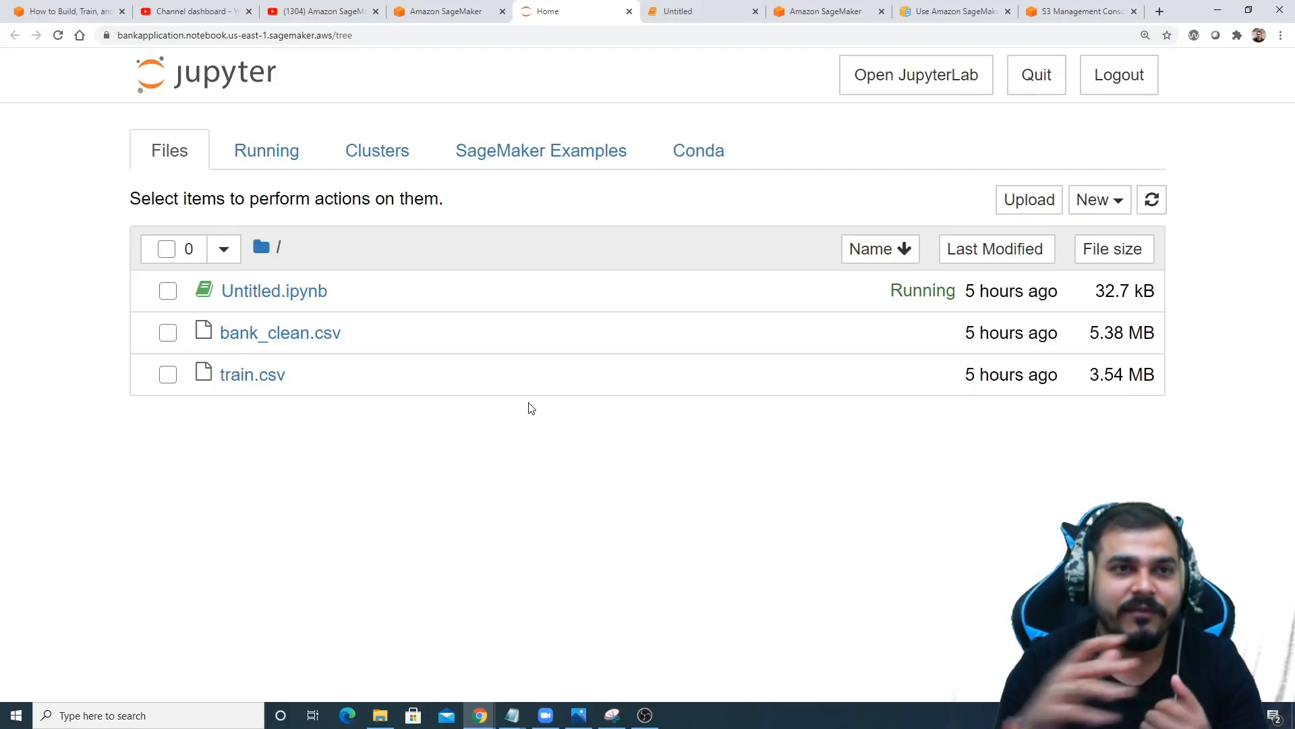
Cycle through the tutorial, notebook form and Jupyter tabs, ending on the SageMaker YouTube playlist.
{"action": "left_click", "coordinate": [66, 10]}
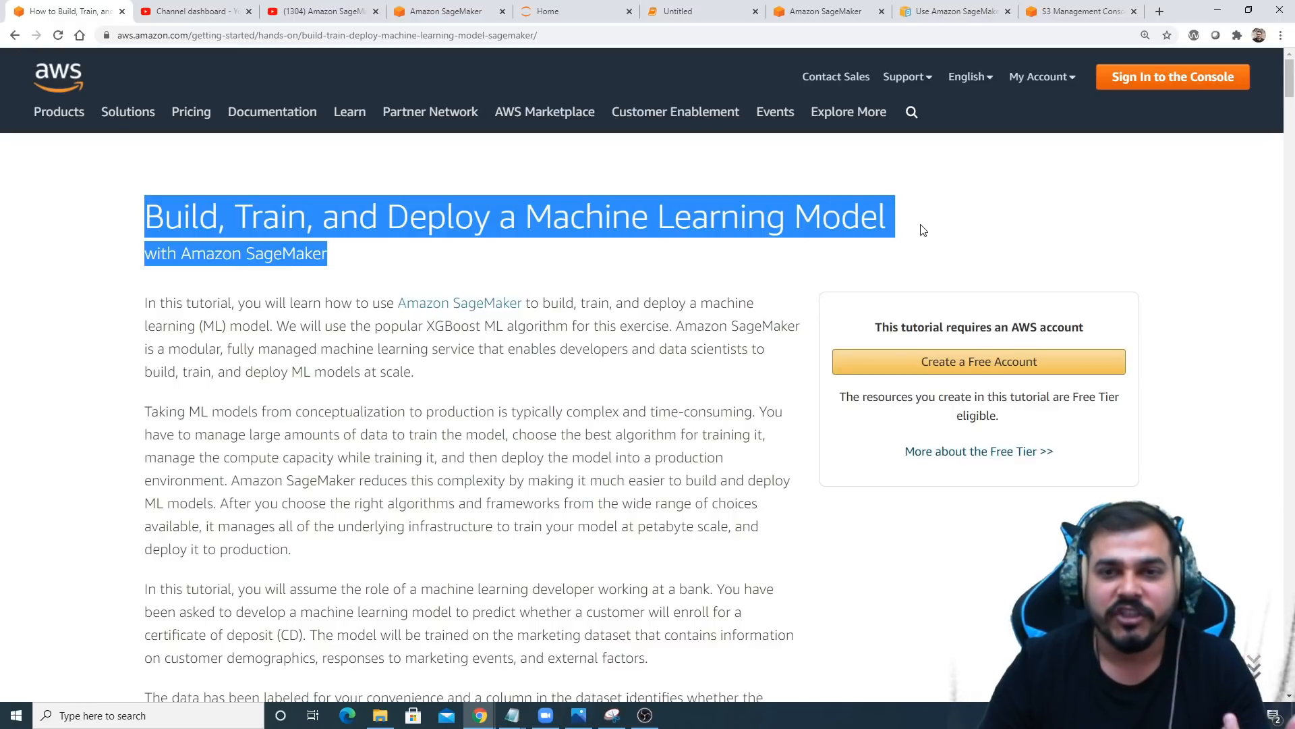
{"action": "left_click", "coordinate": [913, 232]}
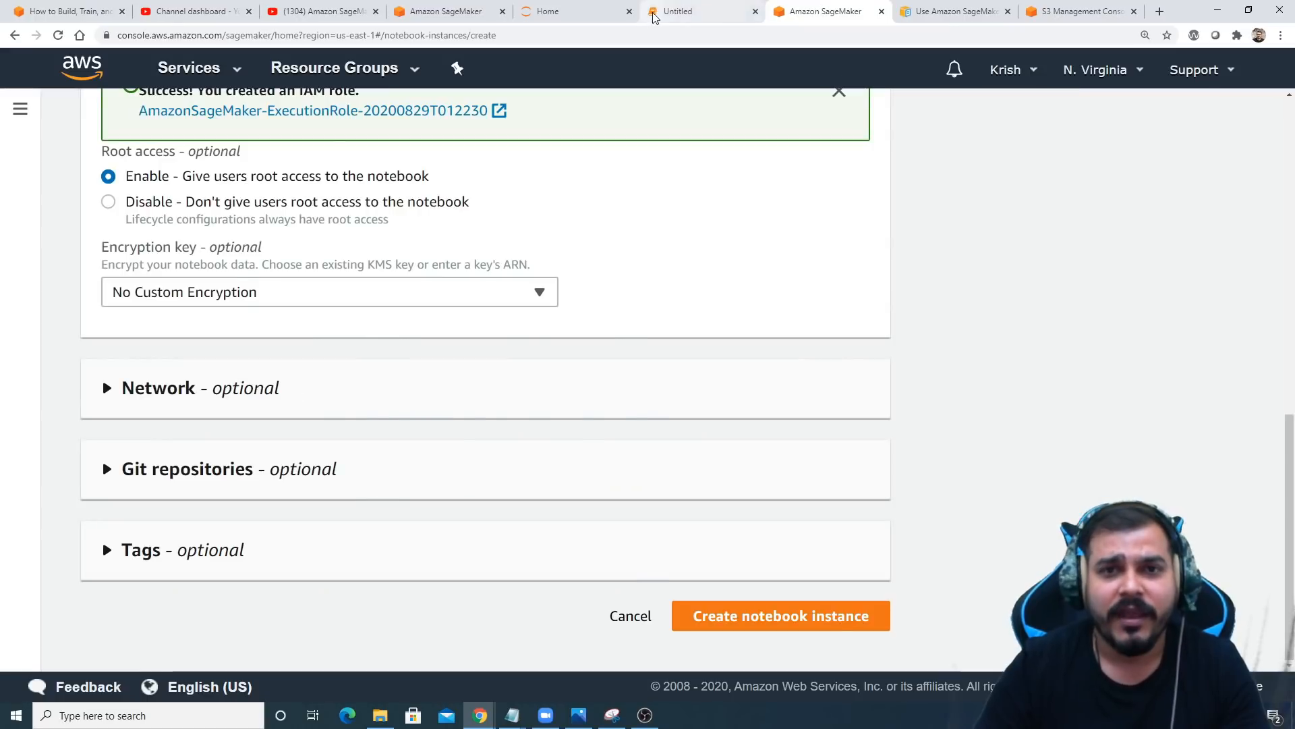
{"action": "left_click", "coordinate": [576, 11]}
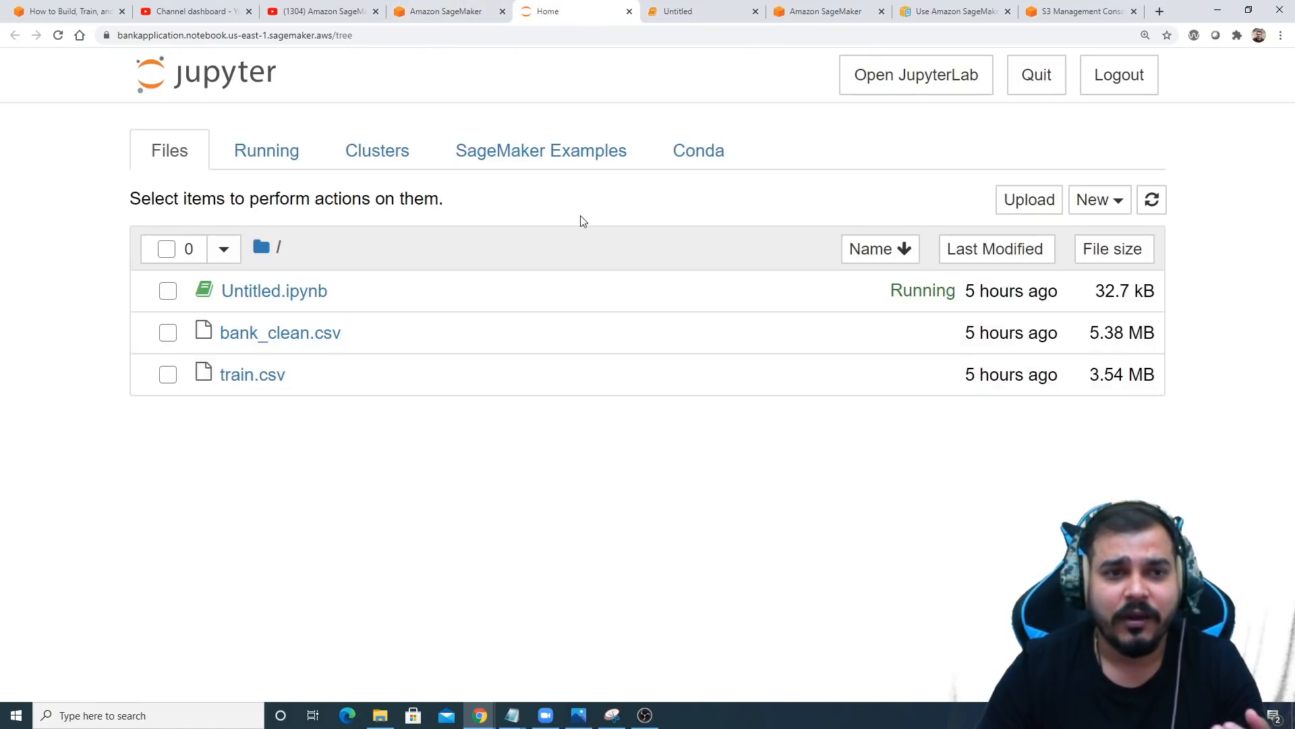
{"action": "mouse_move", "coordinate": [619, 187]}
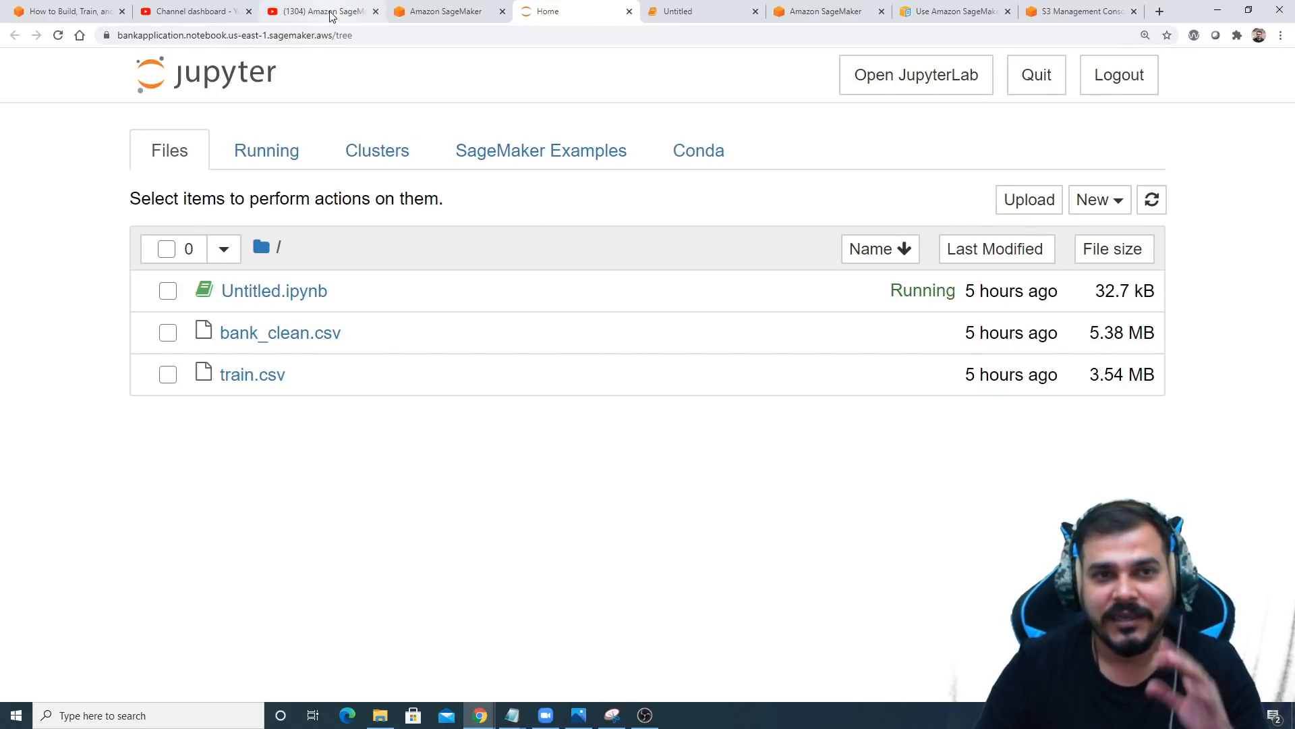
{"action": "left_click", "coordinate": [317, 11]}
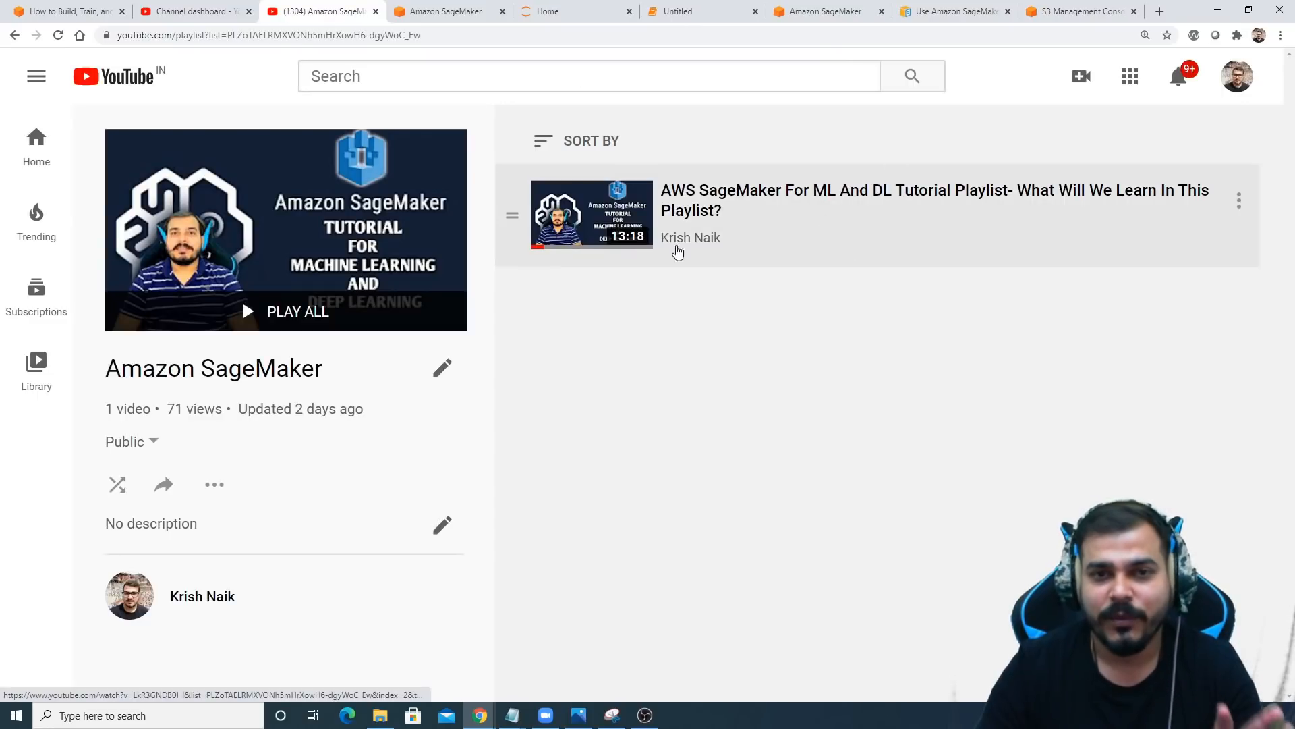